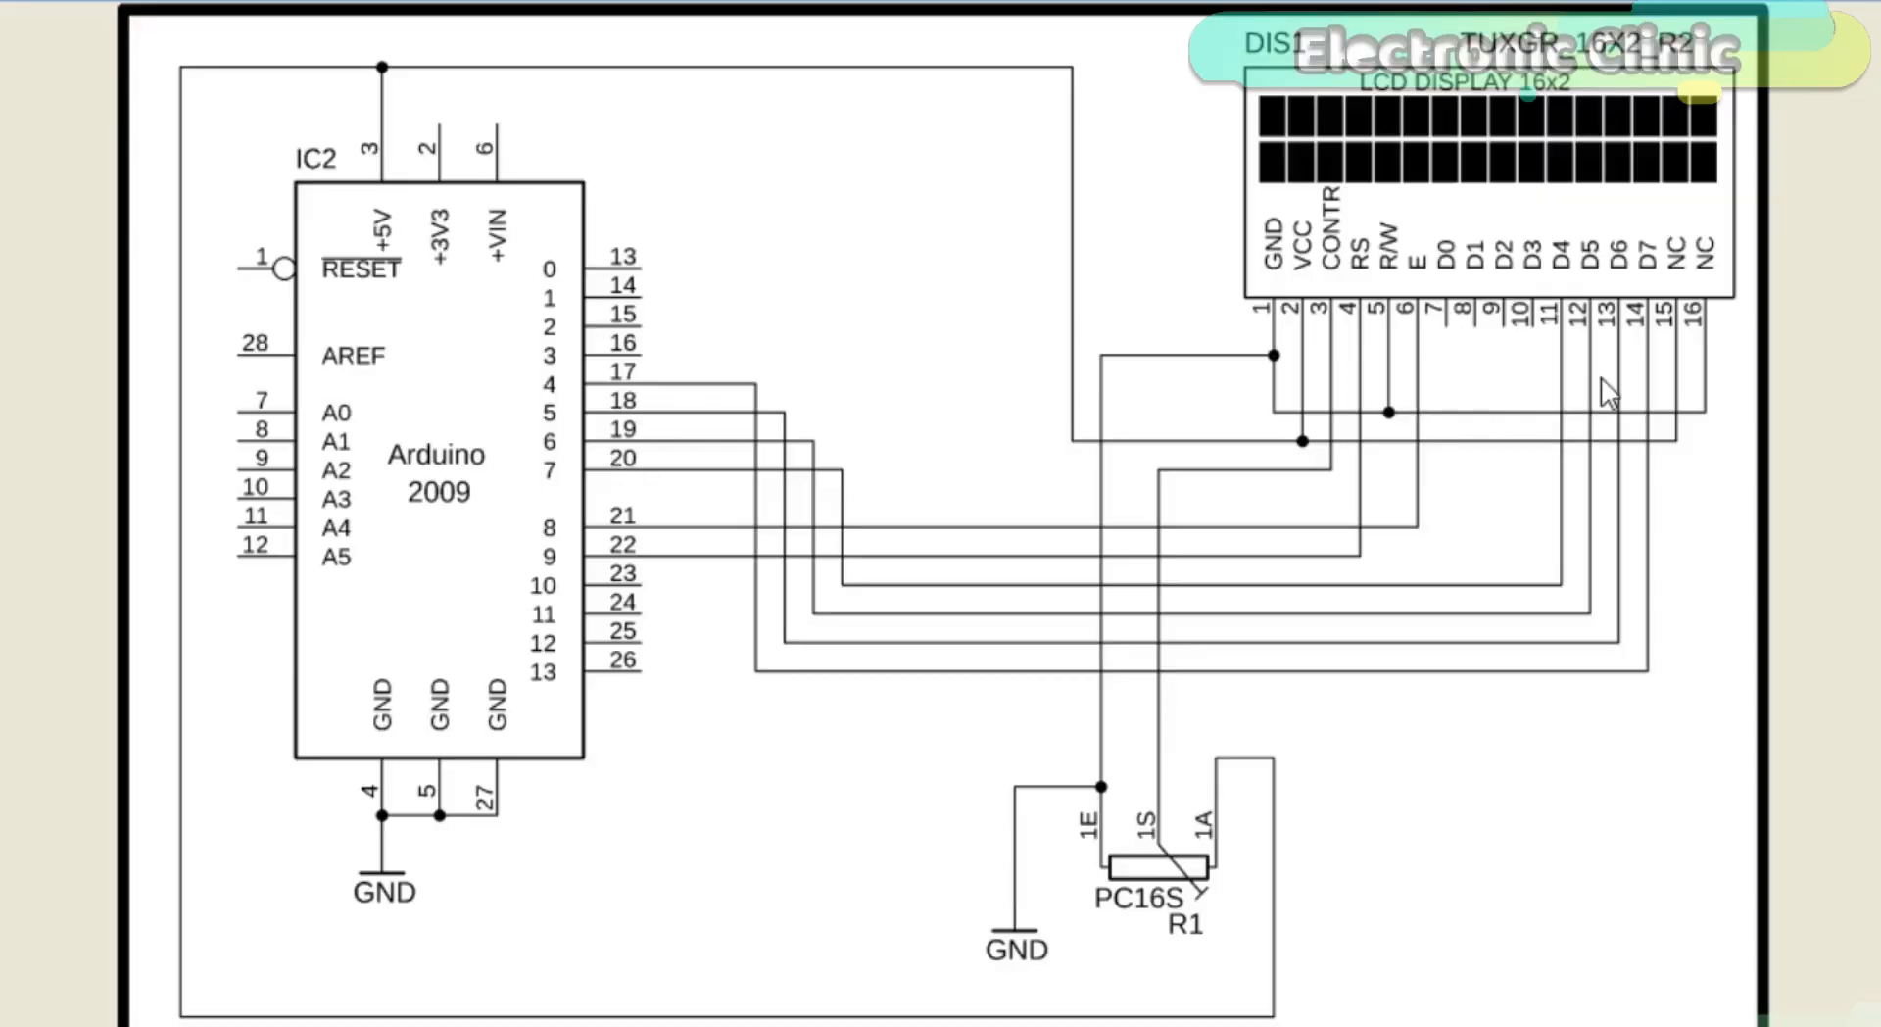
{"action": "mouse_move", "coordinate": [1559, 392]}
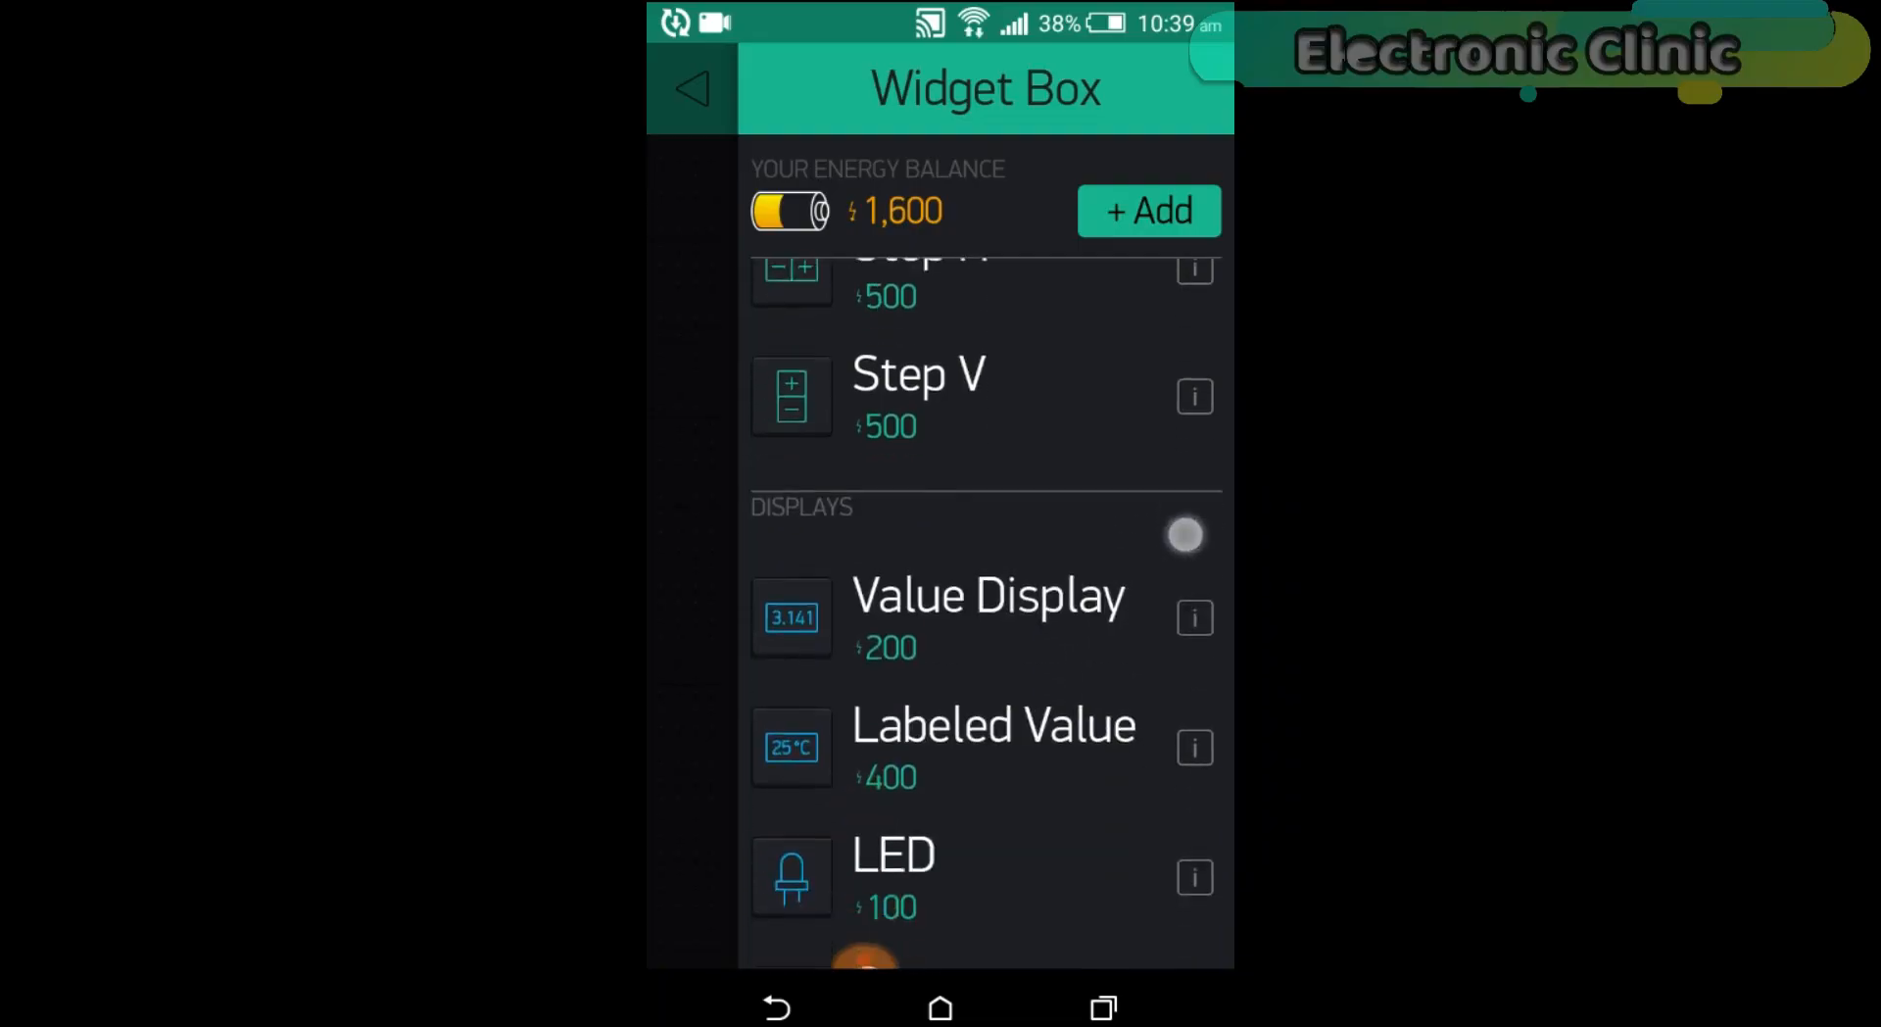
Scroll the Blynk Widget Box down to the display widgets with the LCD widget.
{"action": "scroll", "scroll_direction": "down", "scroll_amount": 3}
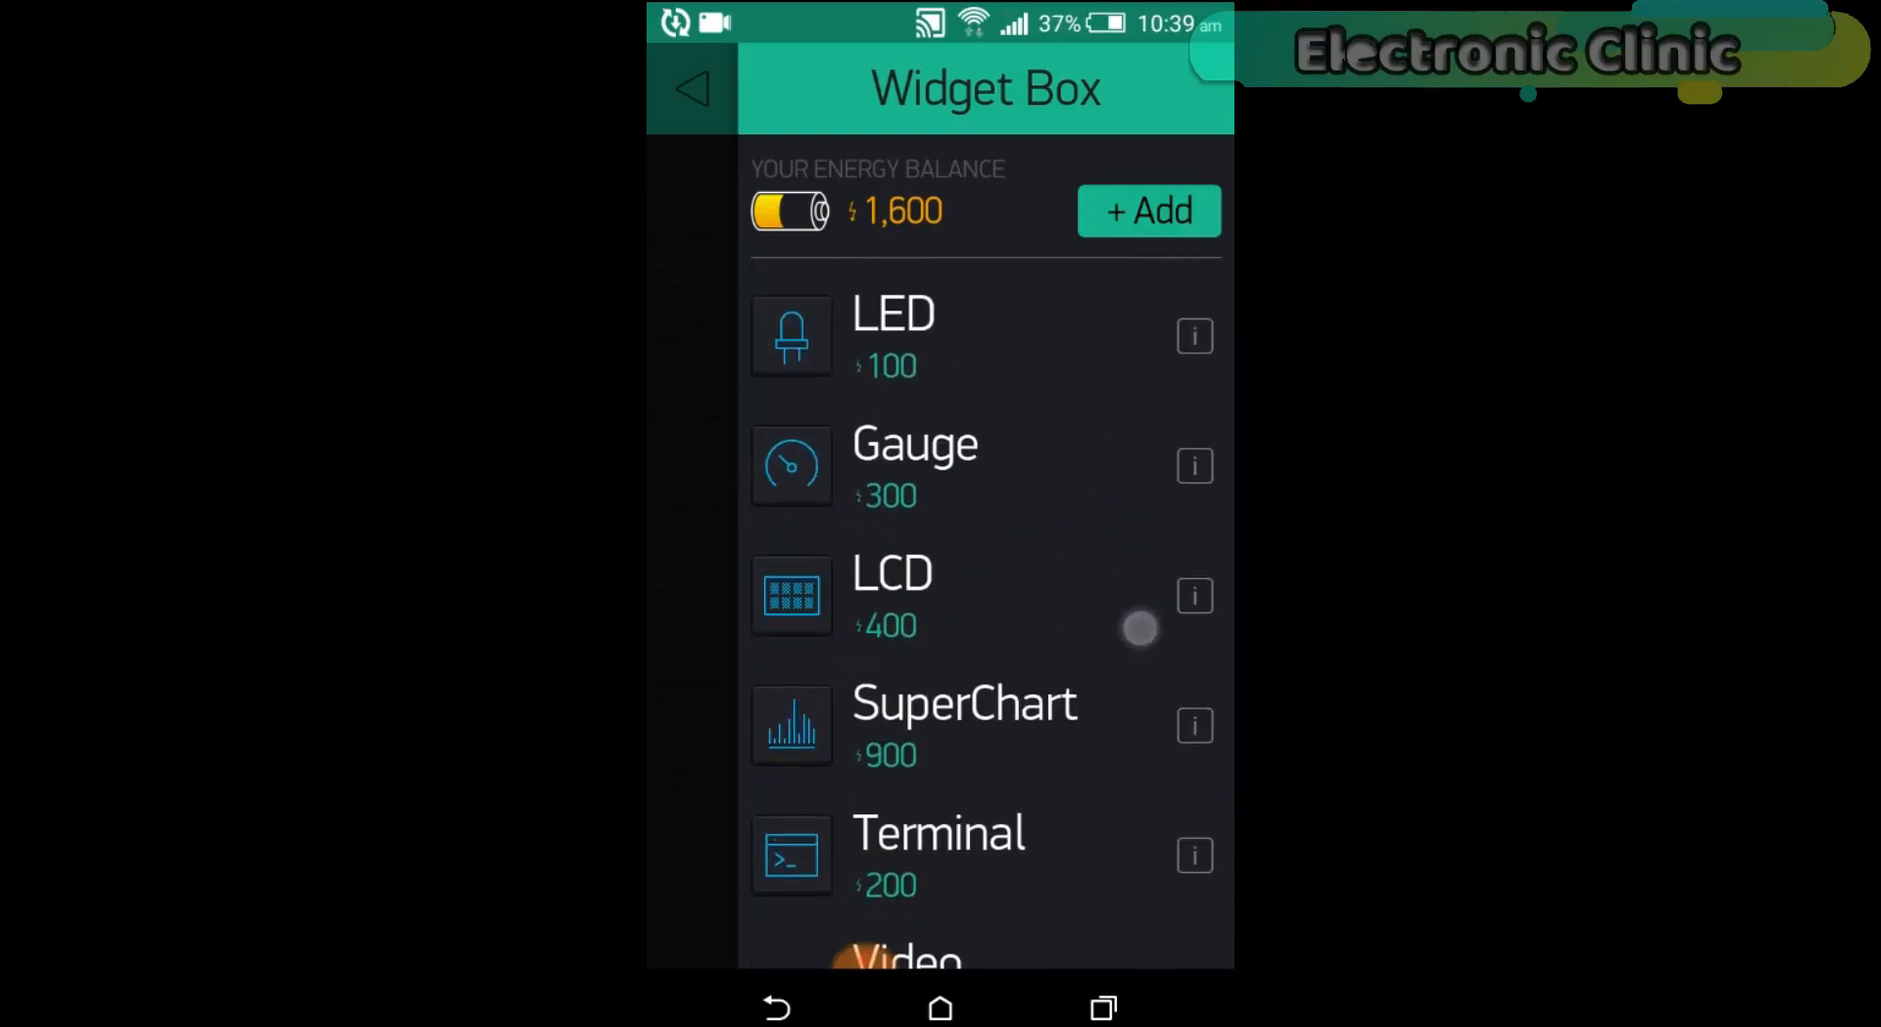
{"action": "left_click", "coordinate": [893, 594]}
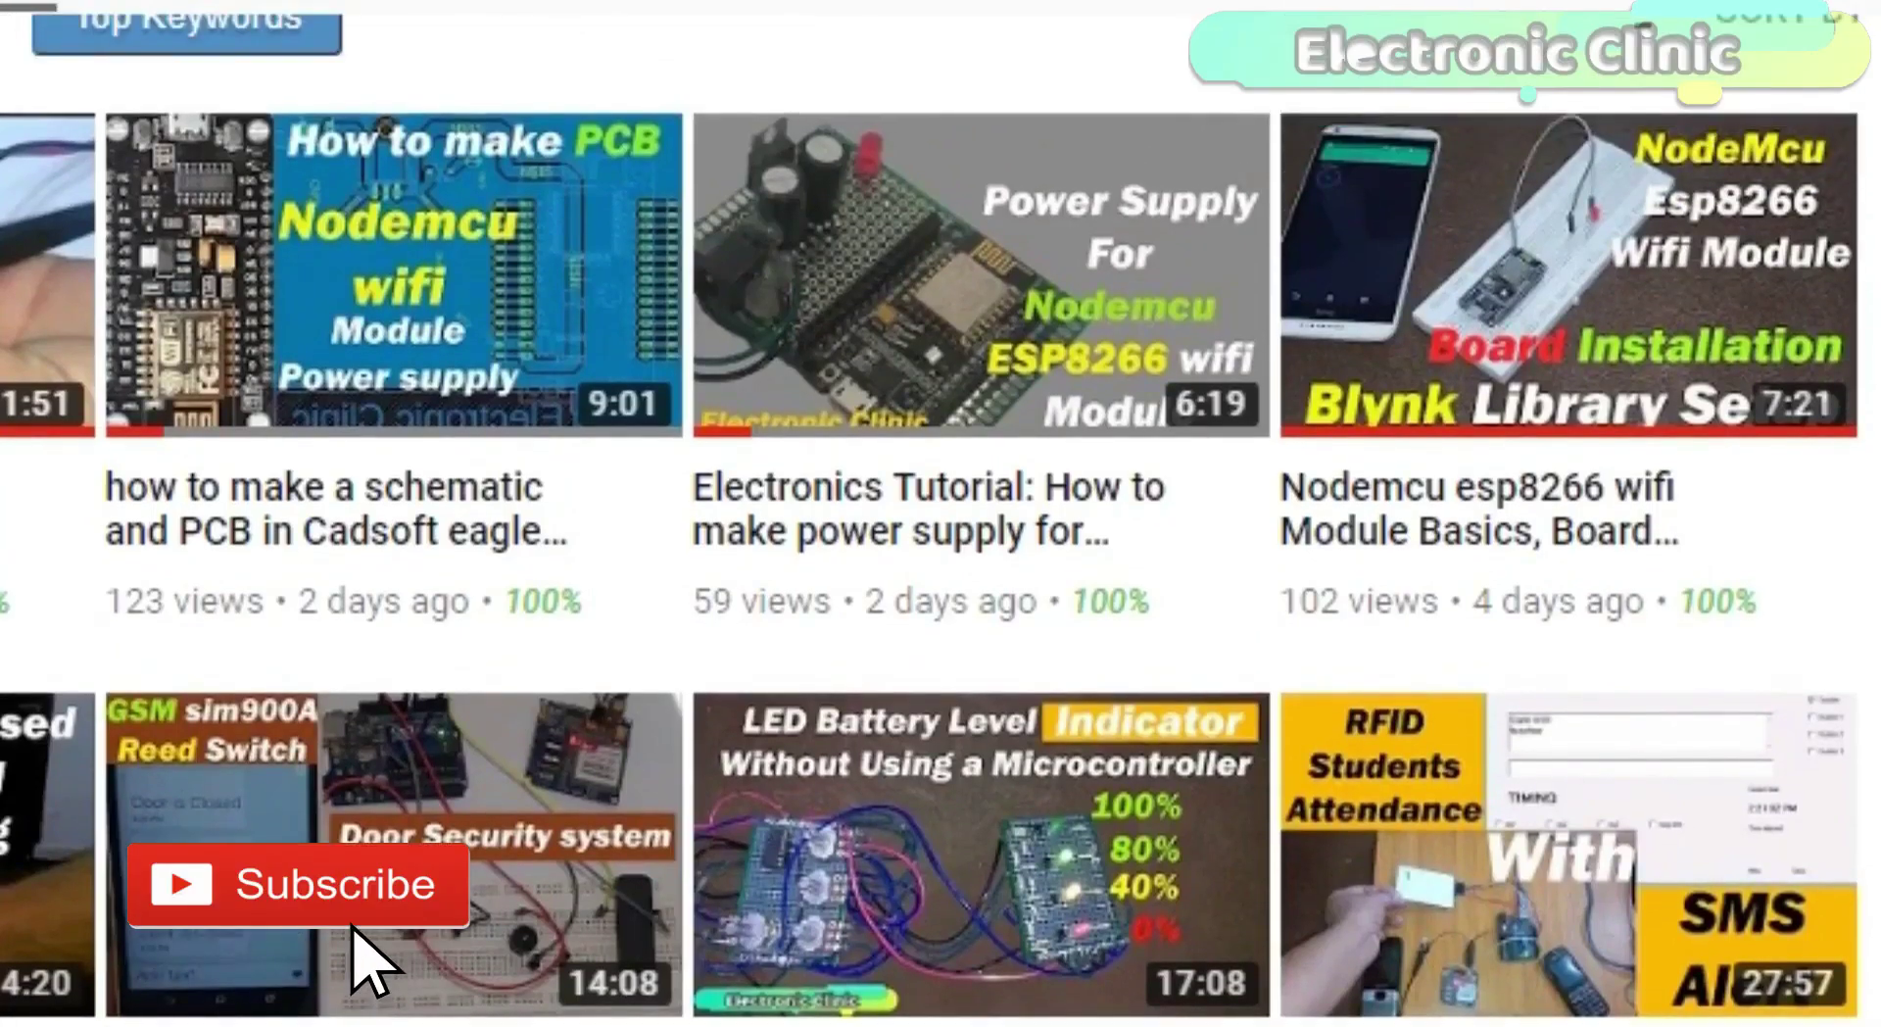
{"action": "left_click", "coordinate": [298, 885]}
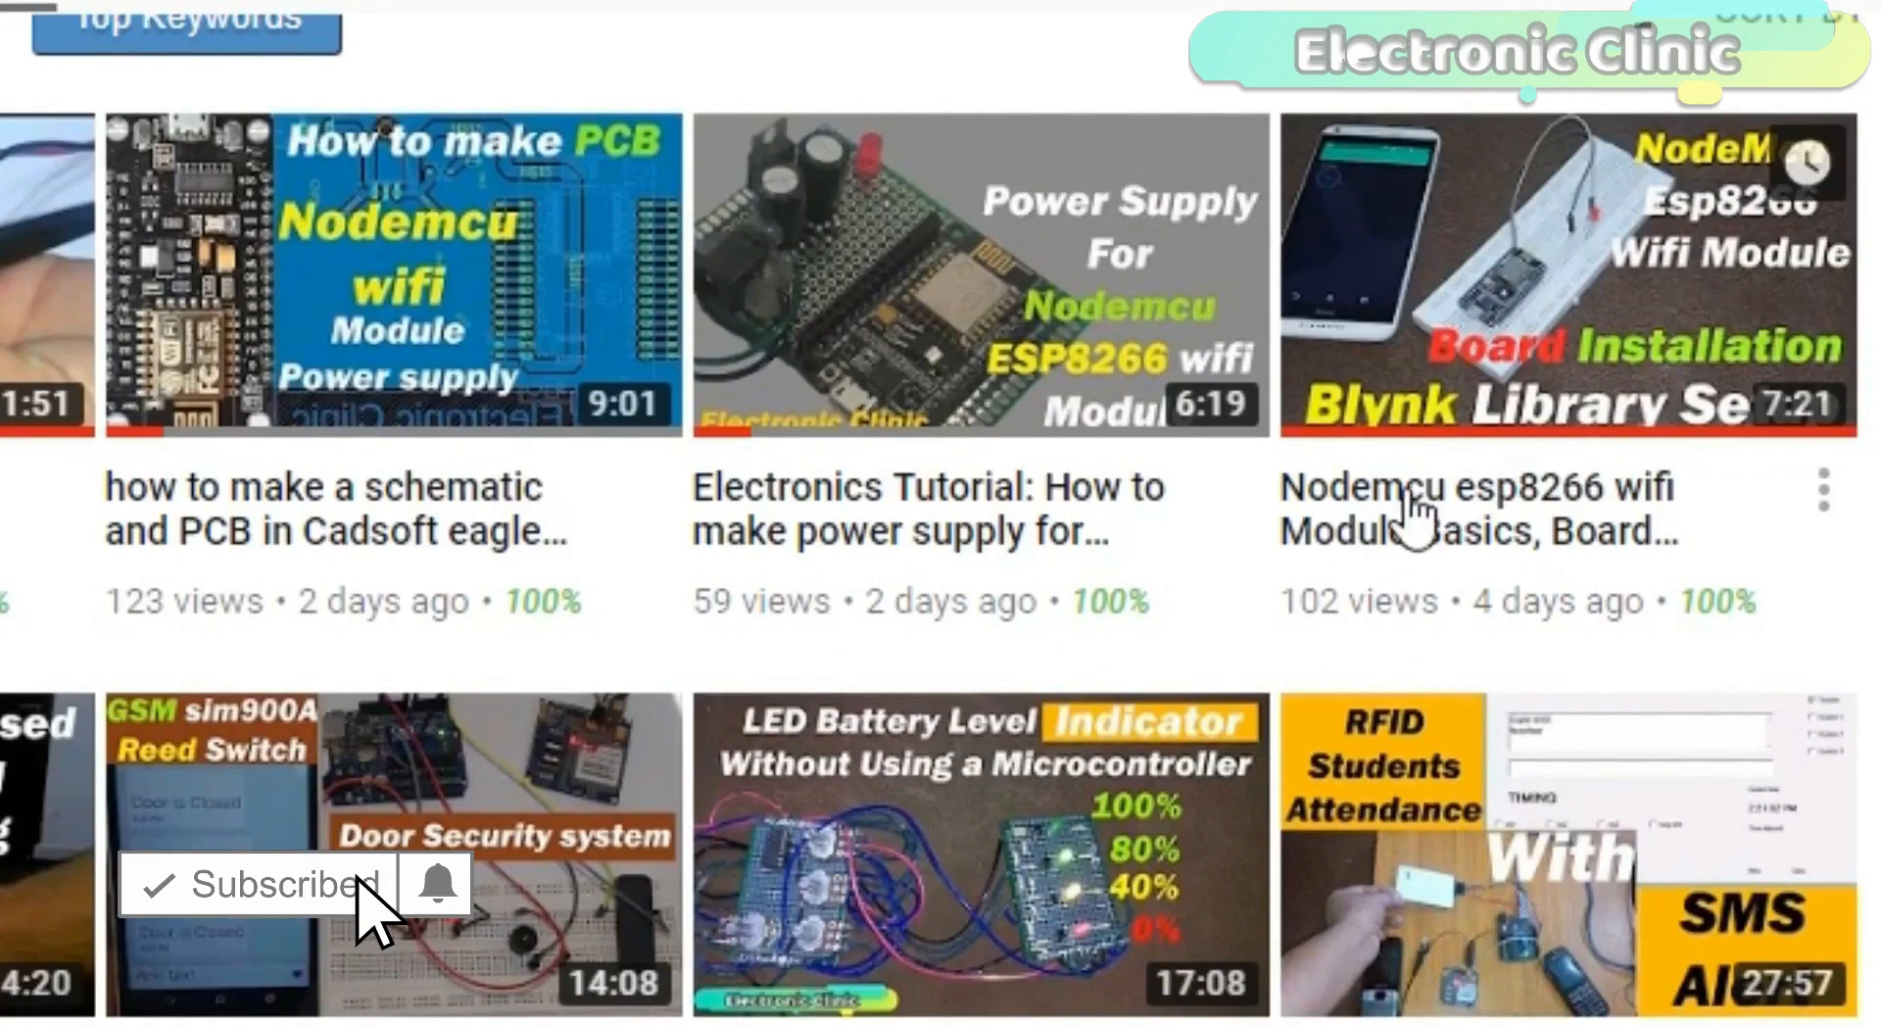
{"action": "mouse_move", "coordinate": [1519, 513]}
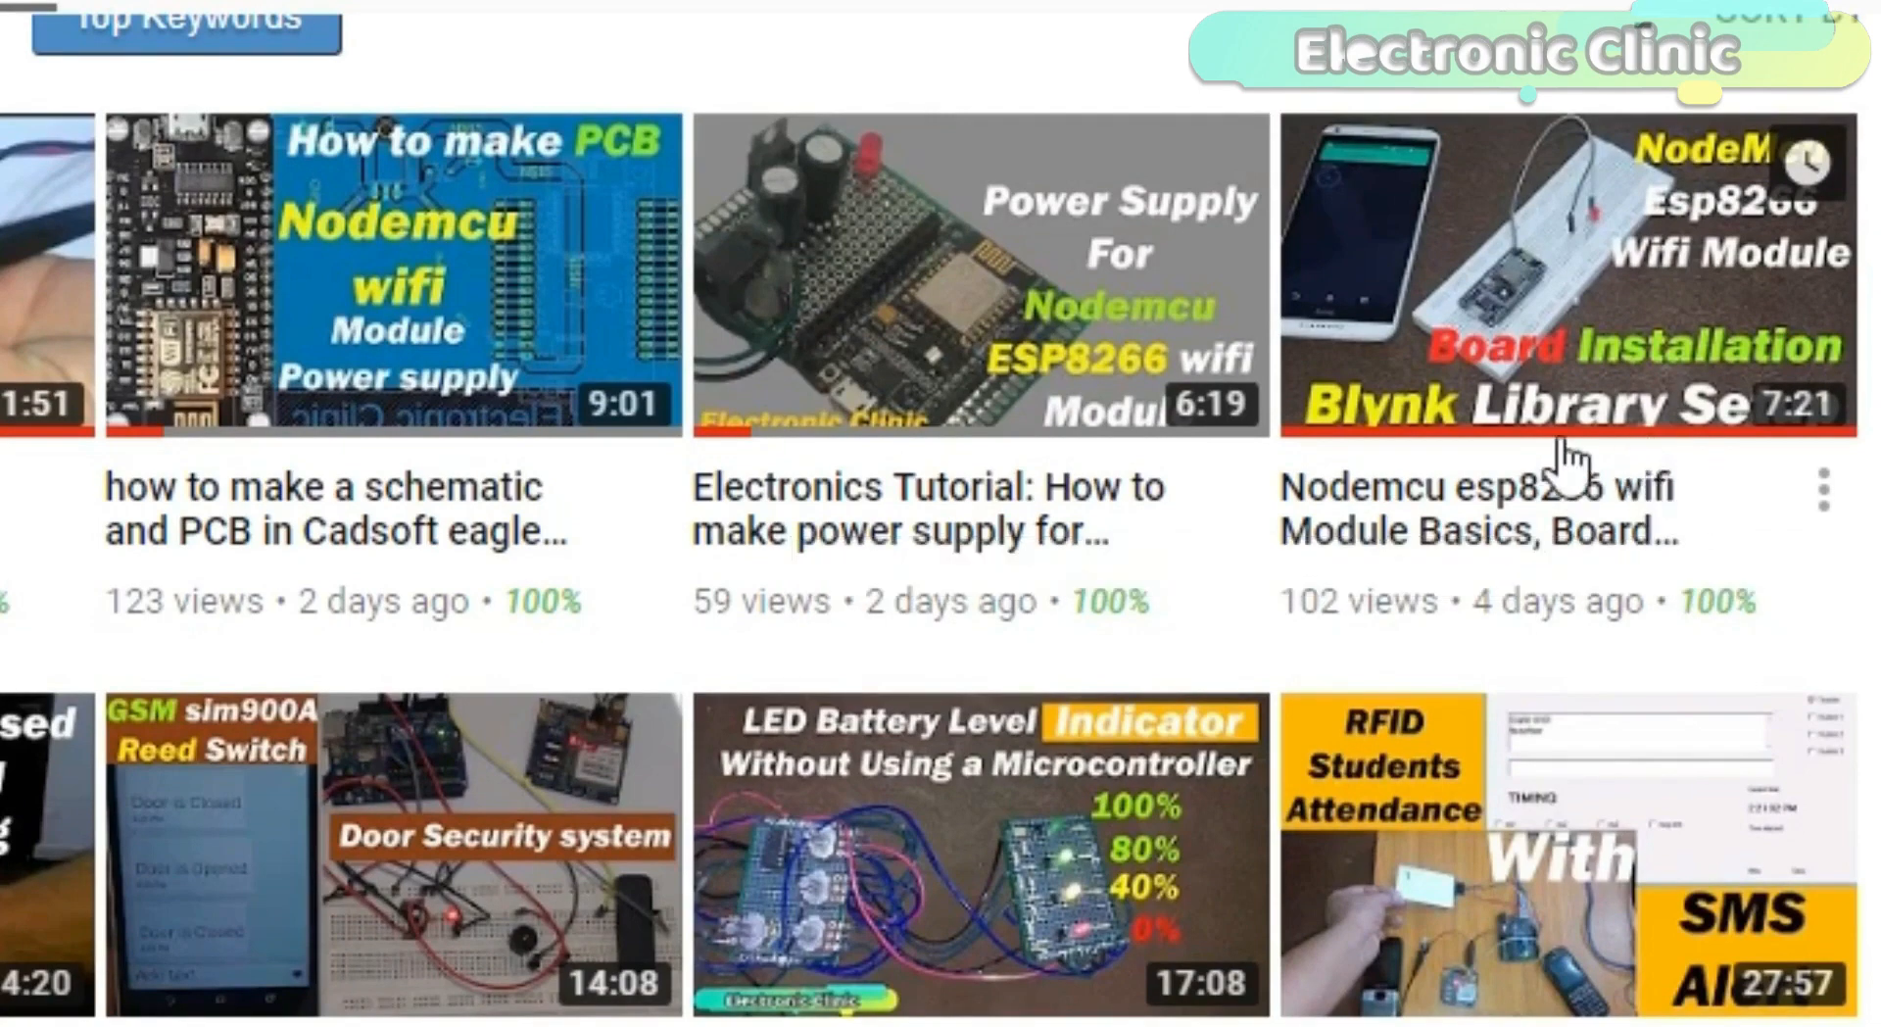
{"action": "mouse_move", "coordinate": [1581, 525]}
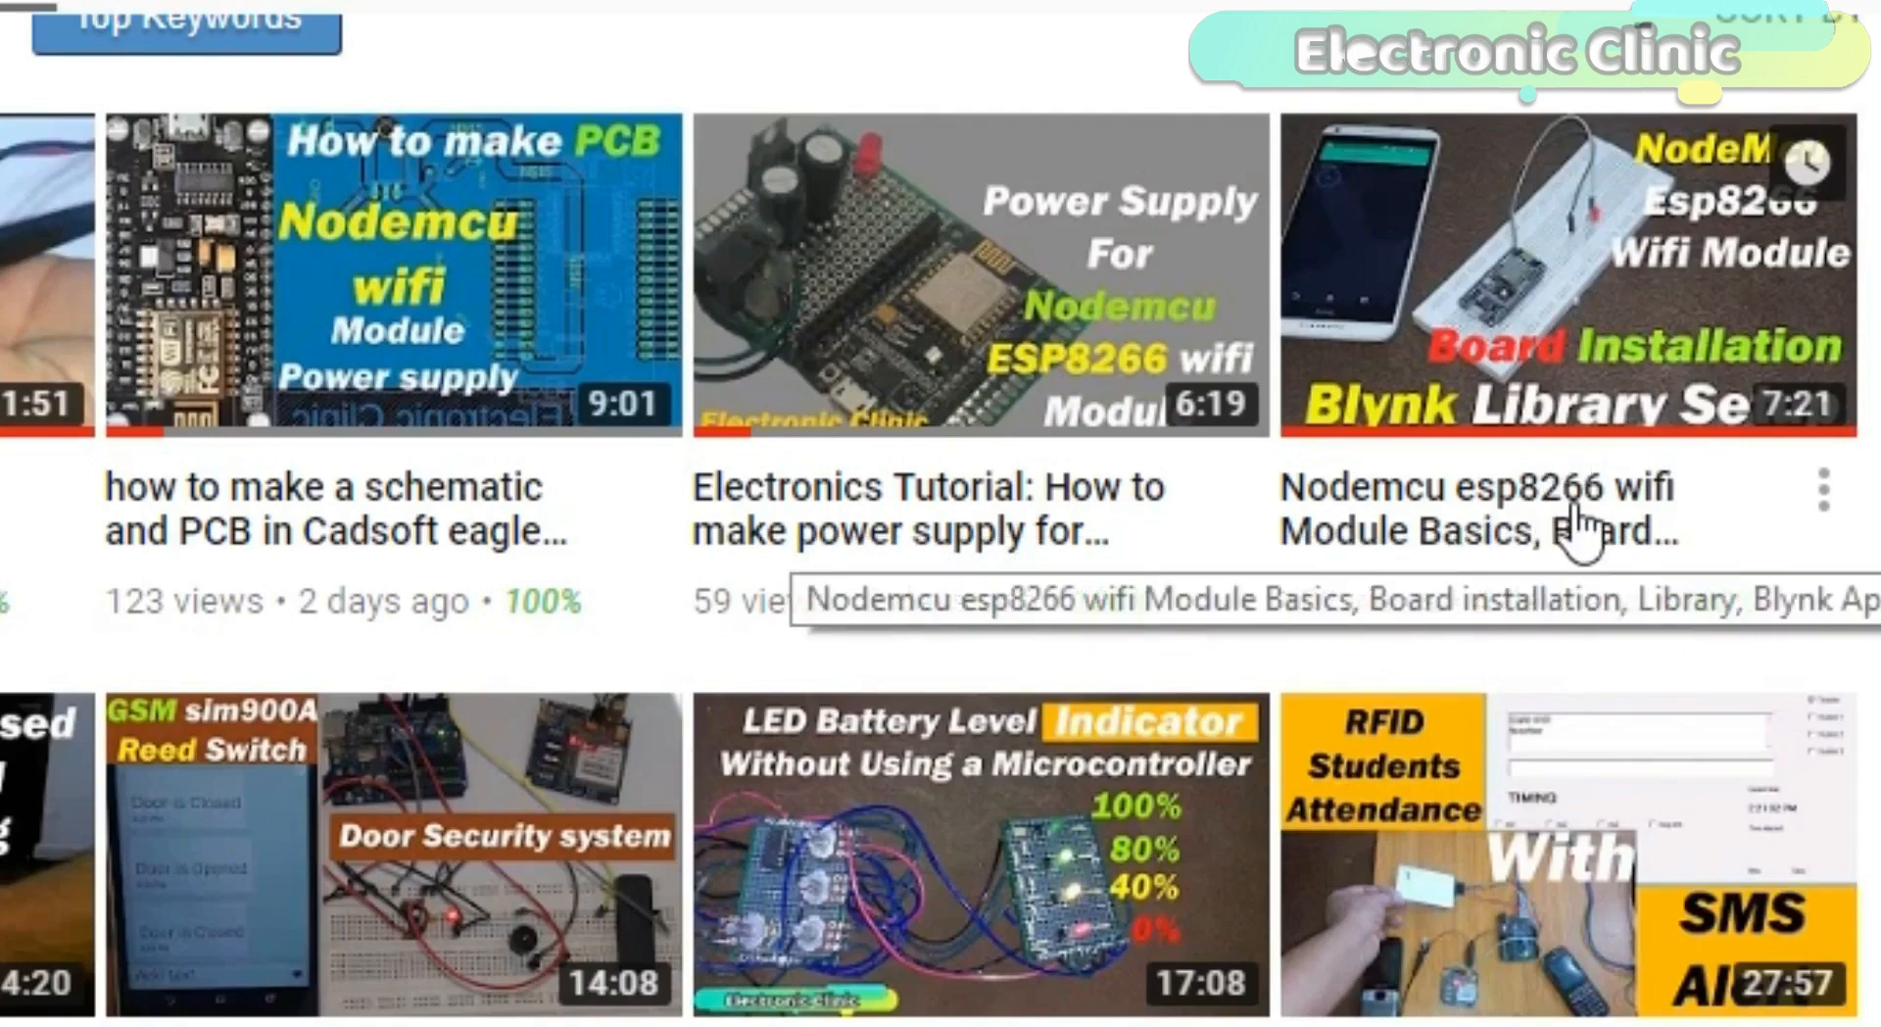
{"action": "mouse_move", "coordinate": [930, 264]}
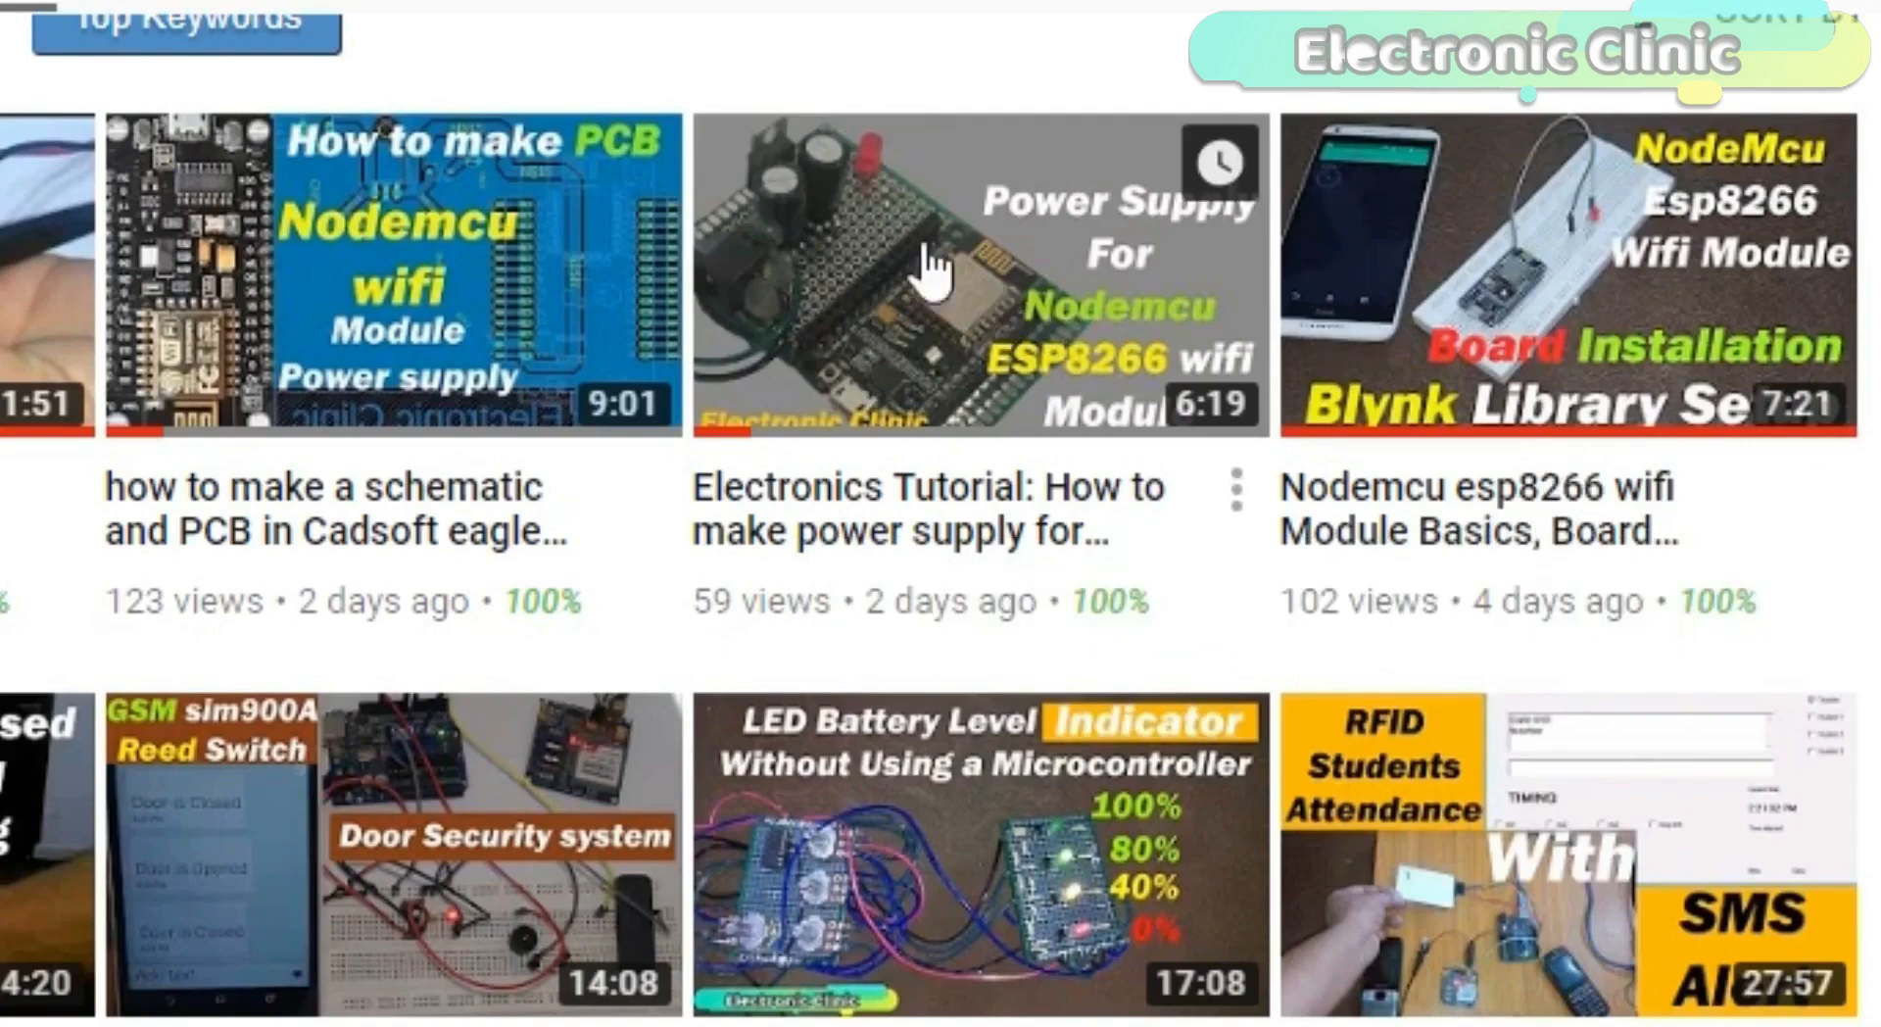
{"action": "mouse_move", "coordinate": [956, 533]}
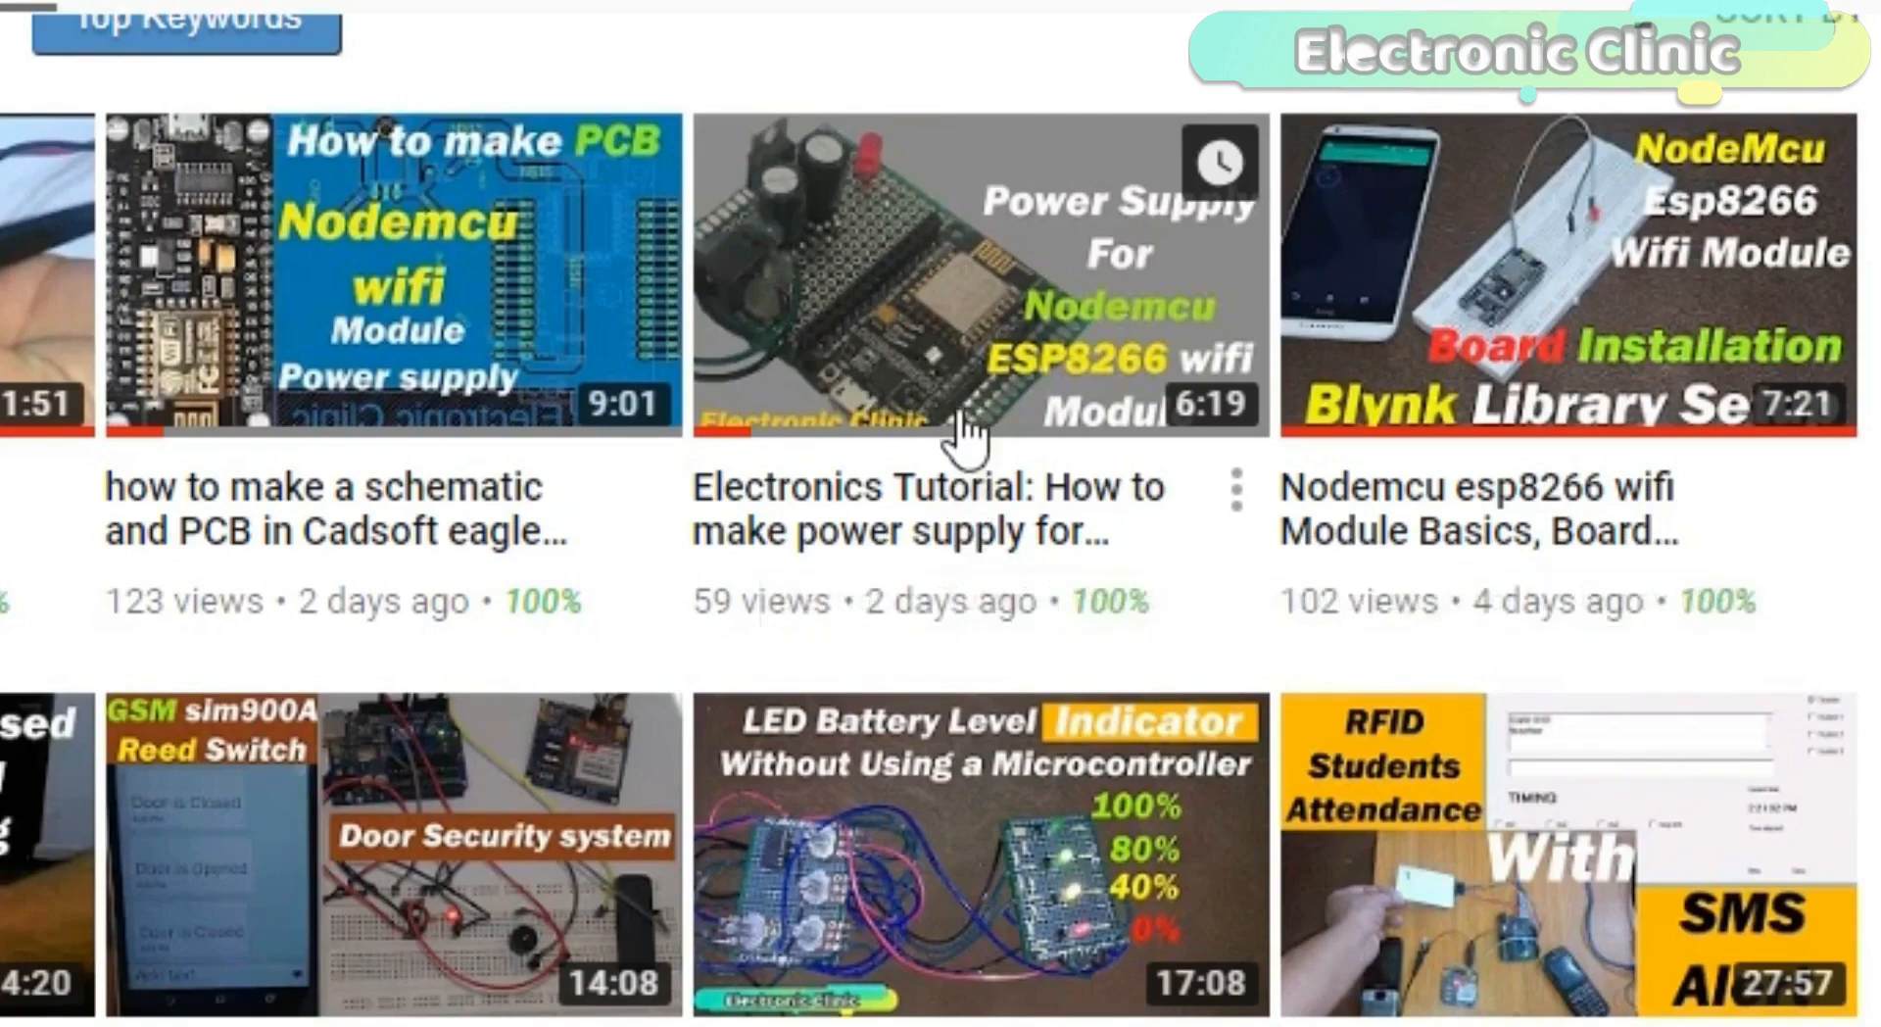
{"action": "mouse_move", "coordinate": [995, 521]}
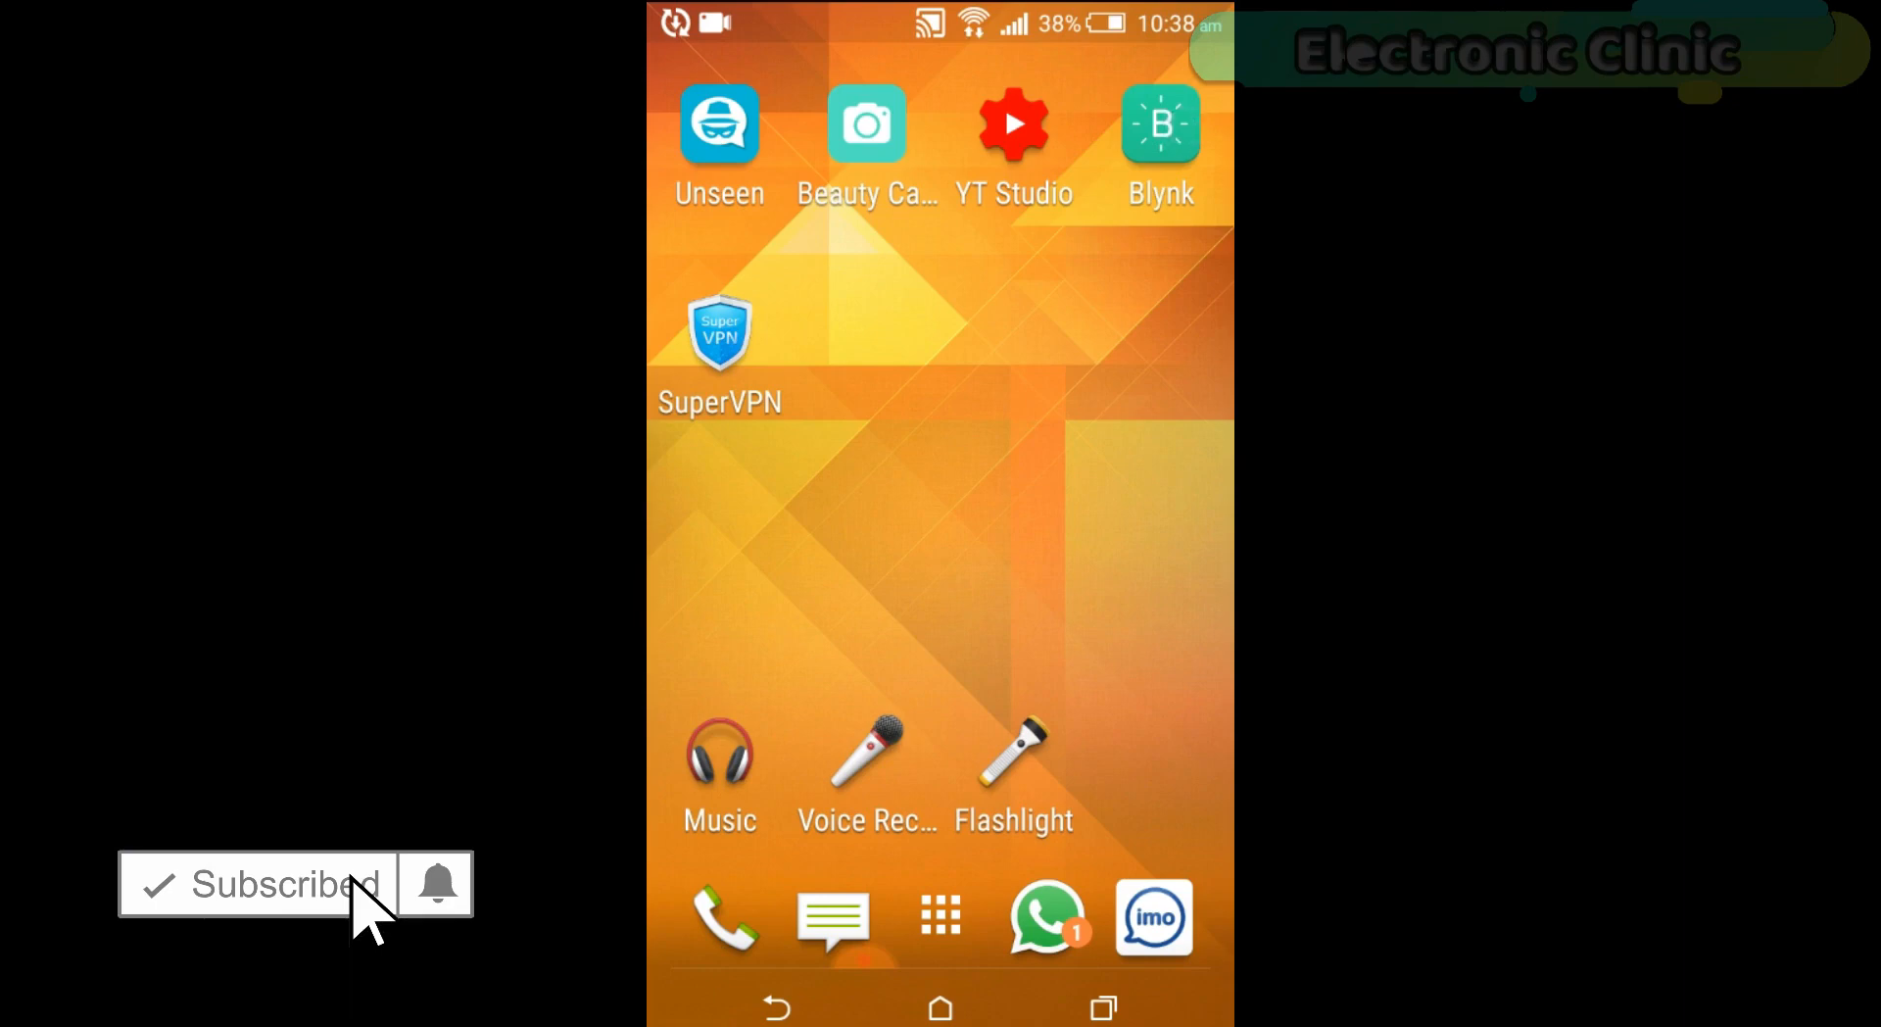
Start a new Blynk project and name it 'lcd'.
{"action": "left_click", "coordinate": [1160, 122]}
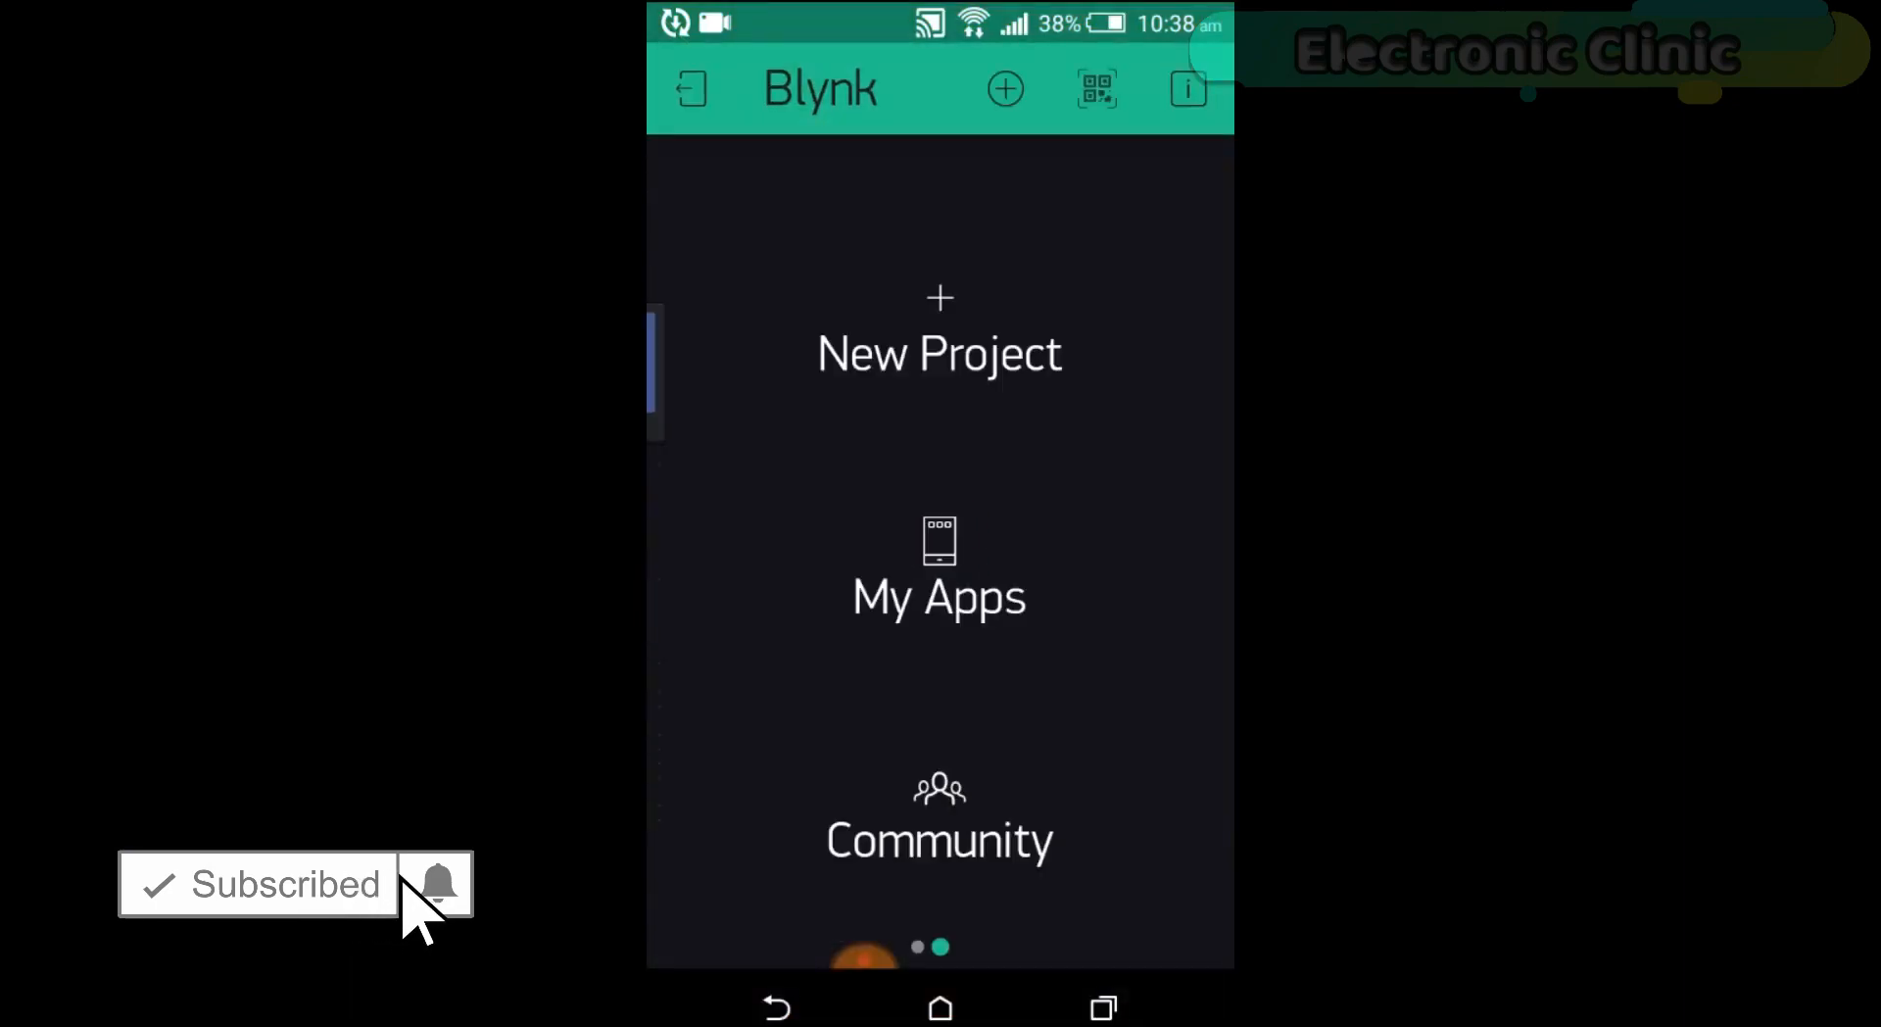
{"action": "left_click", "coordinate": [939, 351]}
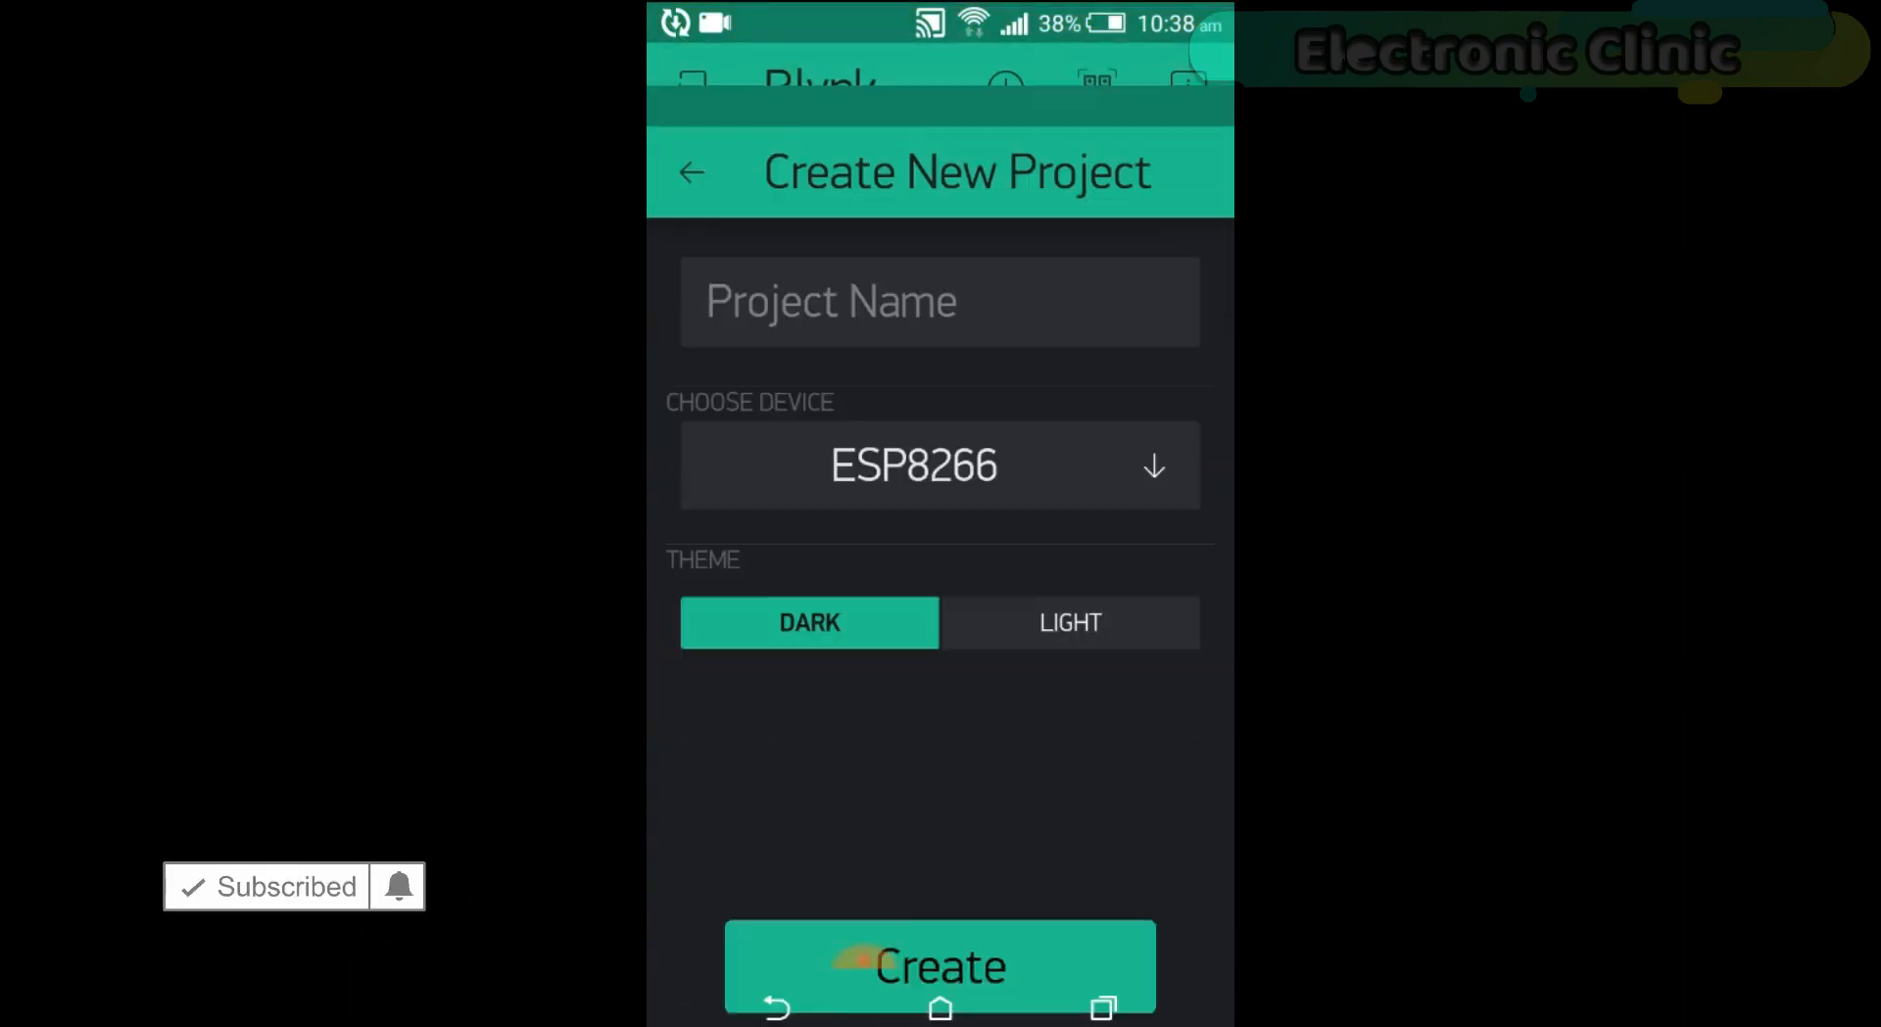
{"action": "left_click", "coordinate": [938, 300]}
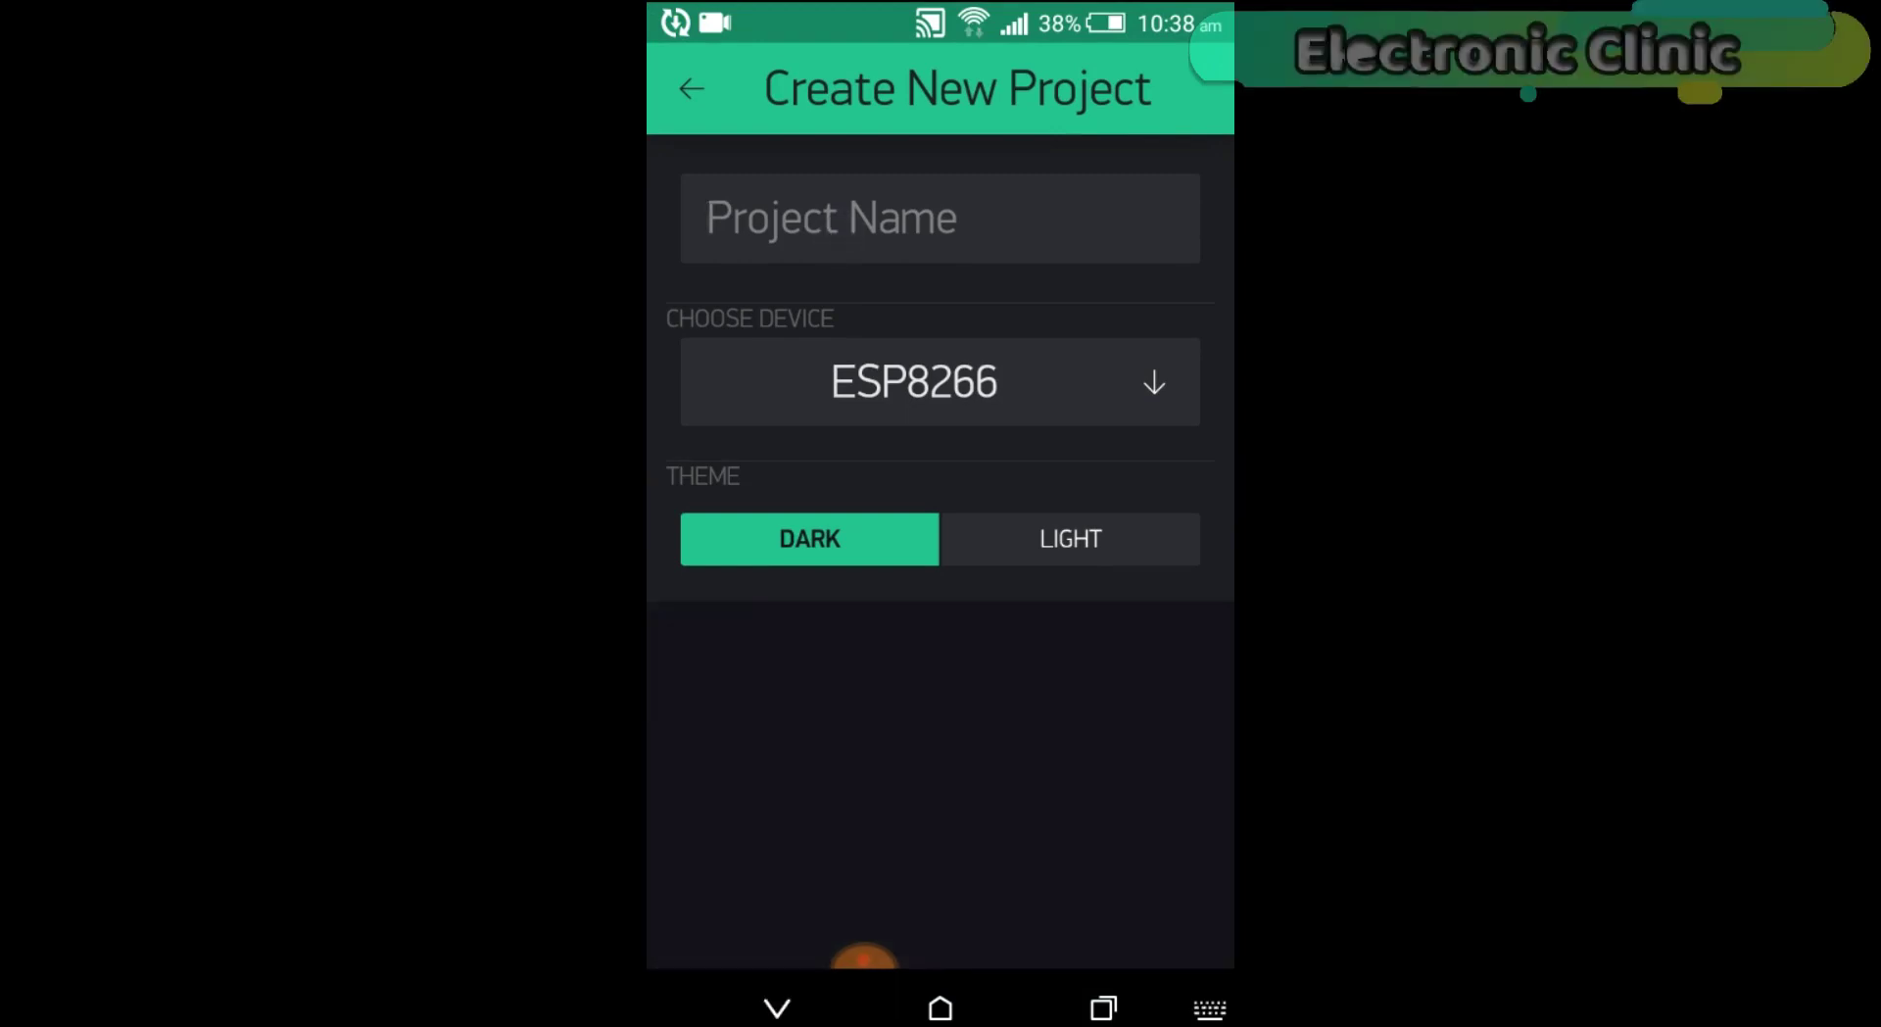
{"action": "type", "text": "lcd"}
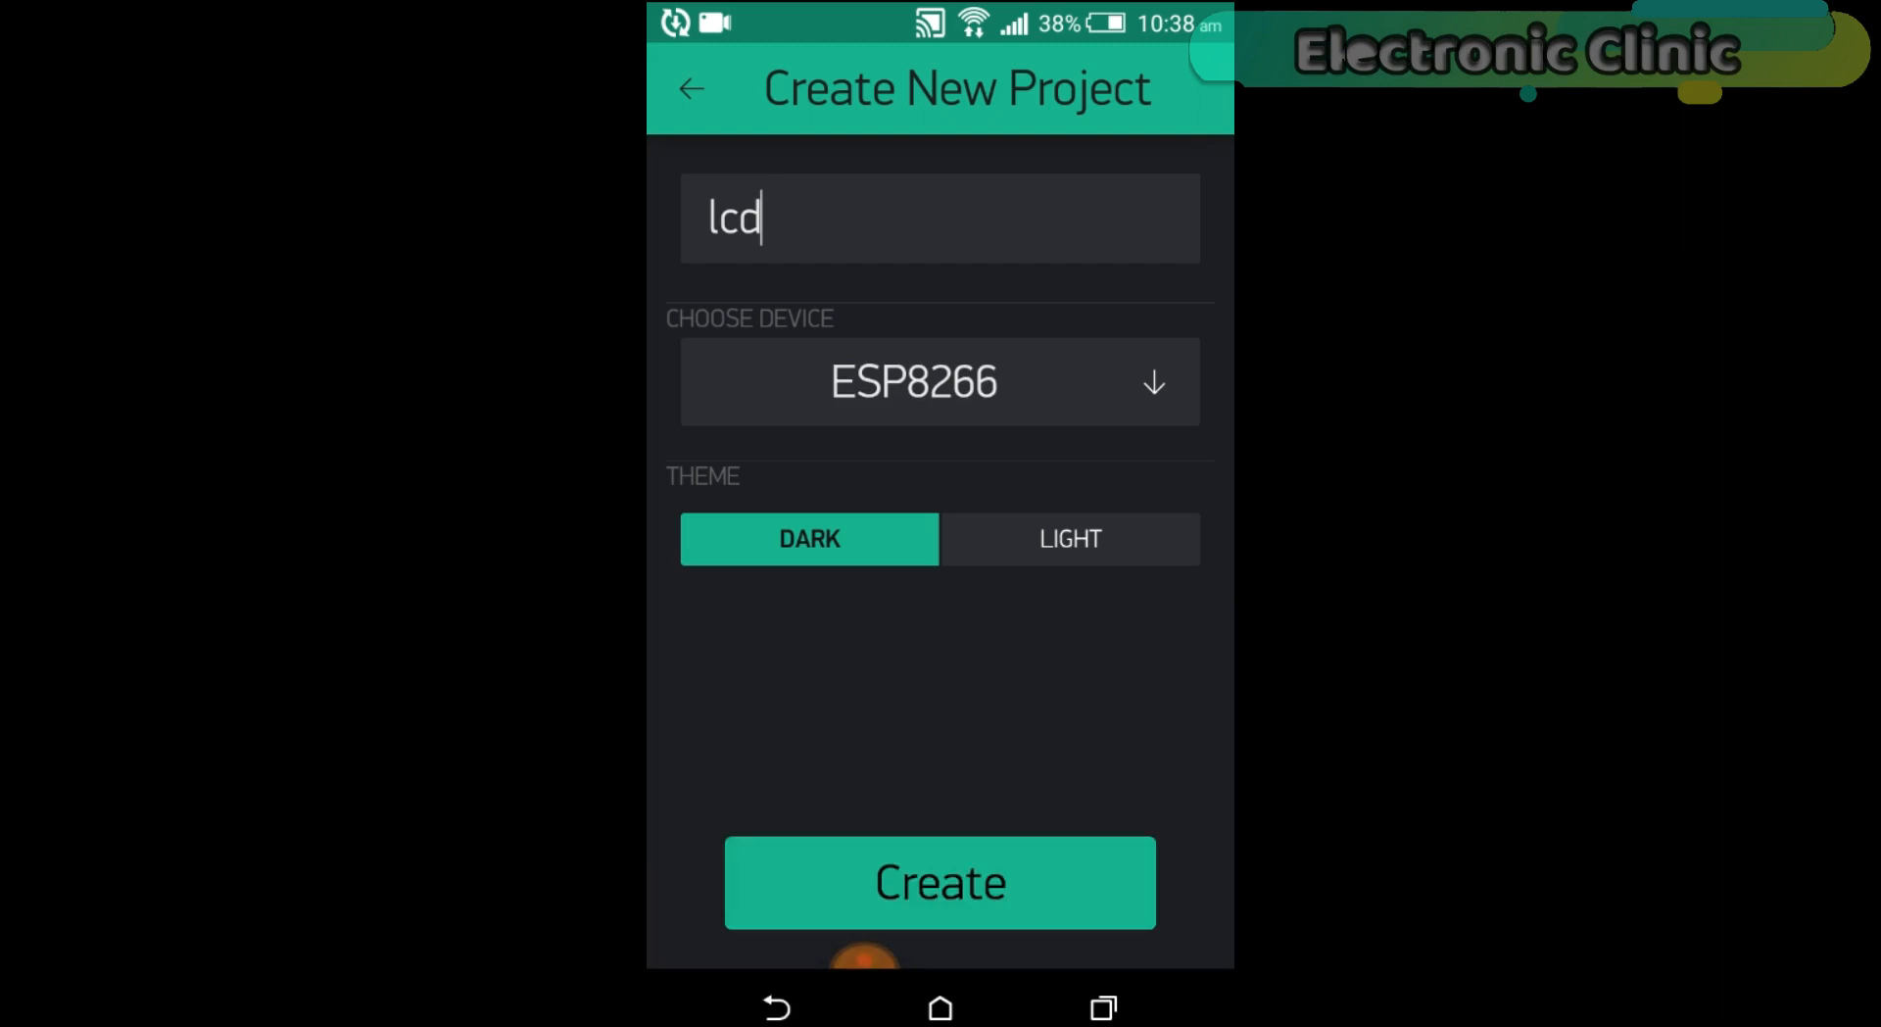
Choose NodeMCU hardware over Wi-Fi and create the lcd project.
{"action": "left_click", "coordinate": [939, 380]}
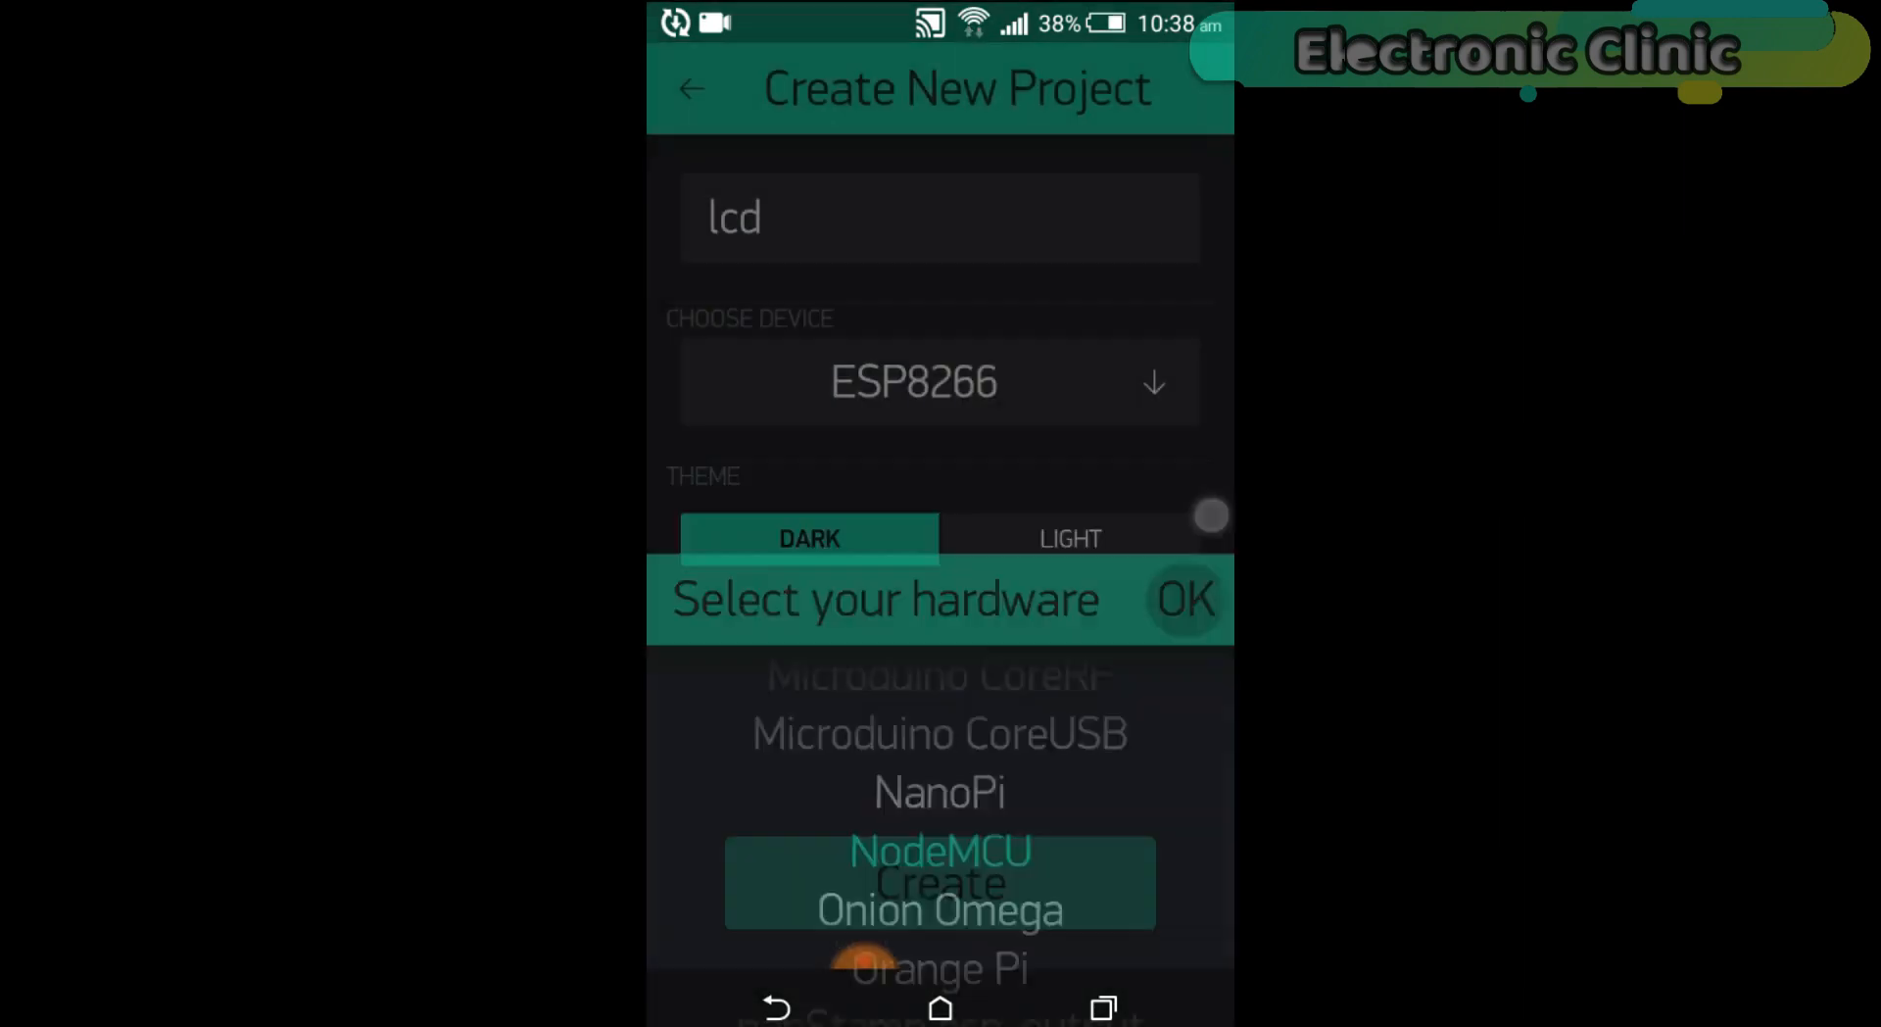
{"action": "left_click", "coordinate": [940, 850]}
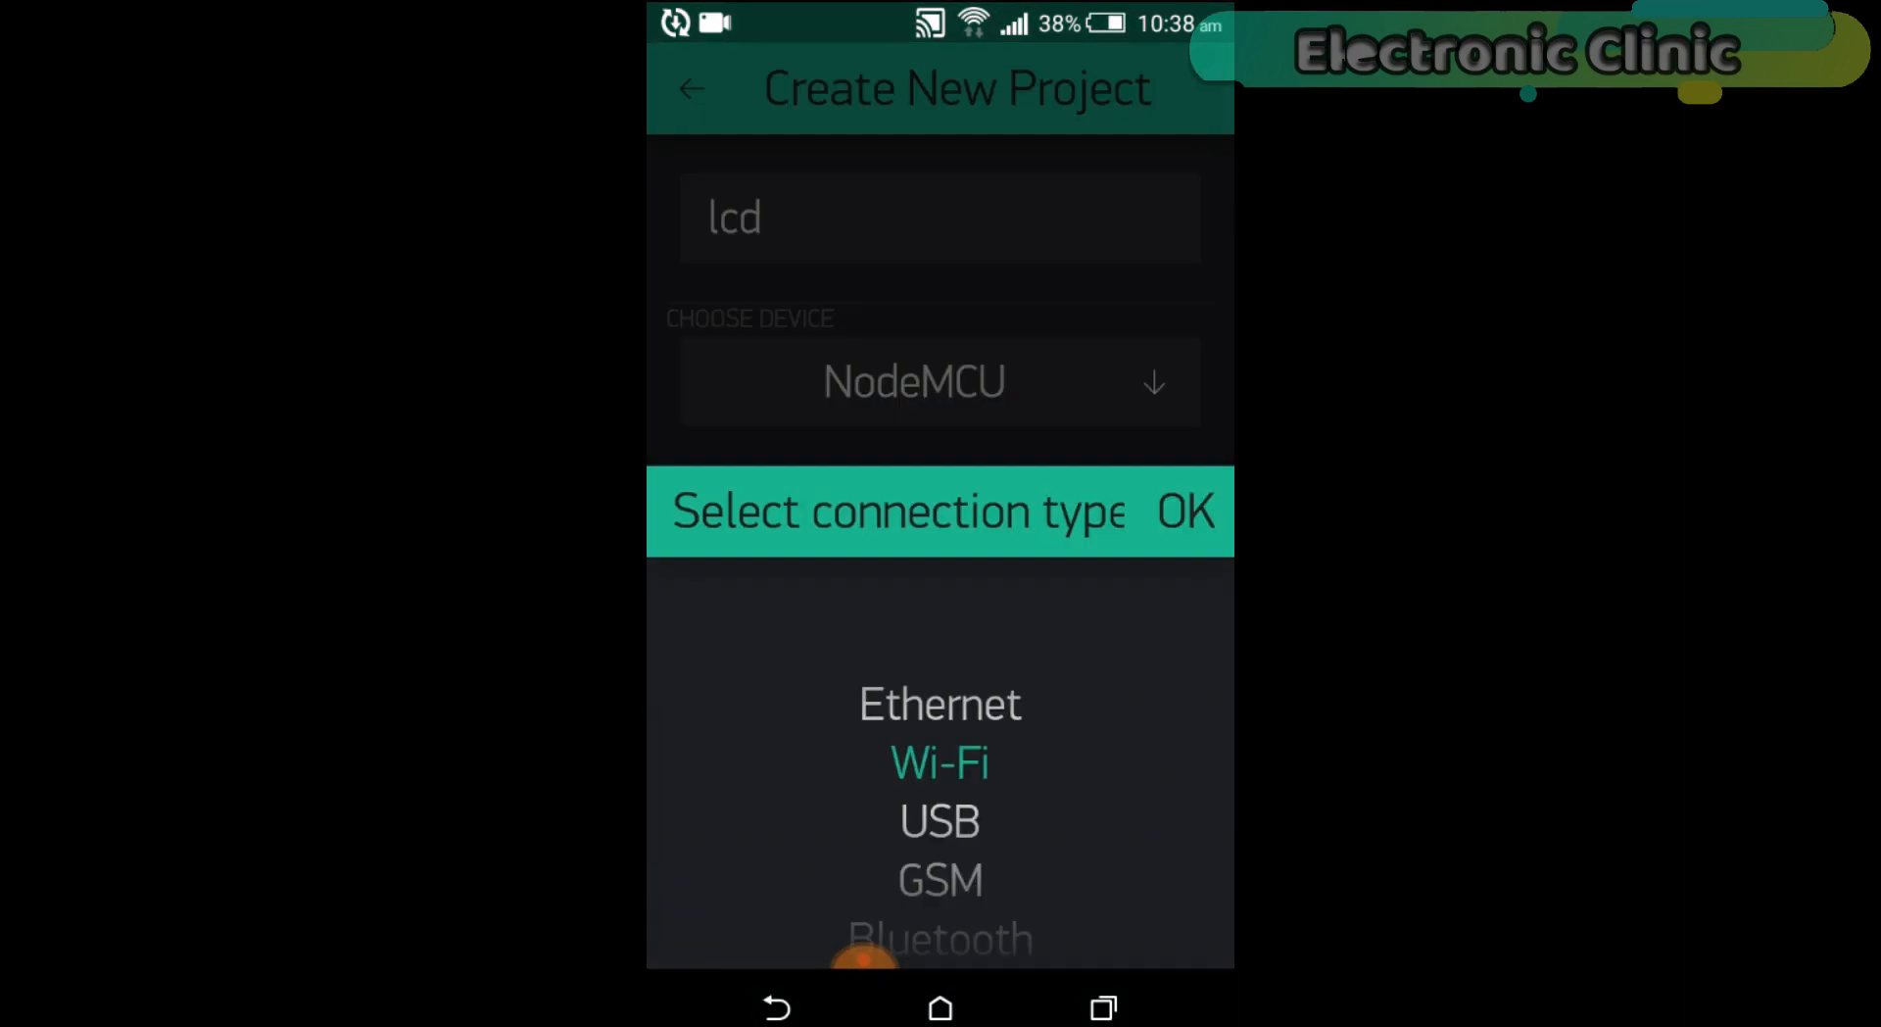
{"action": "left_click", "coordinate": [1202, 511]}
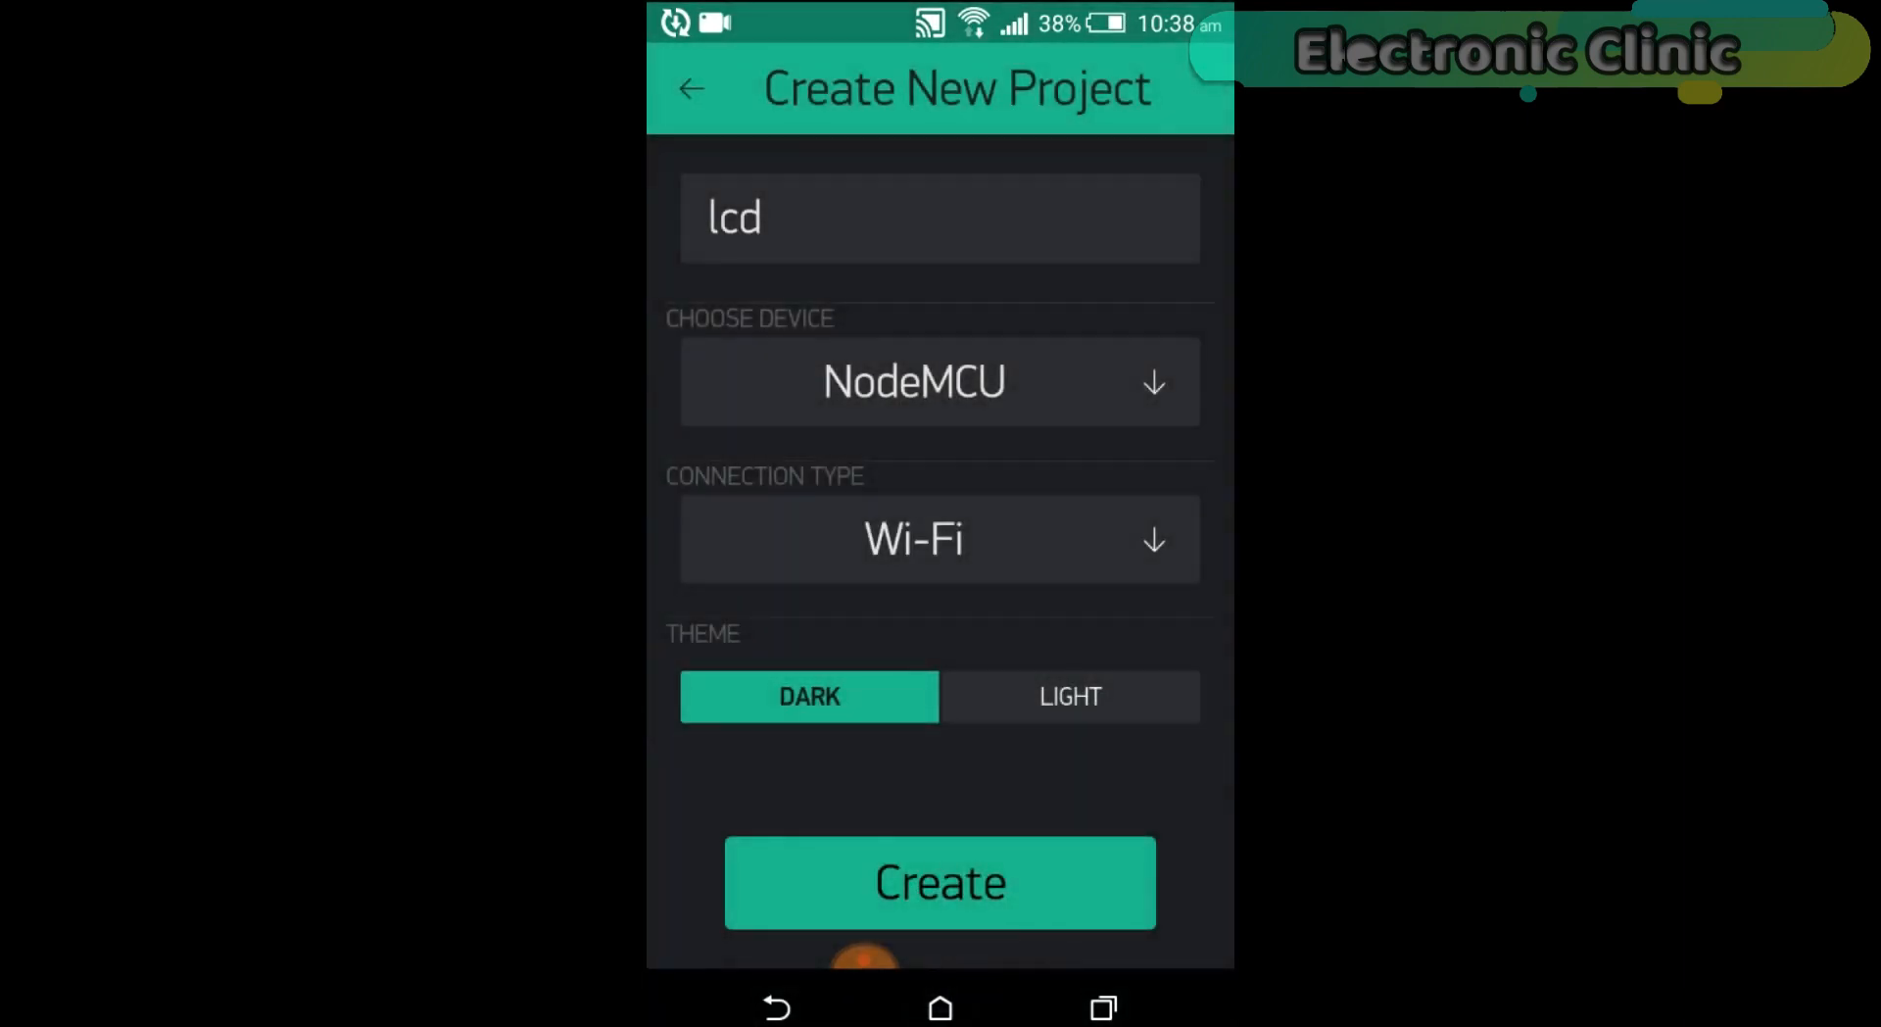
{"action": "left_click", "coordinate": [940, 881]}
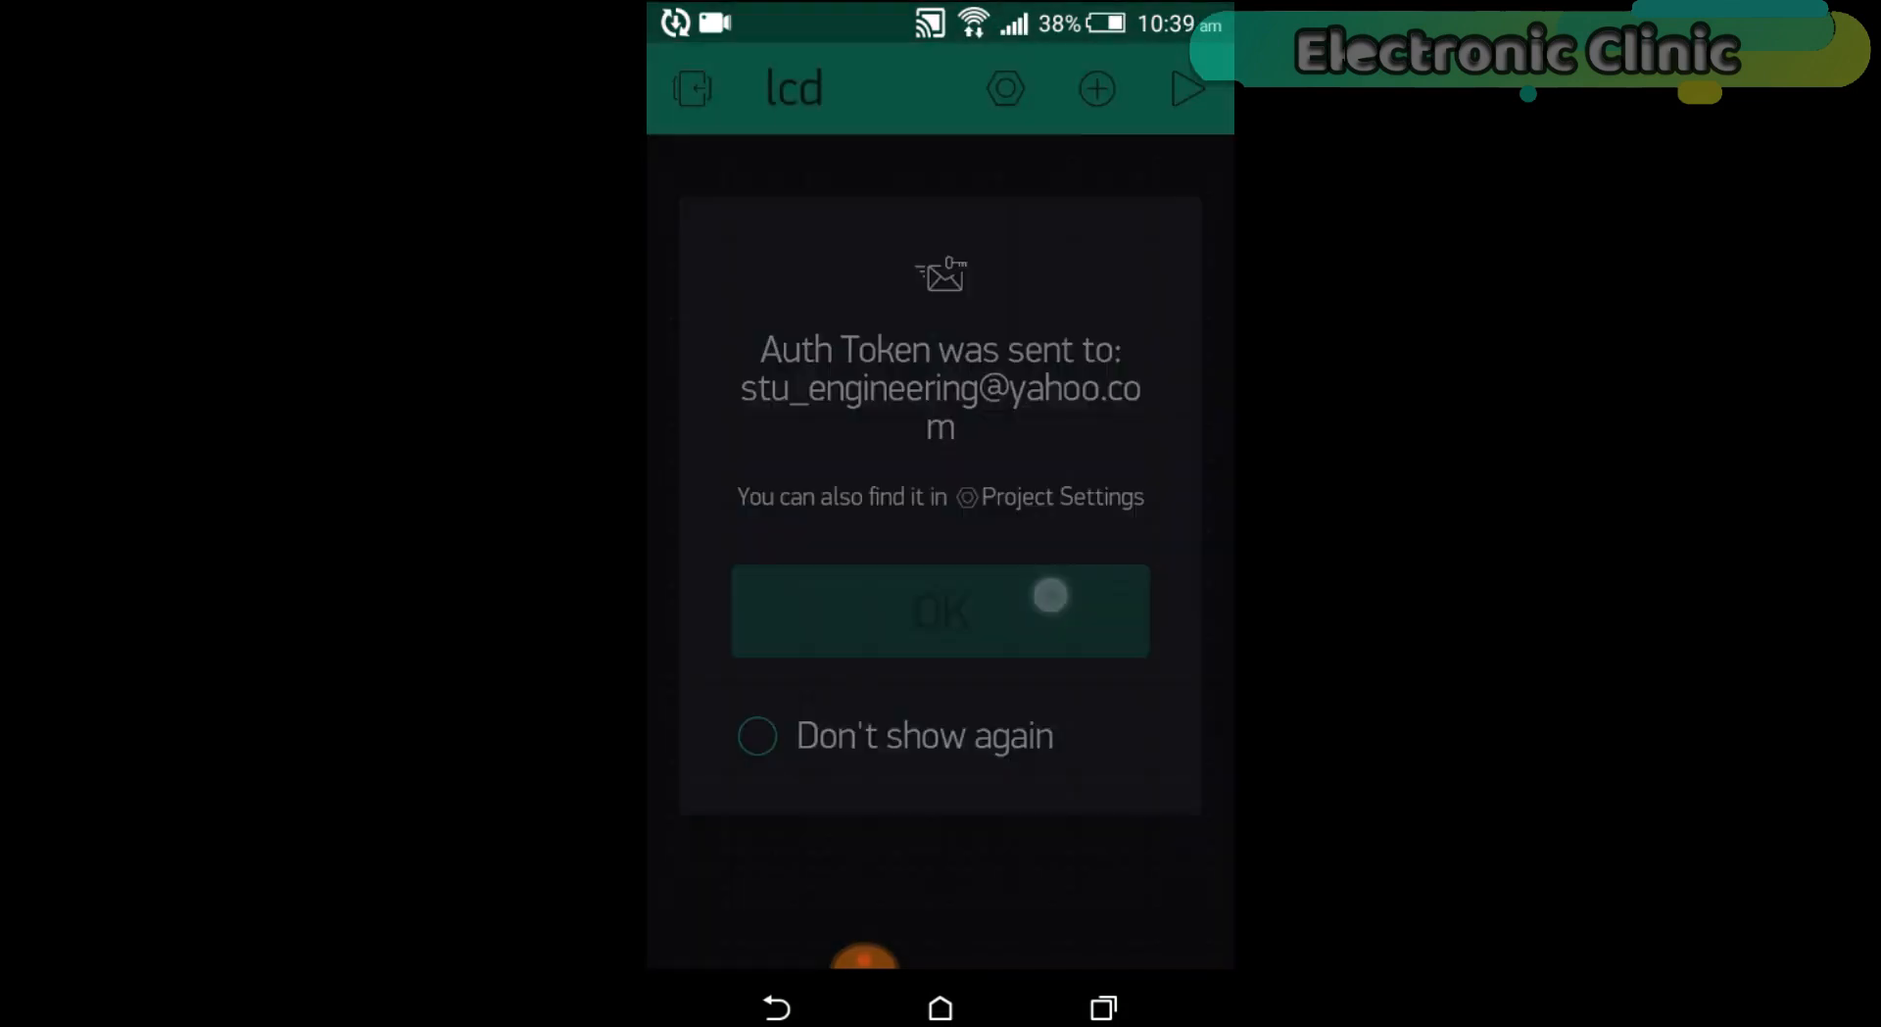
Dismiss the auth-token notice and return to the empty lcd project canvas.
{"action": "left_click", "coordinate": [940, 611]}
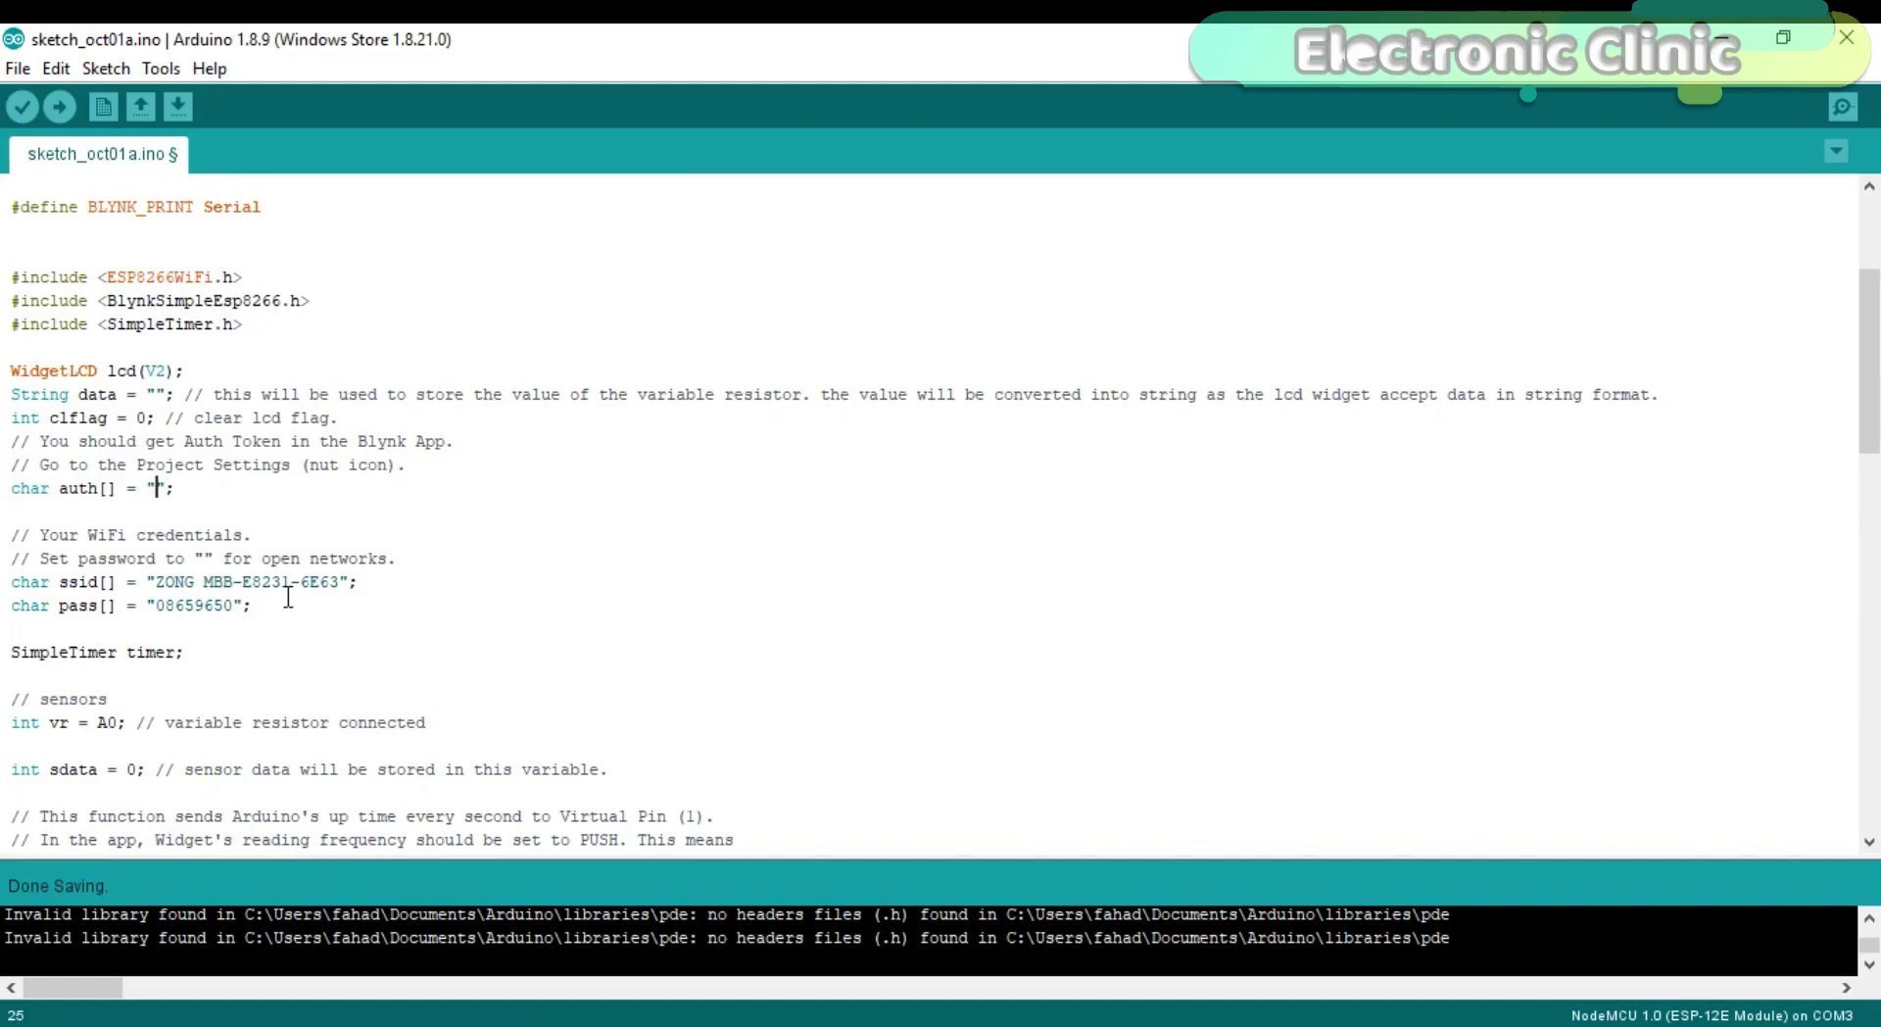
{"action": "left_click", "coordinate": [14, 66]}
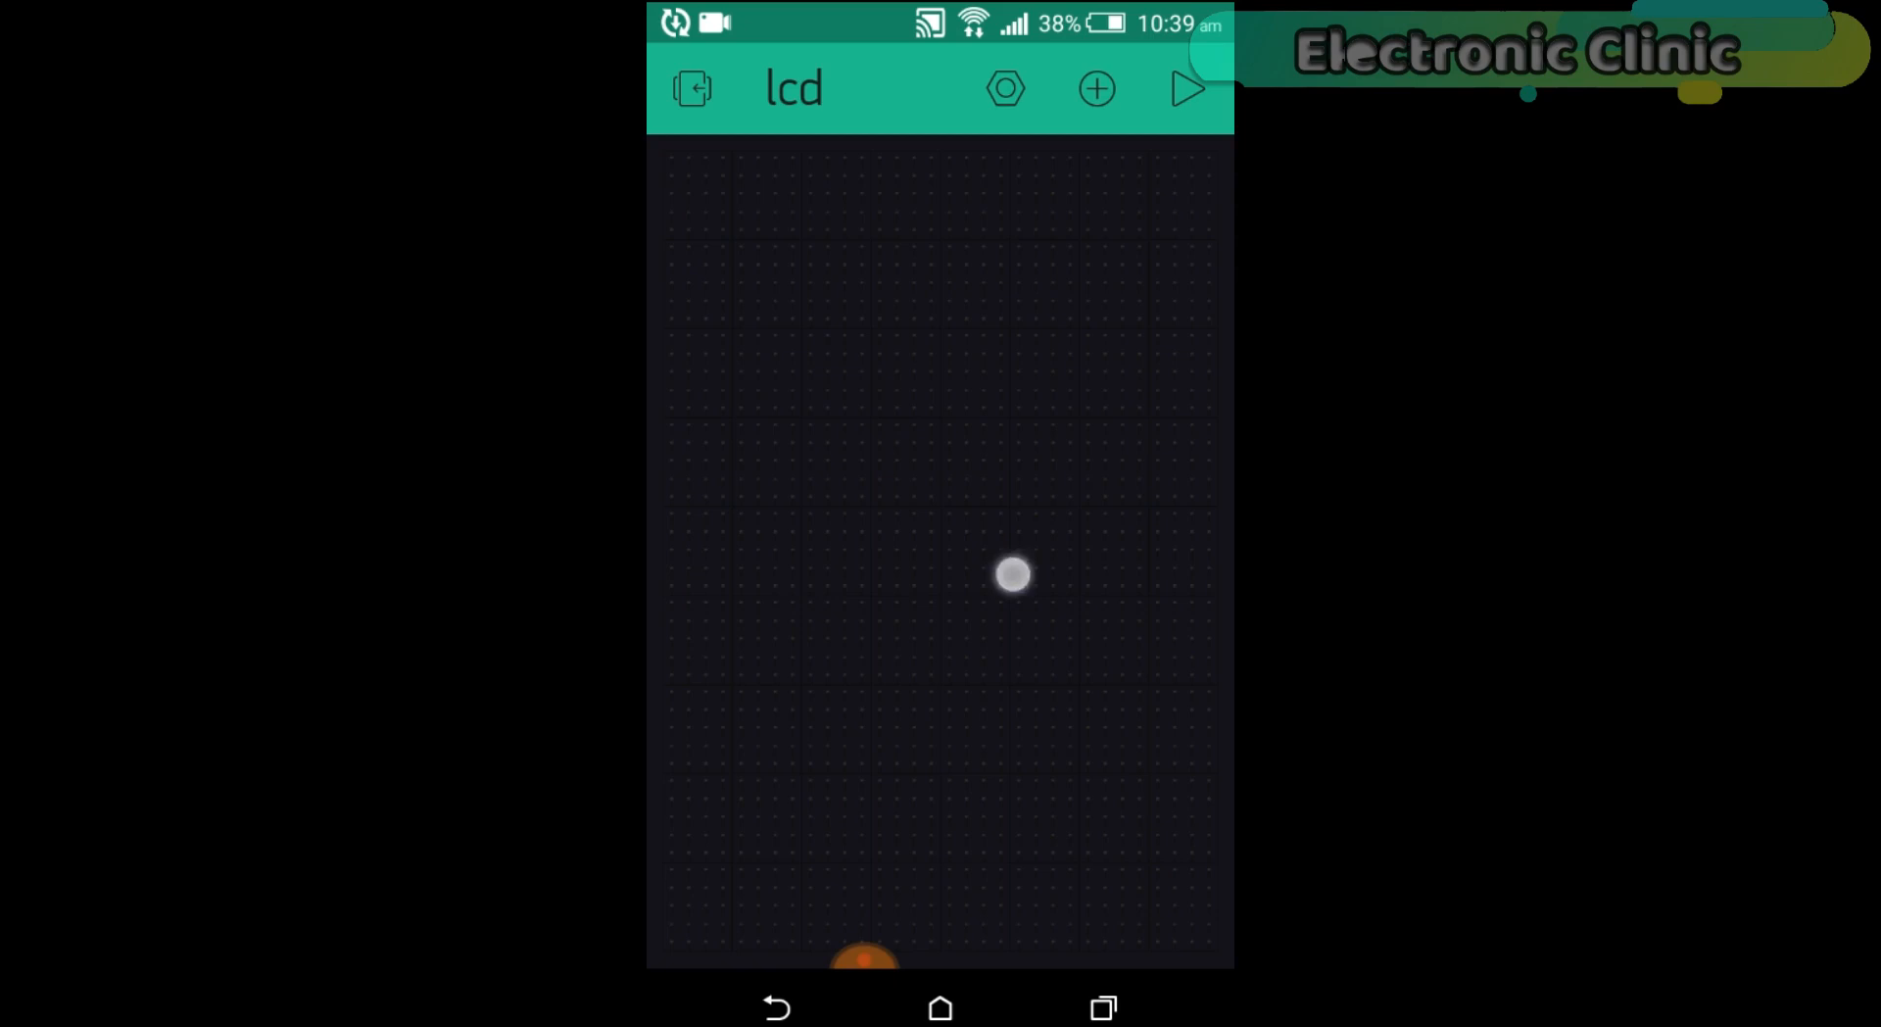
Add an LCD widget from the Widget Box to the lcd project.
{"action": "left_click", "coordinate": [1097, 89]}
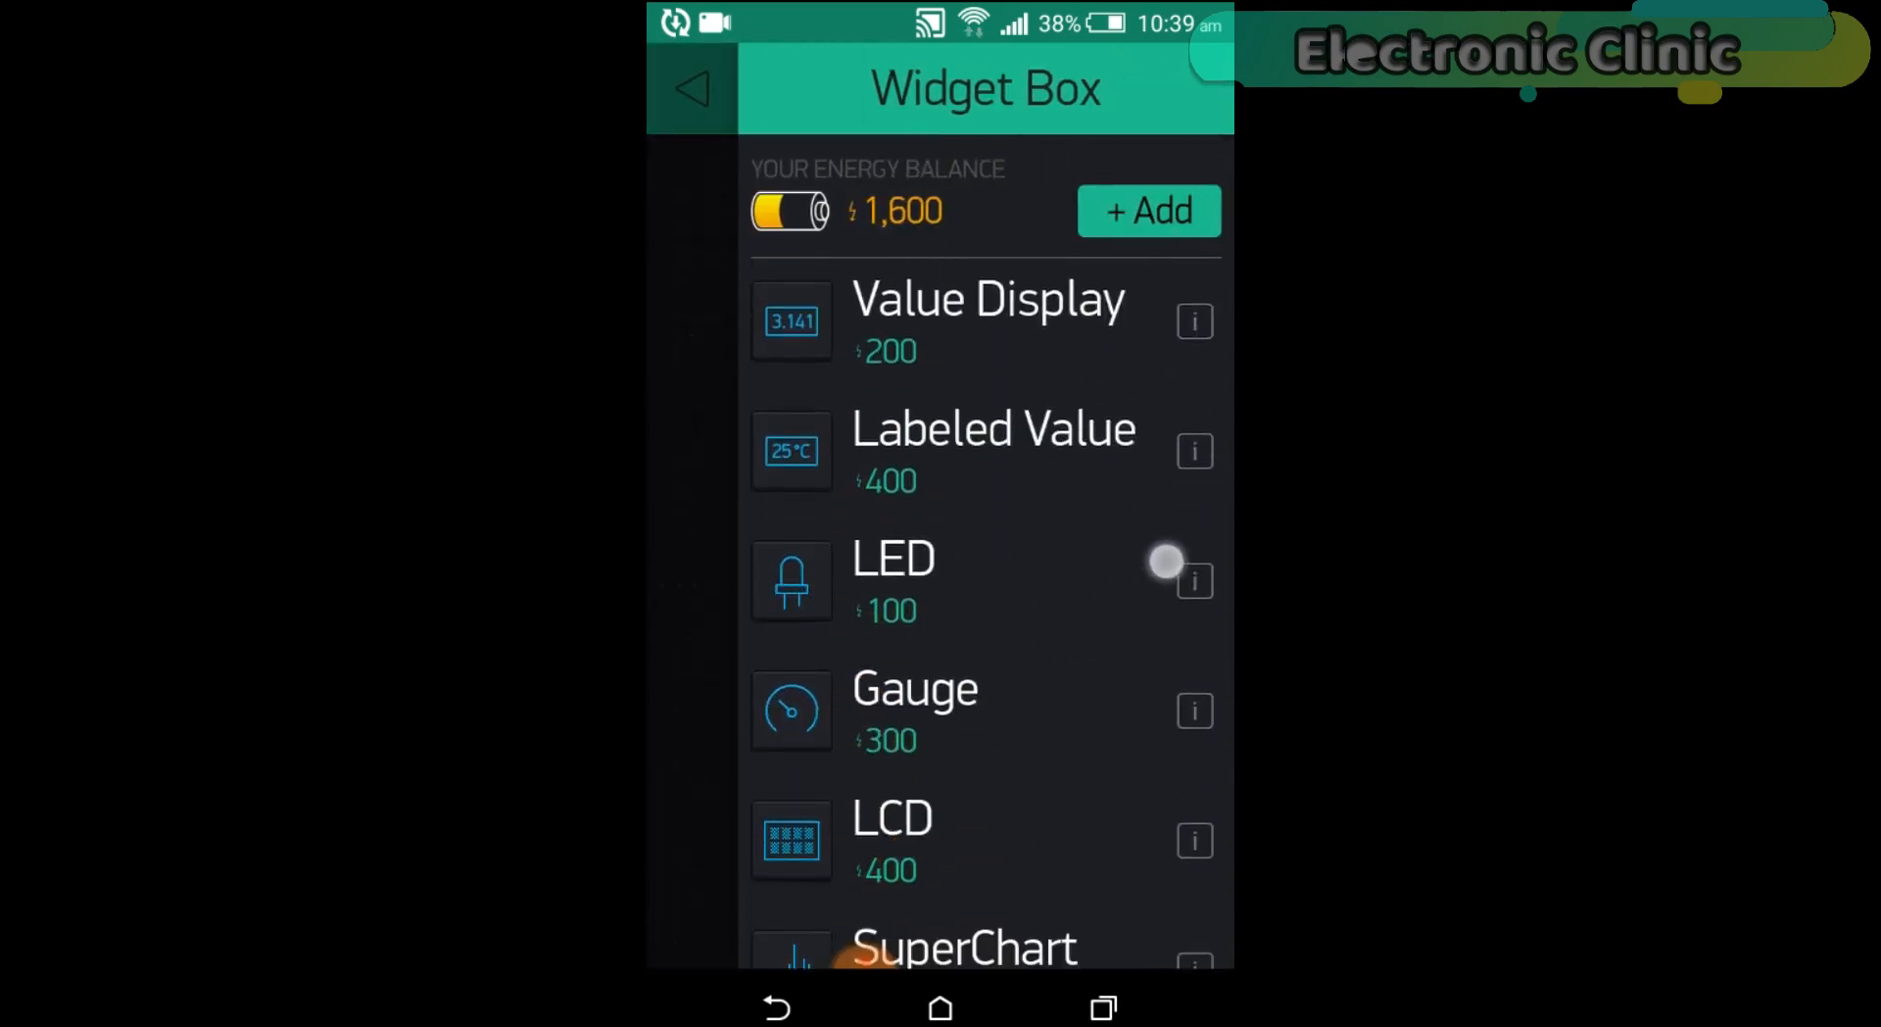
{"action": "scroll", "scroll_direction": "down", "scroll_amount": 3}
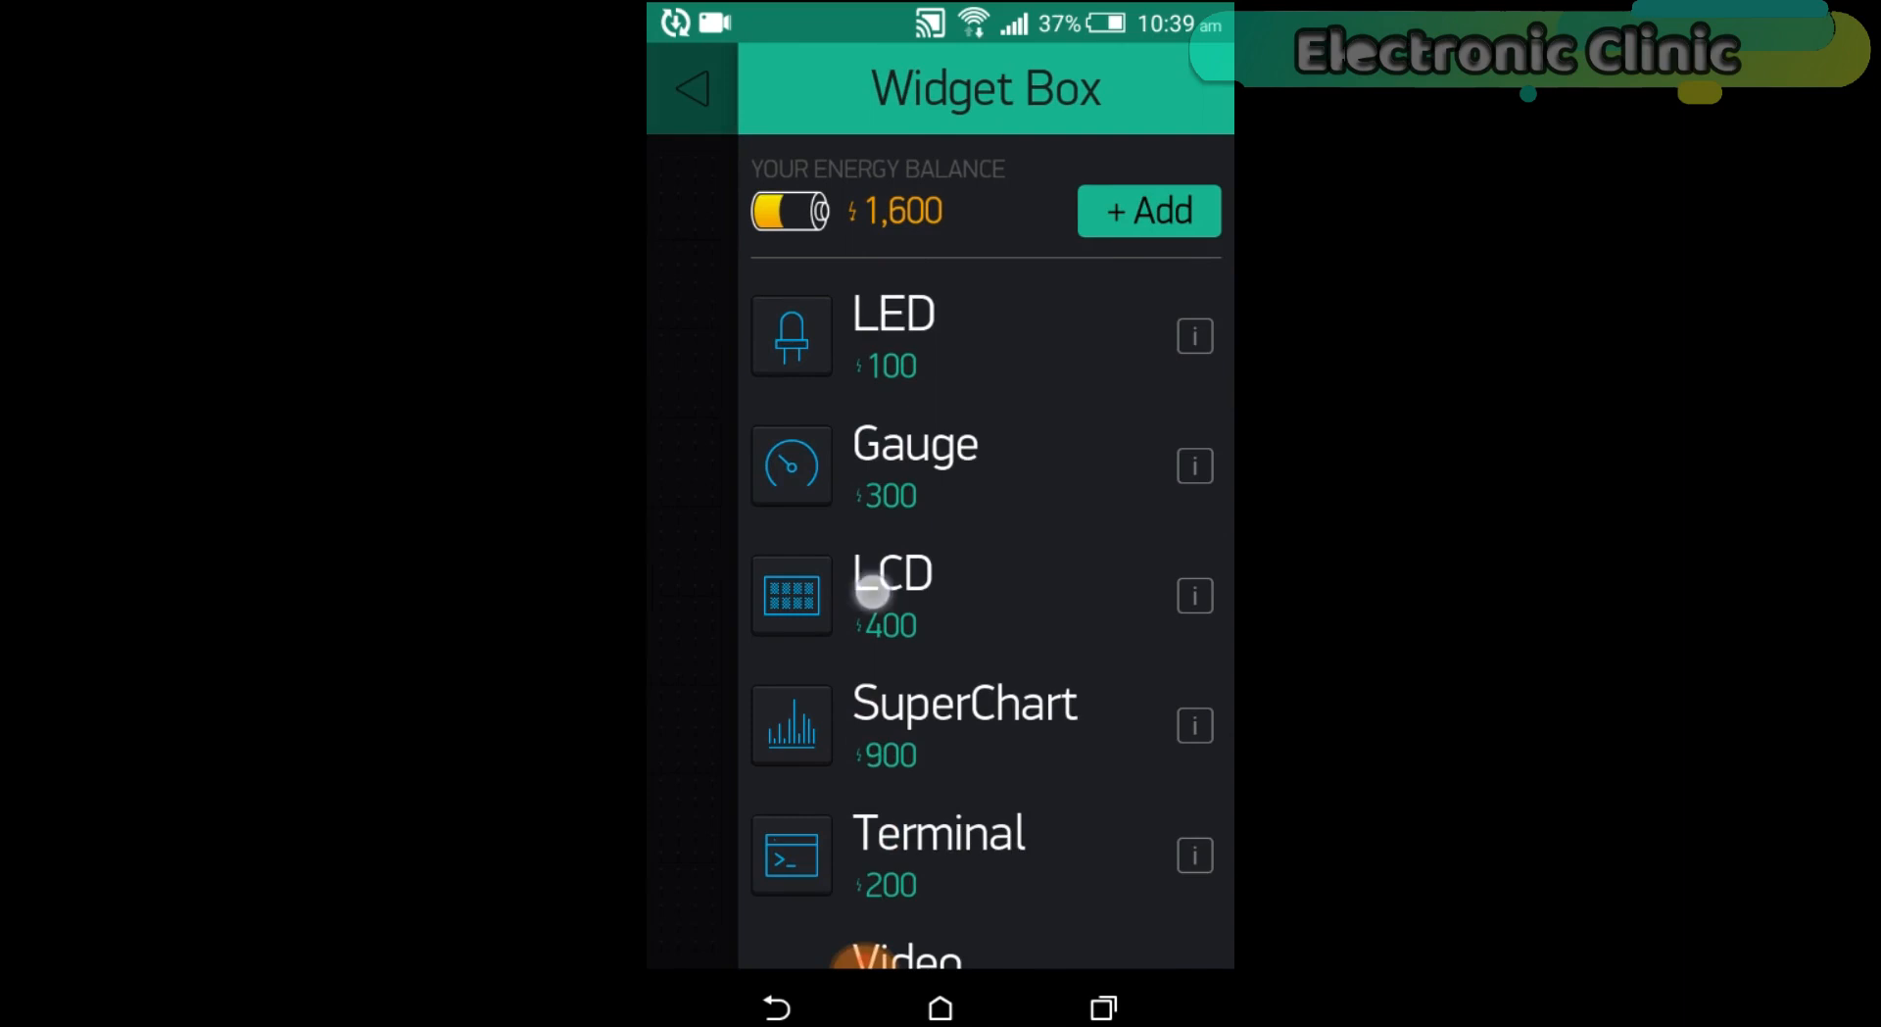
{"action": "left_click", "coordinate": [889, 595]}
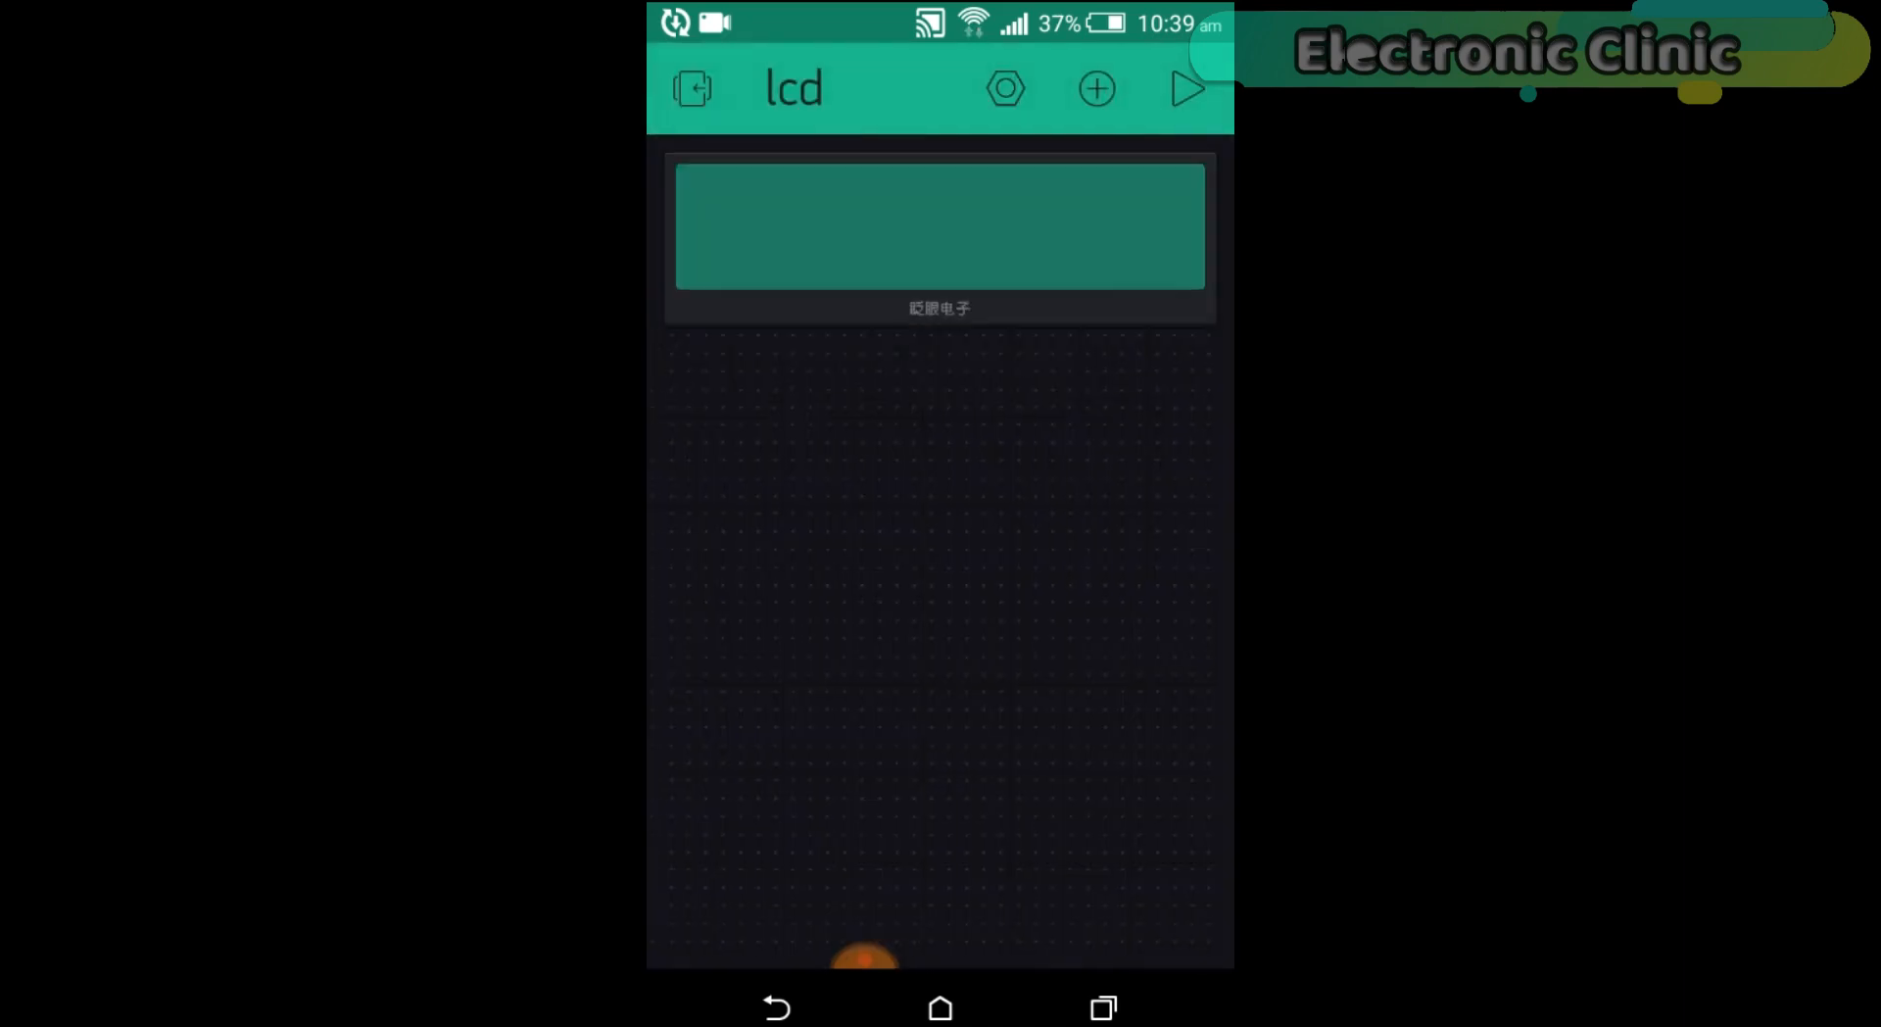
{"action": "left_click", "coordinate": [938, 229]}
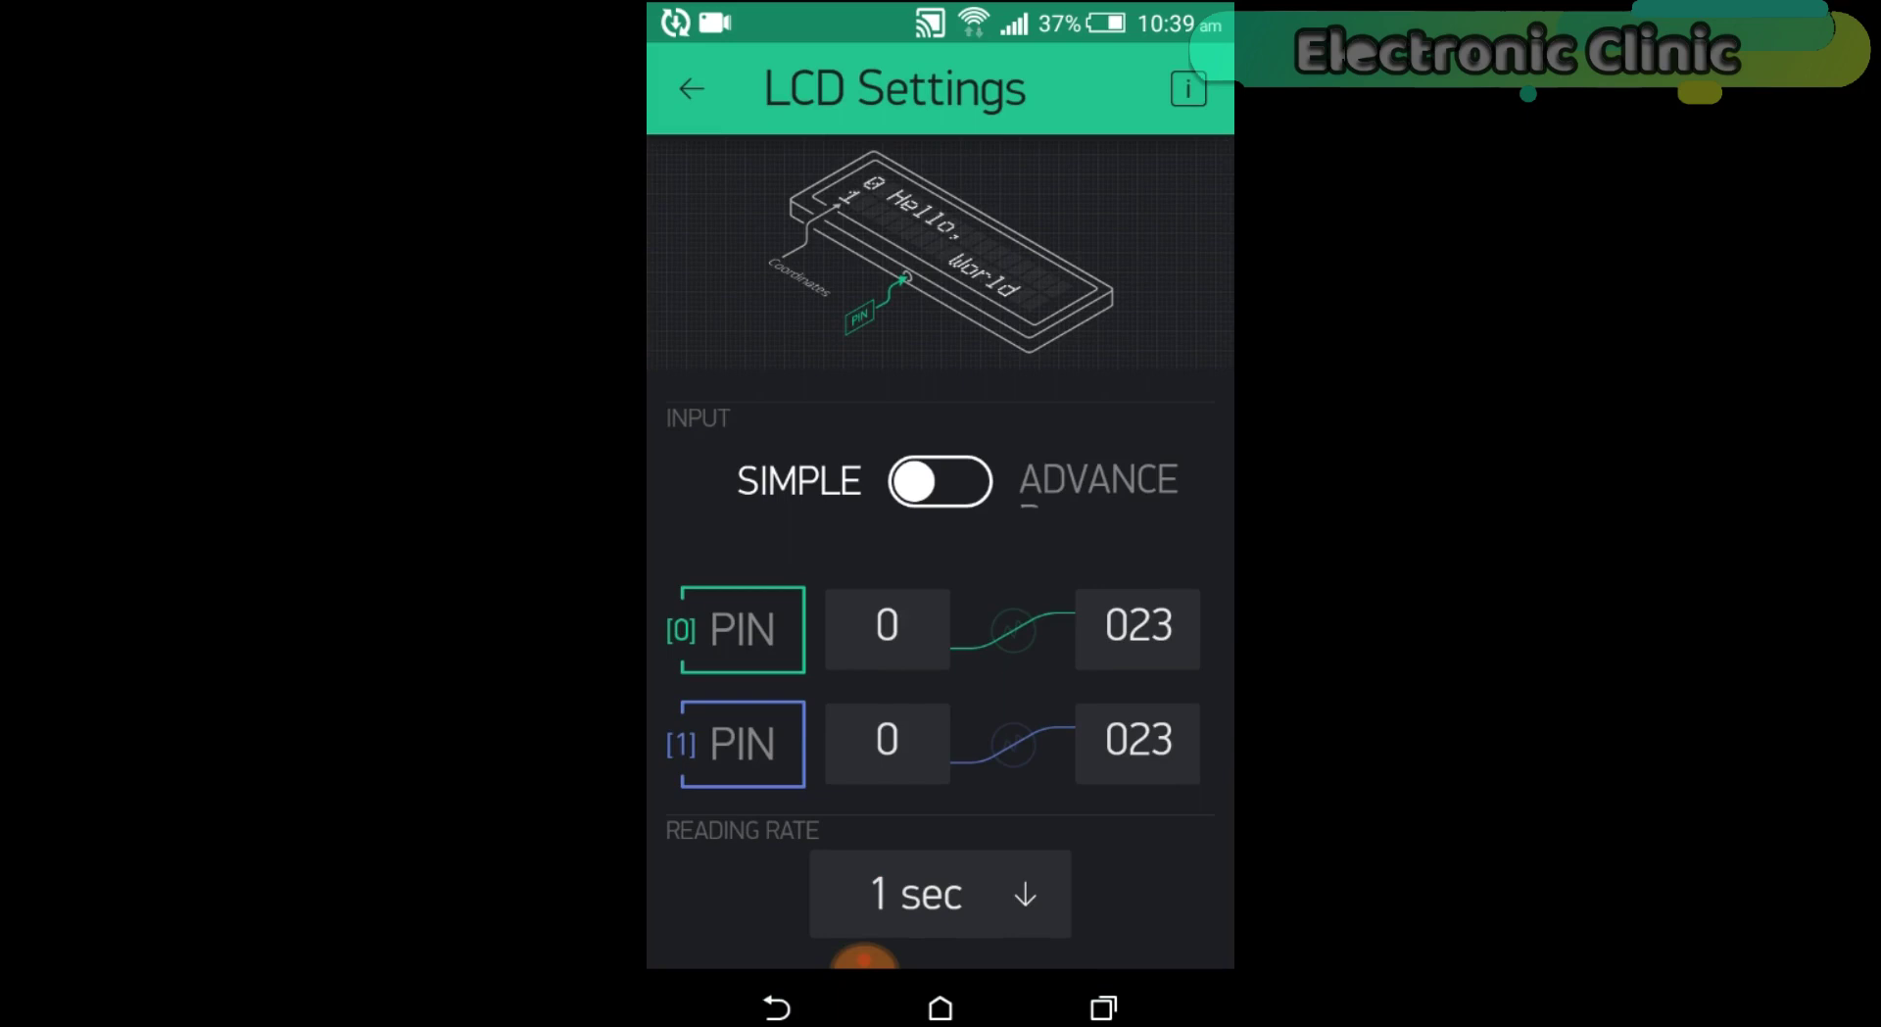
Set the LCD widget to Advance mode fed from virtual pin V2 and confirm.
{"action": "left_click", "coordinate": [938, 480]}
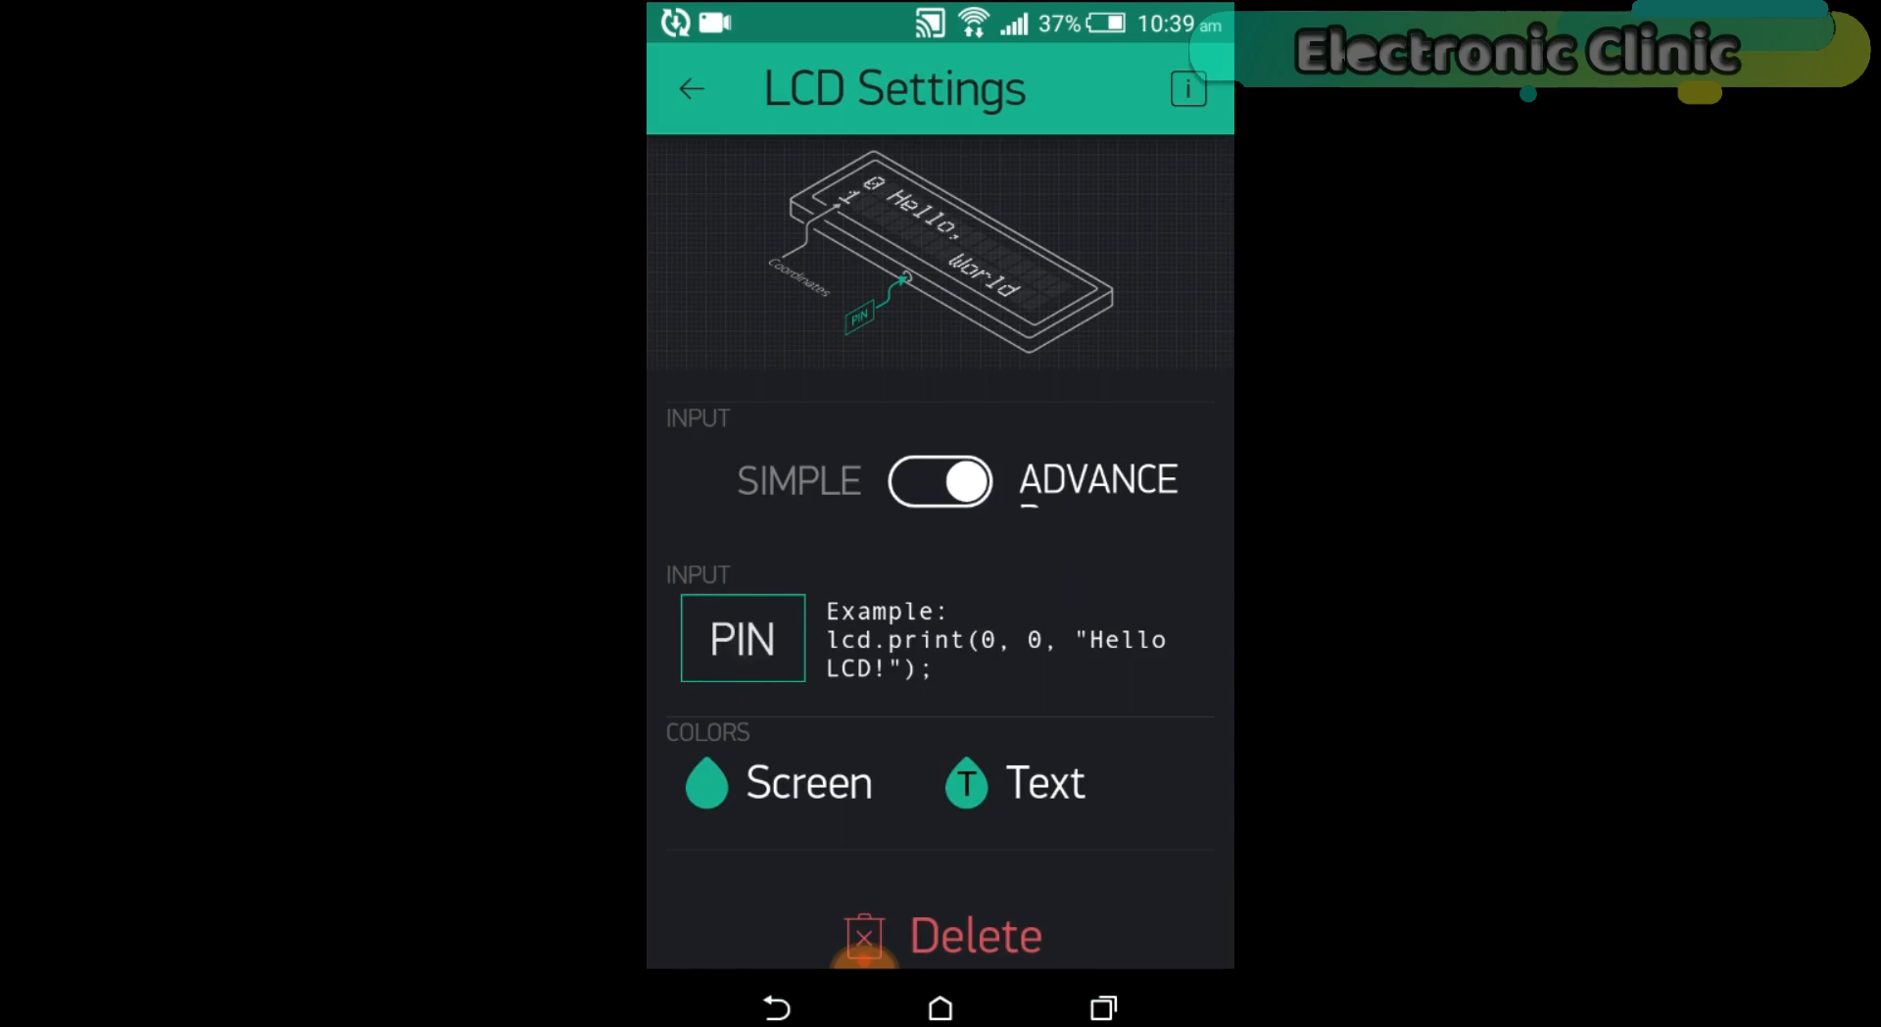
{"action": "left_click", "coordinate": [740, 637]}
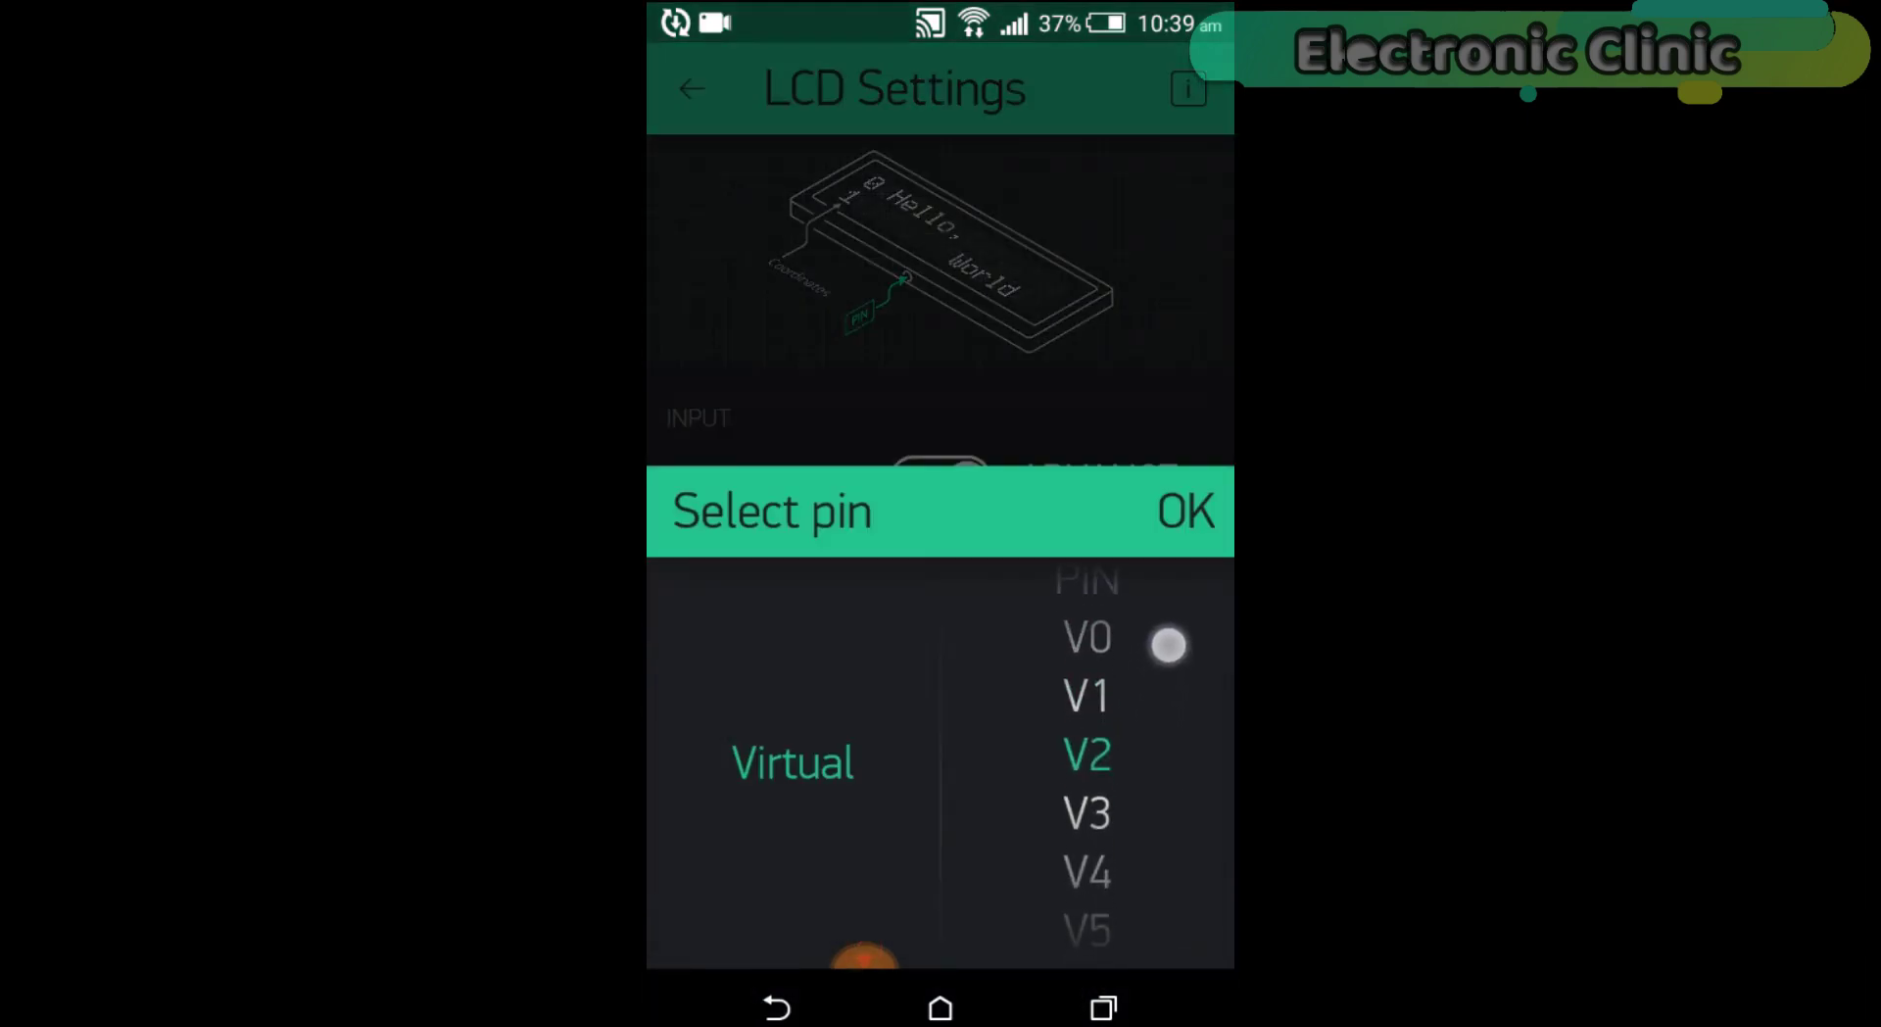
{"action": "left_click", "coordinate": [1185, 510]}
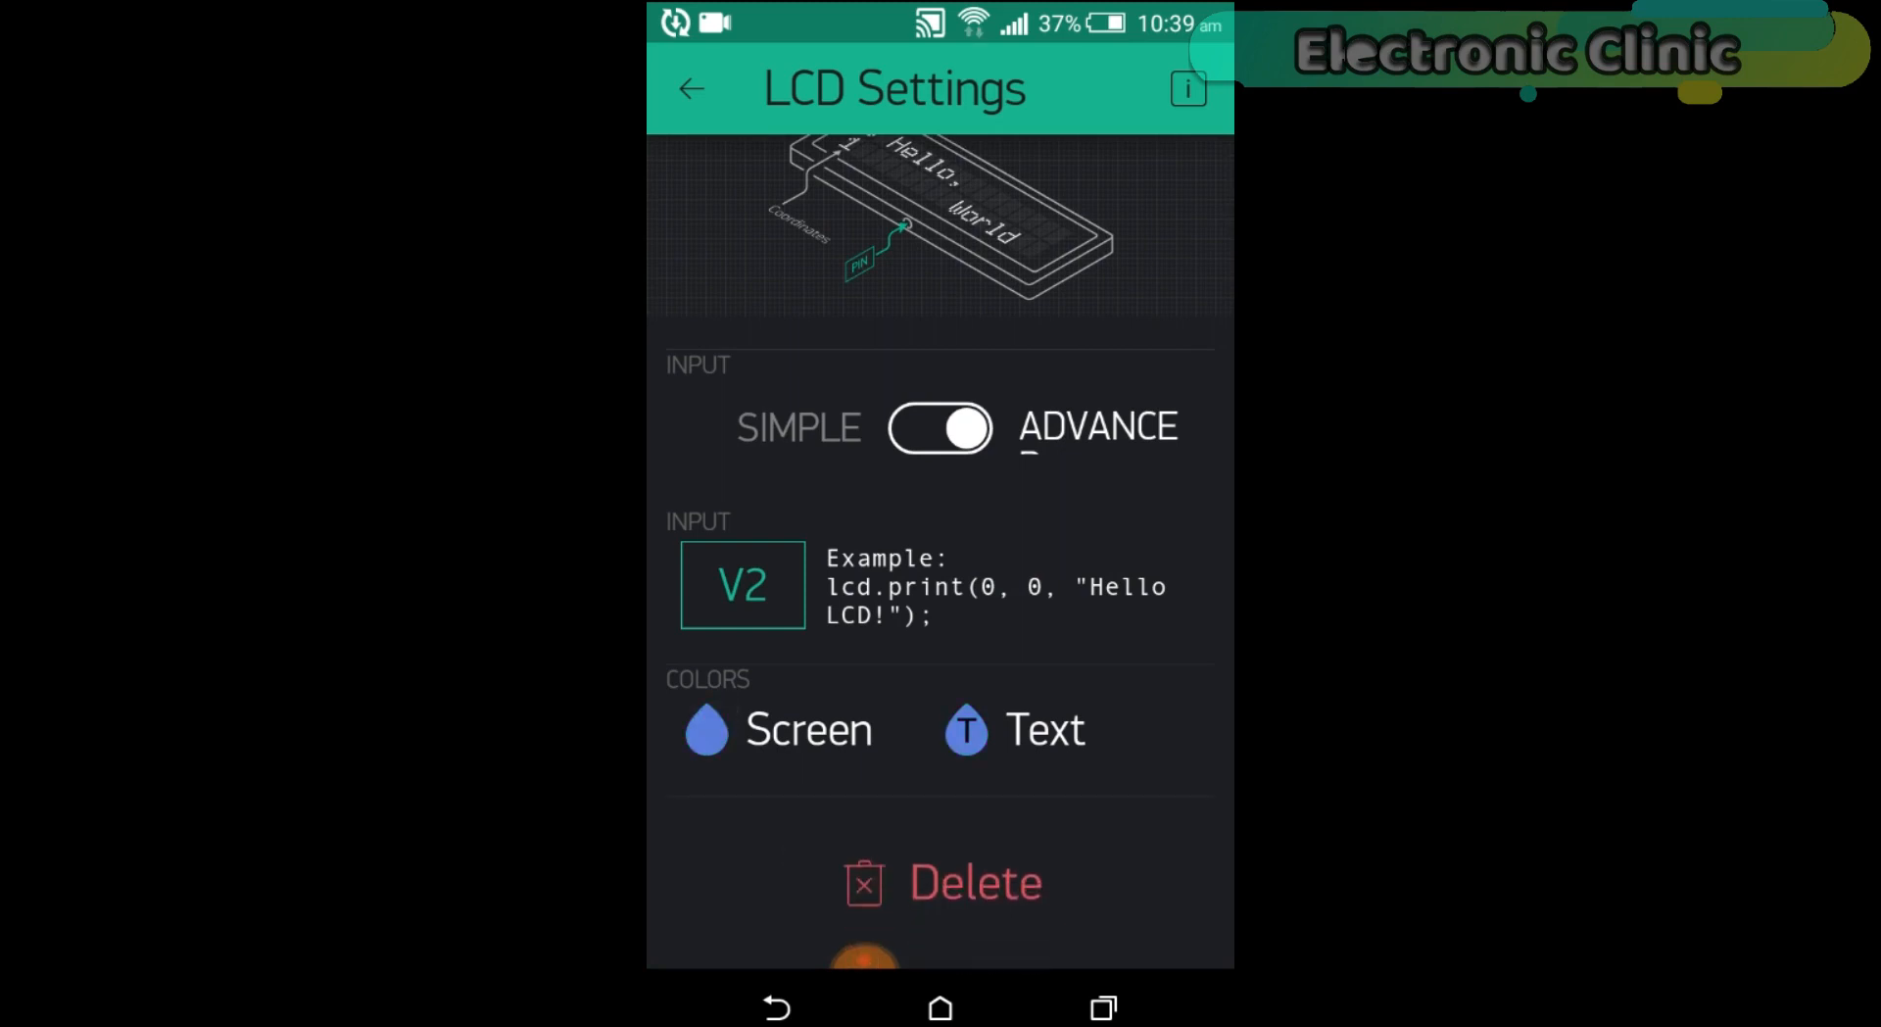
{"action": "left_click", "coordinate": [705, 729]}
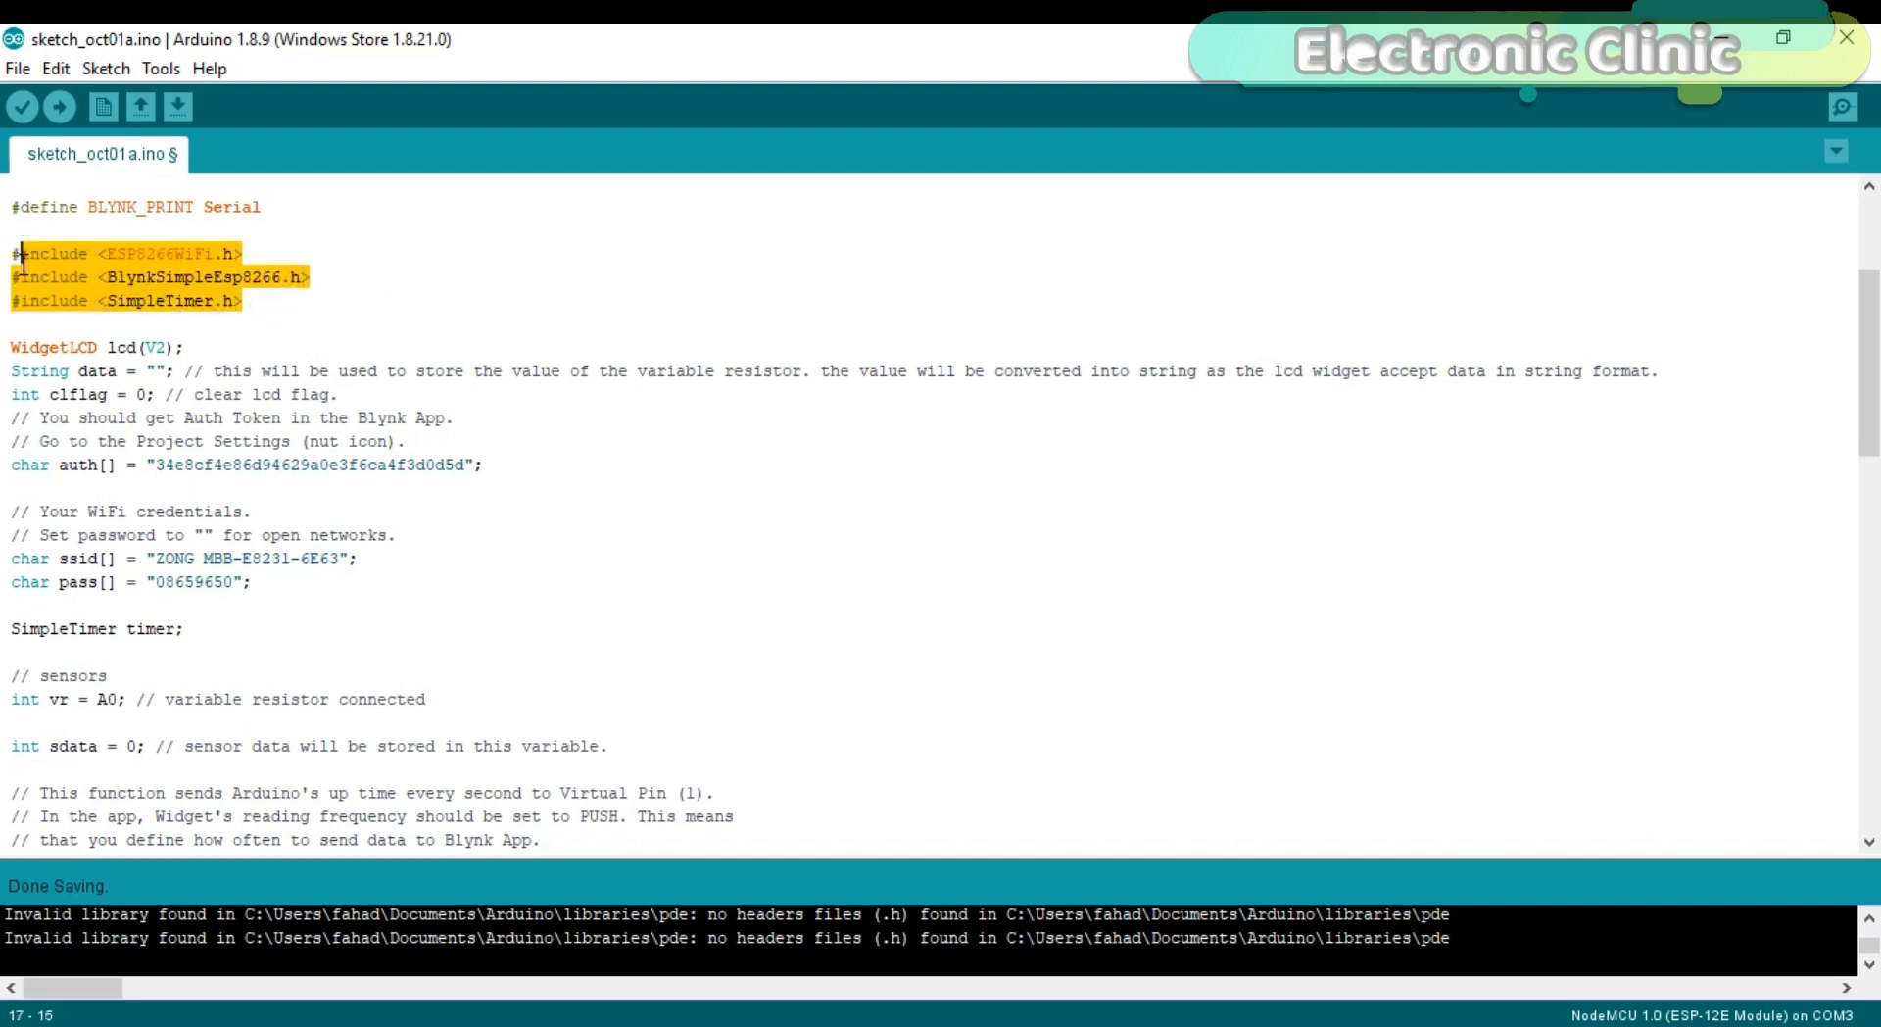
{"action": "left_click", "coordinate": [67, 256]}
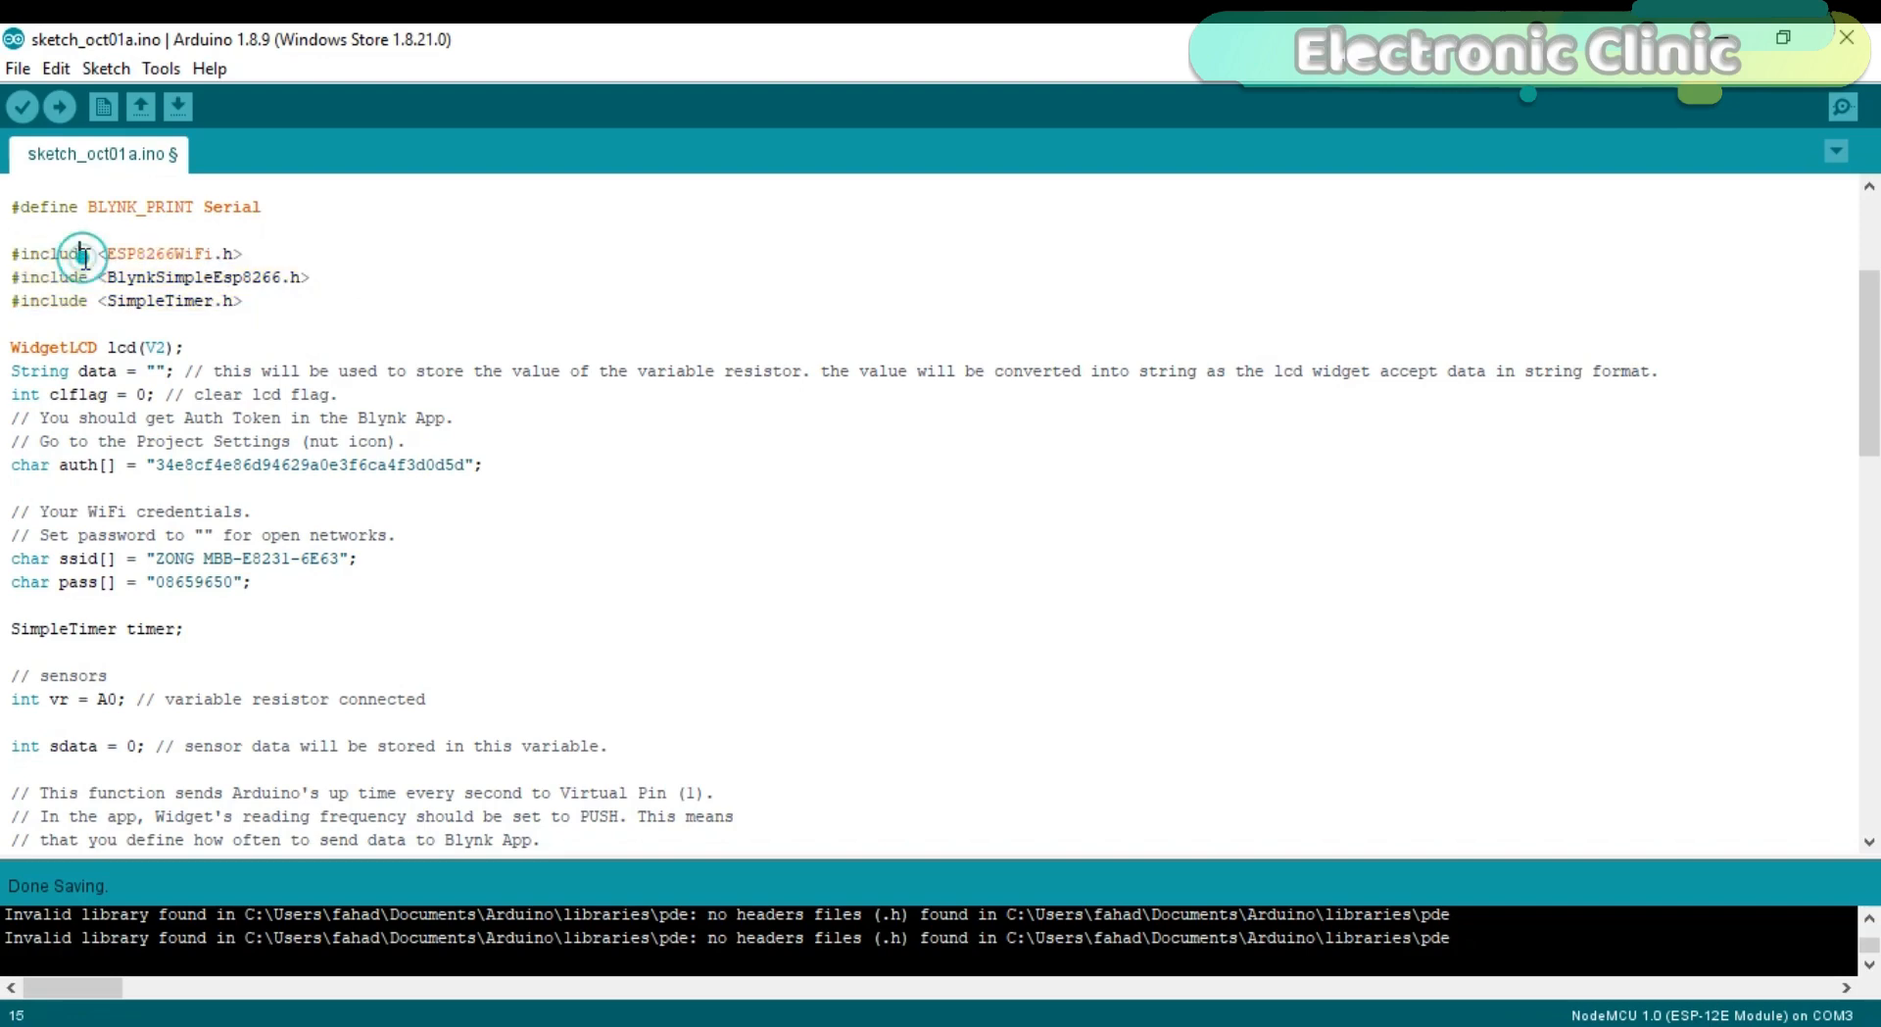
{"action": "left_click", "coordinate": [82, 253]}
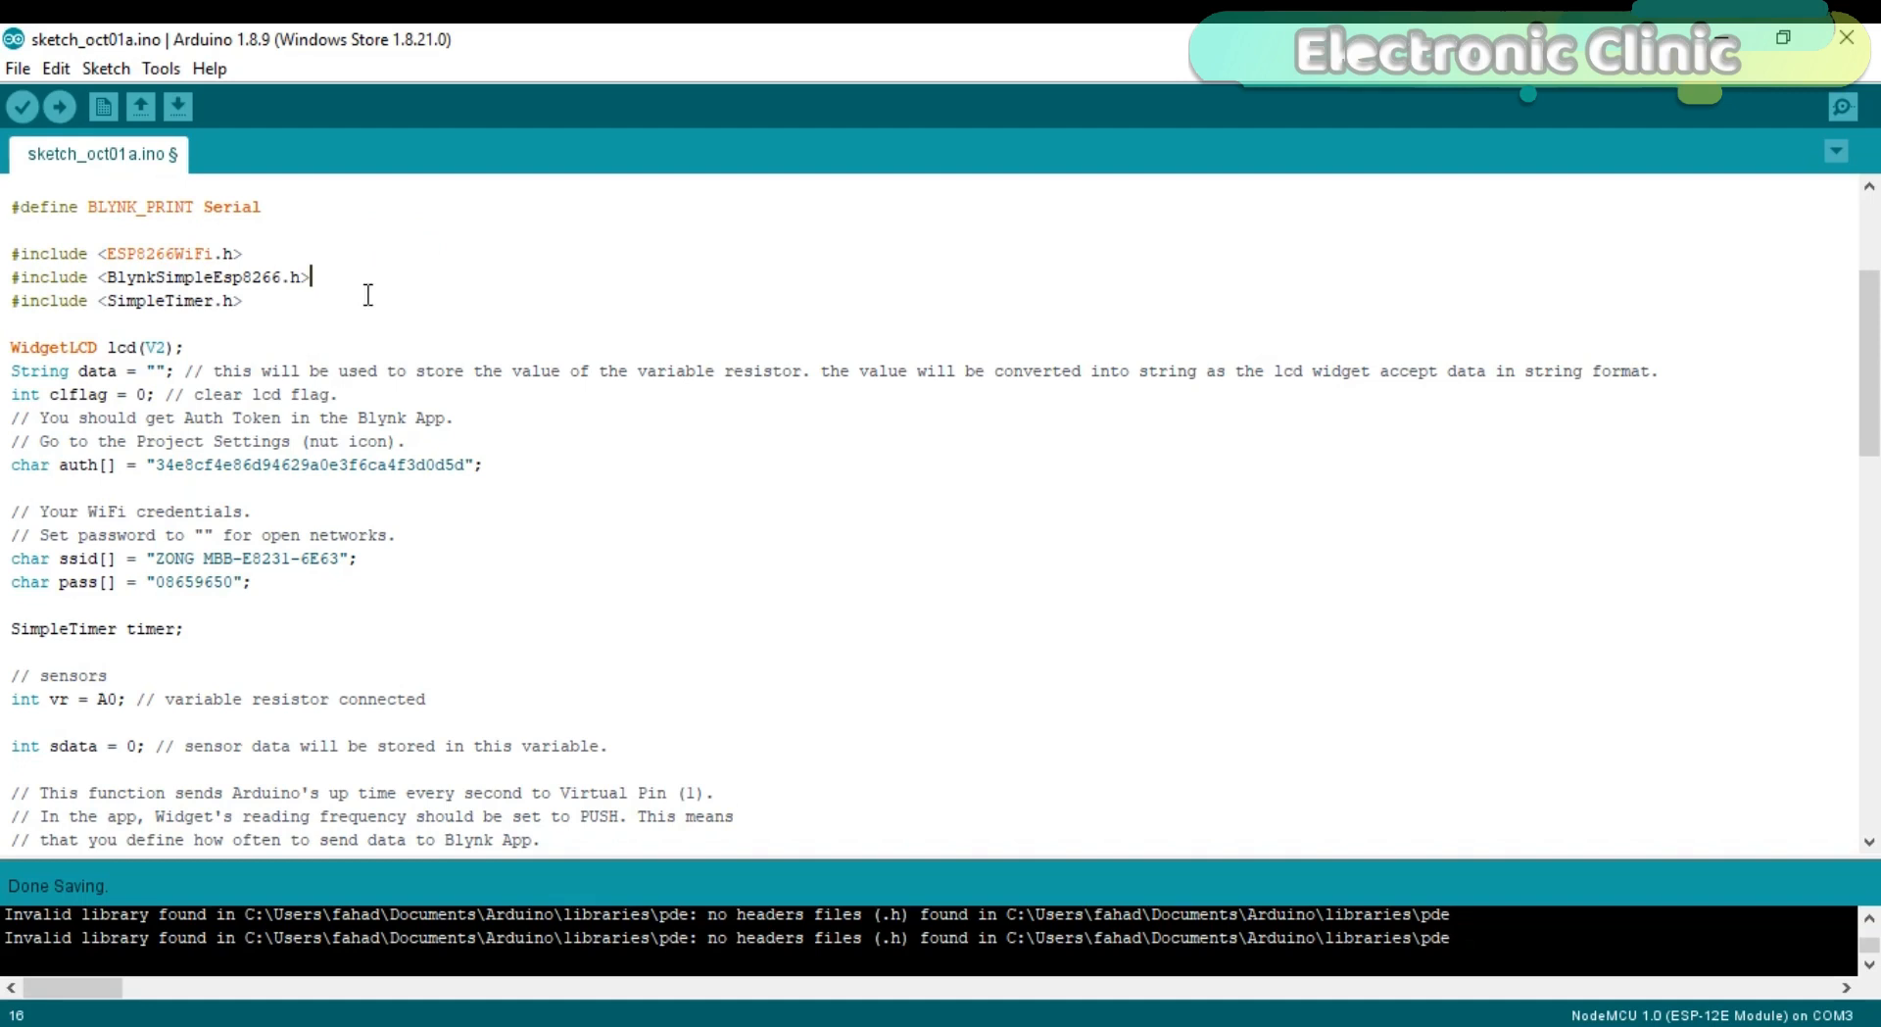
{"action": "left_click", "coordinate": [74, 348]}
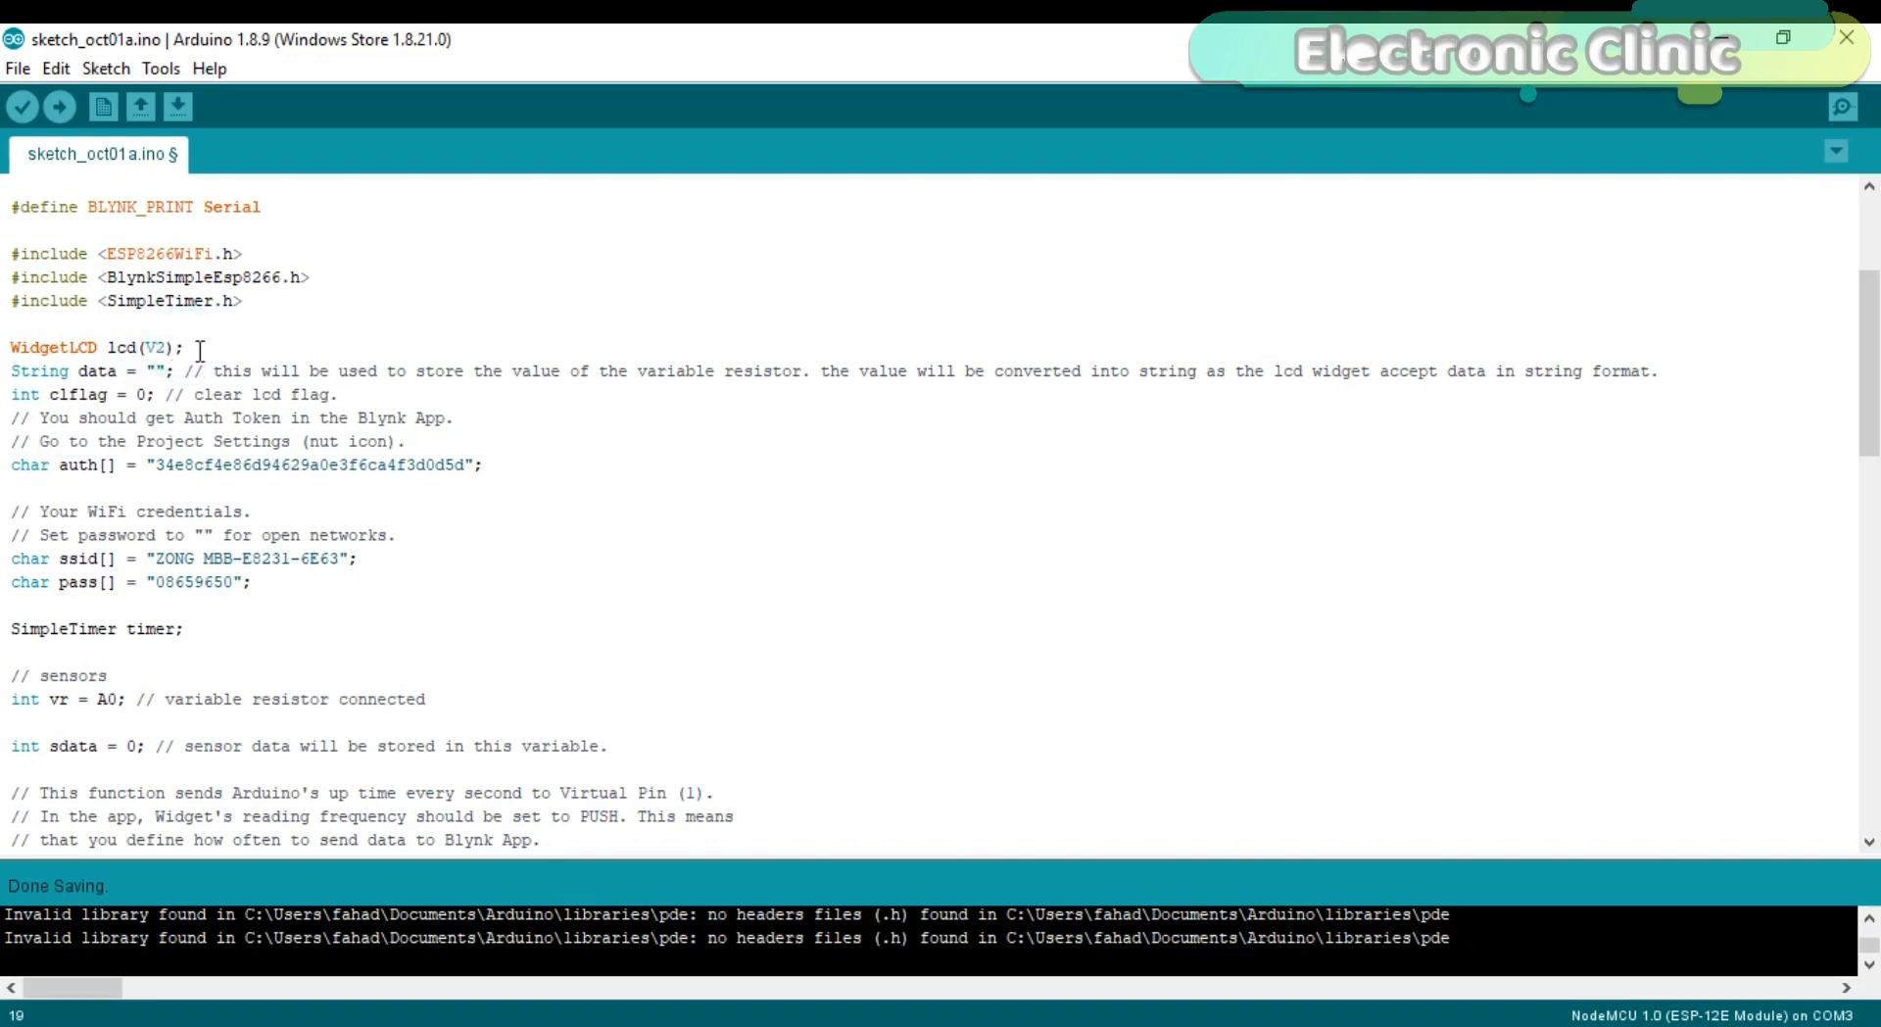
{"action": "mouse_move", "coordinate": [196, 346]}
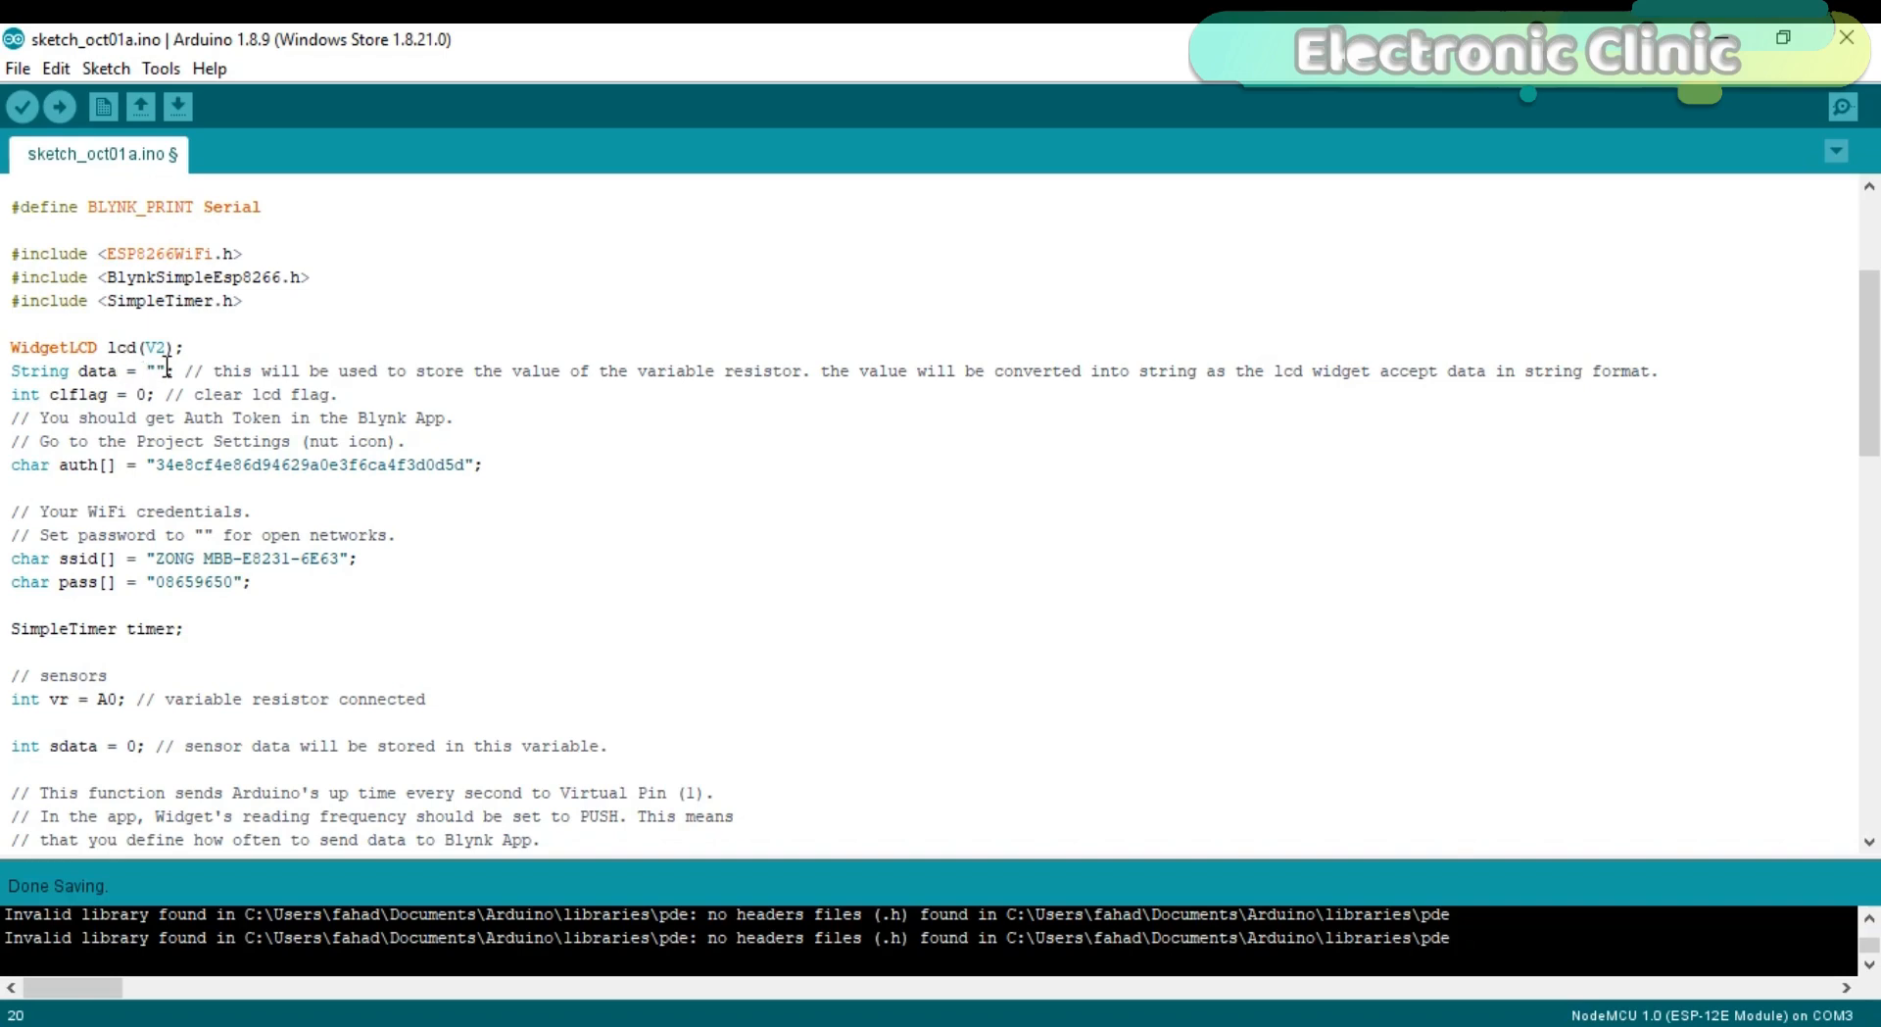
{"action": "left_click", "coordinate": [202, 465]}
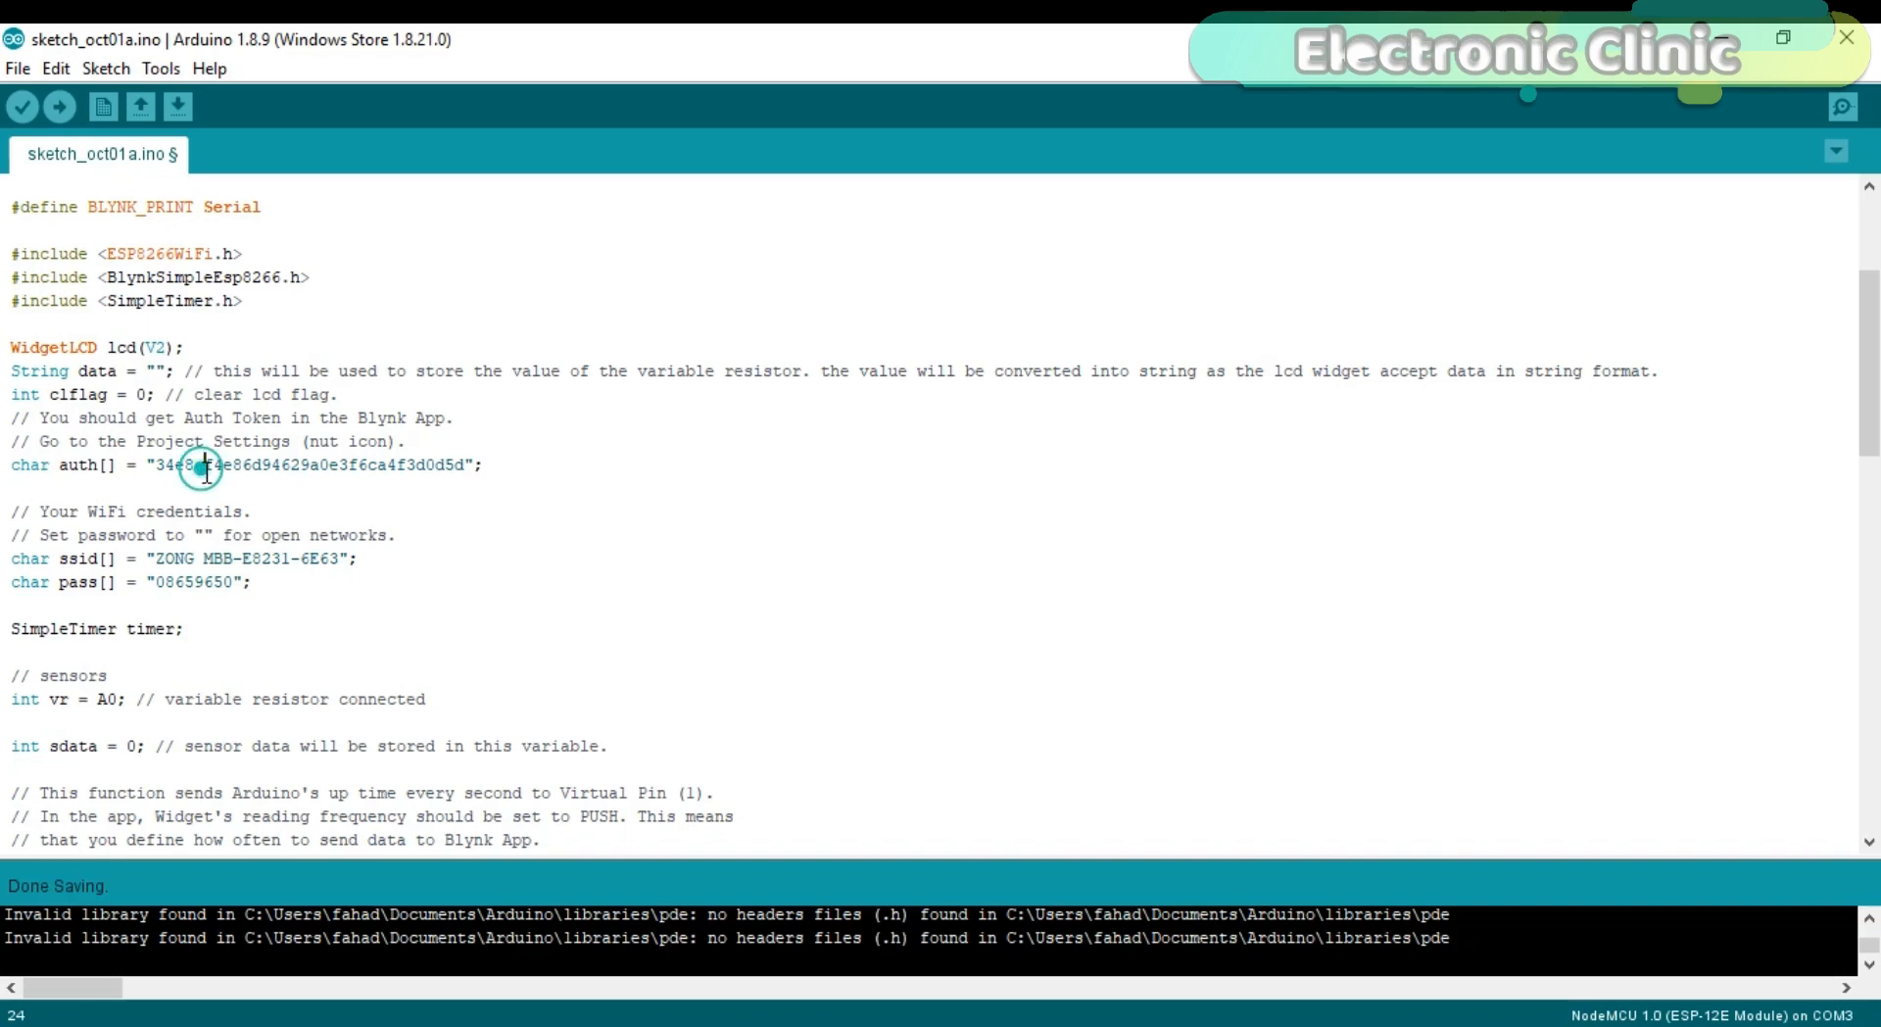
{"action": "scroll", "scroll_direction": "down", "scroll_amount": 3}
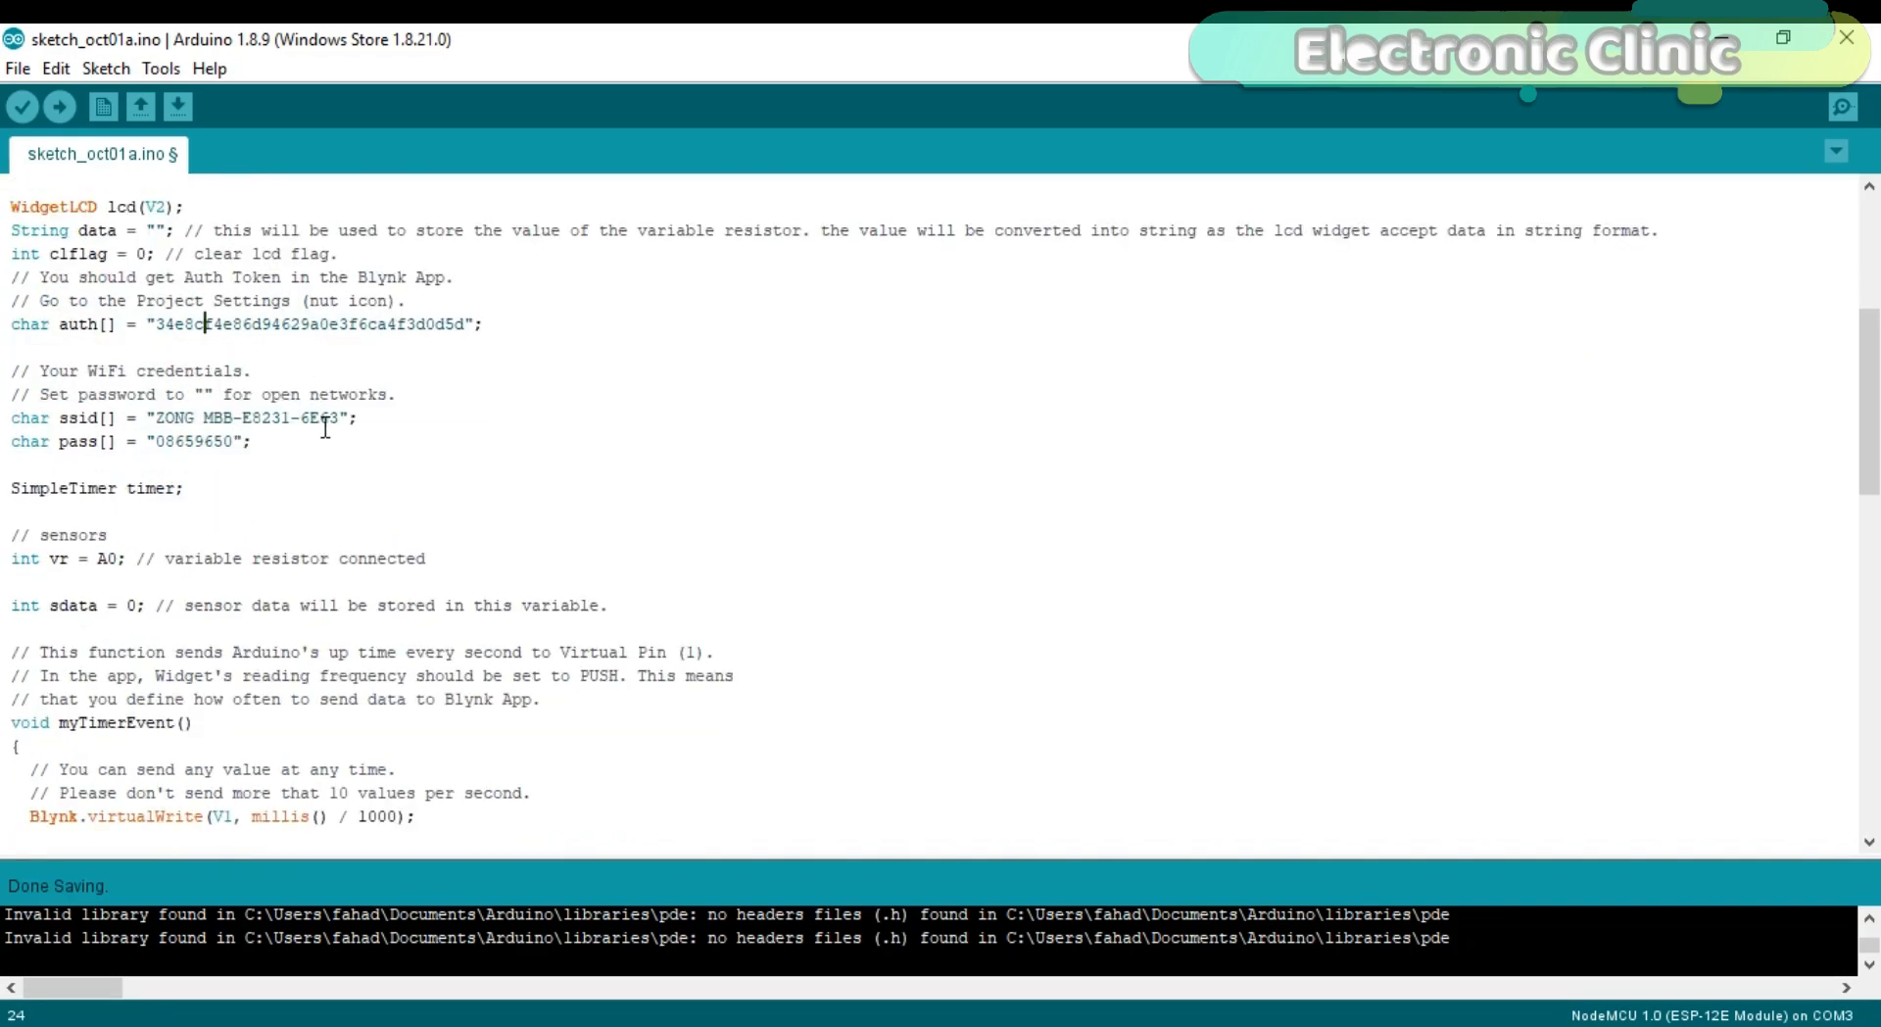
{"action": "mouse_move", "coordinate": [284, 417]}
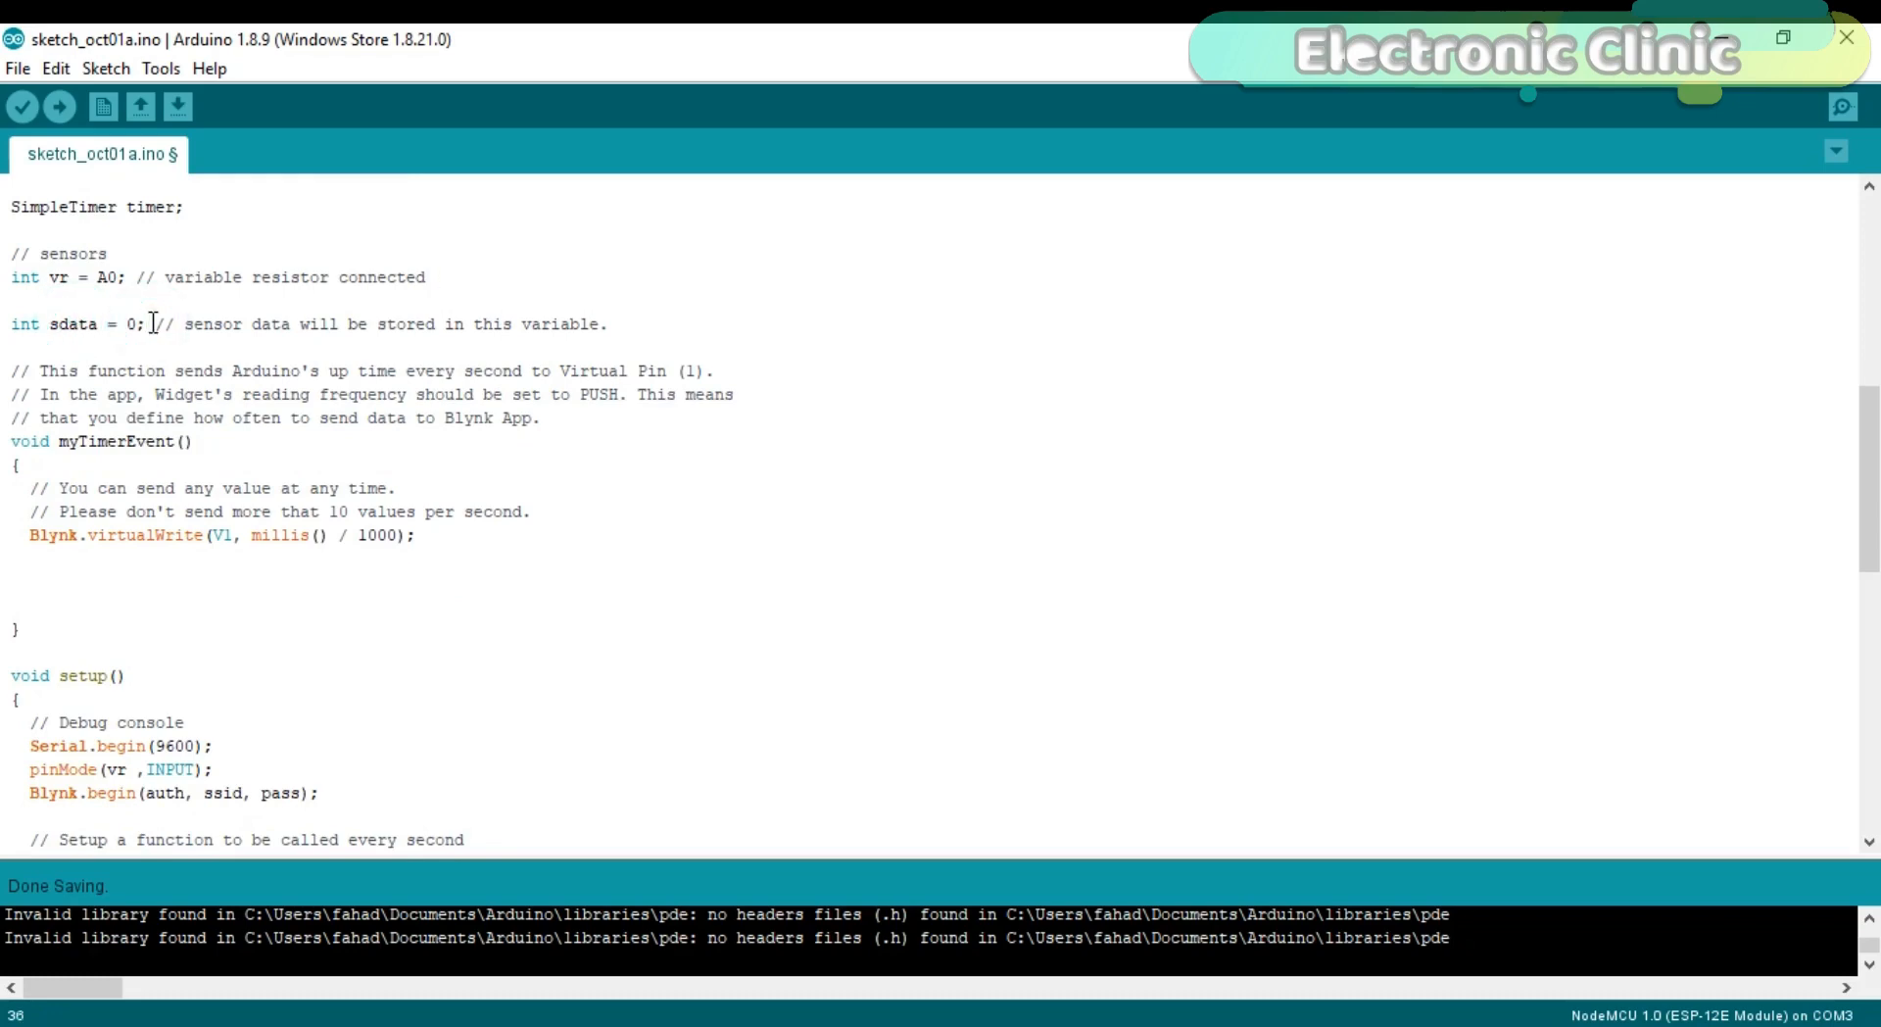
{"action": "mouse_move", "coordinate": [182, 329]}
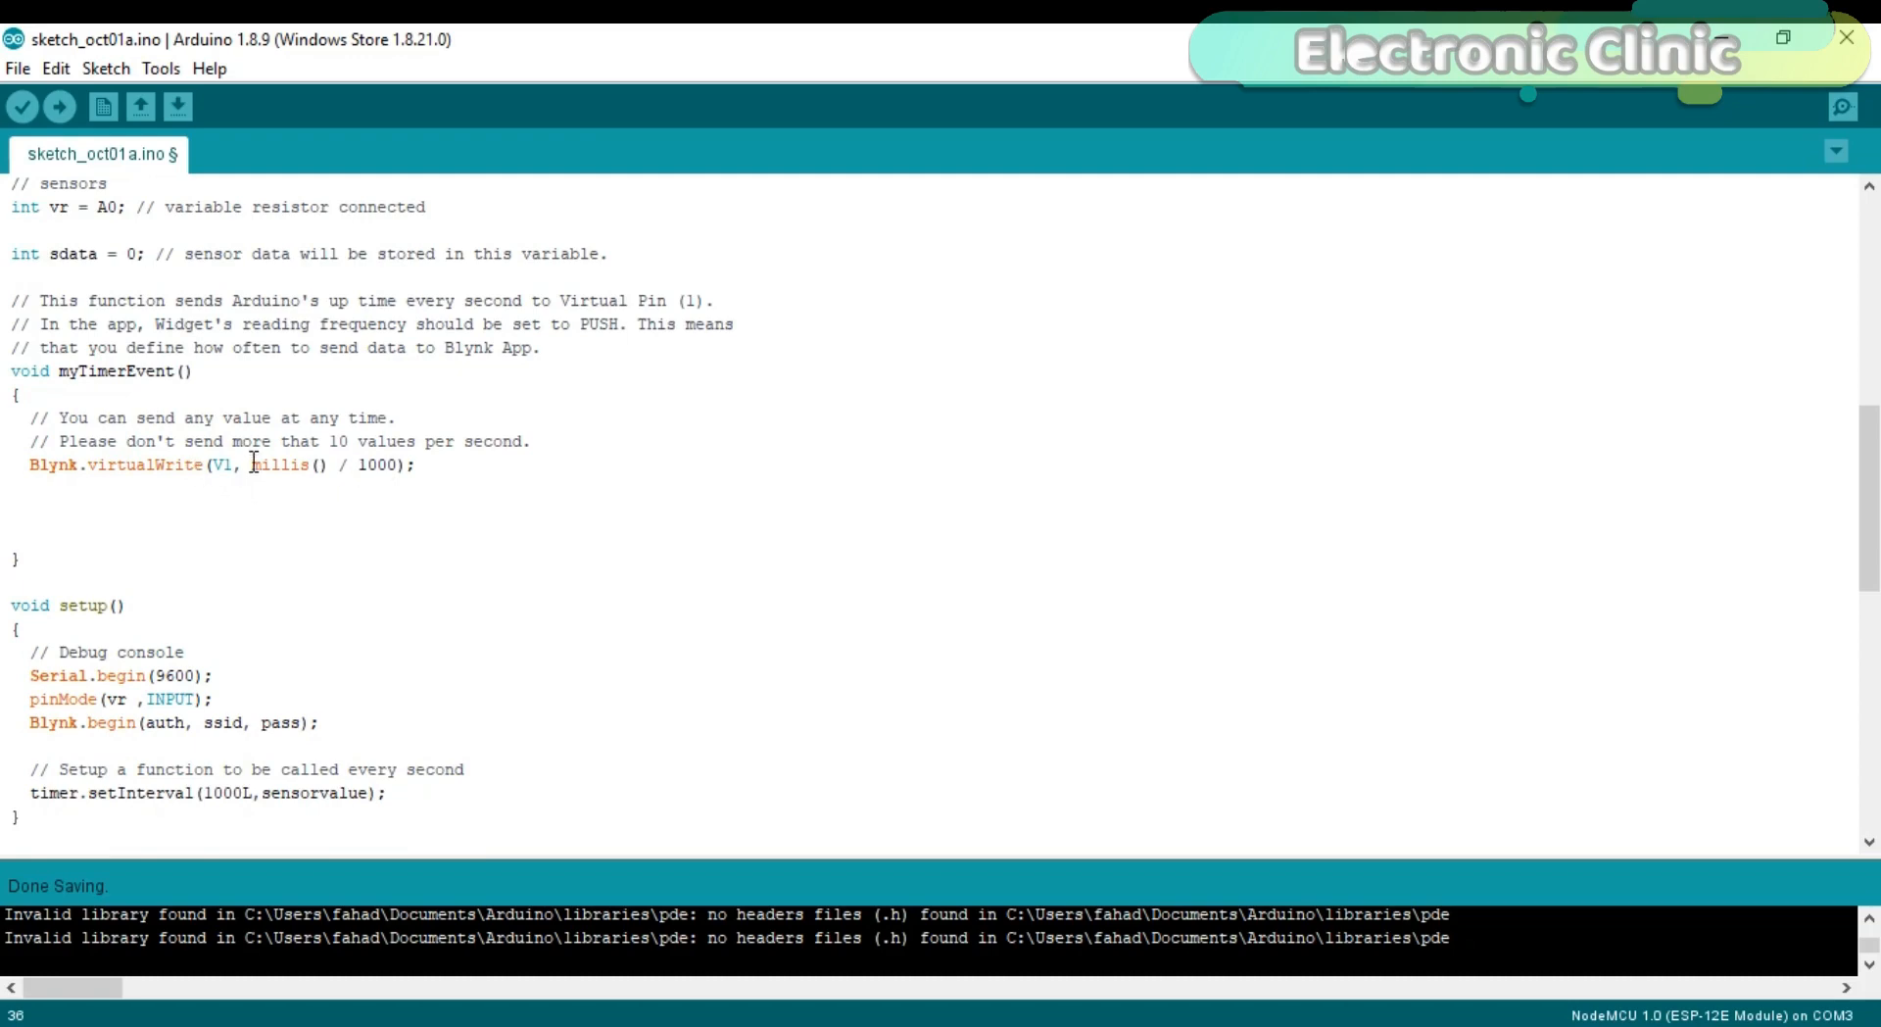
{"action": "scroll", "scroll_direction": "down", "scroll_amount": 3}
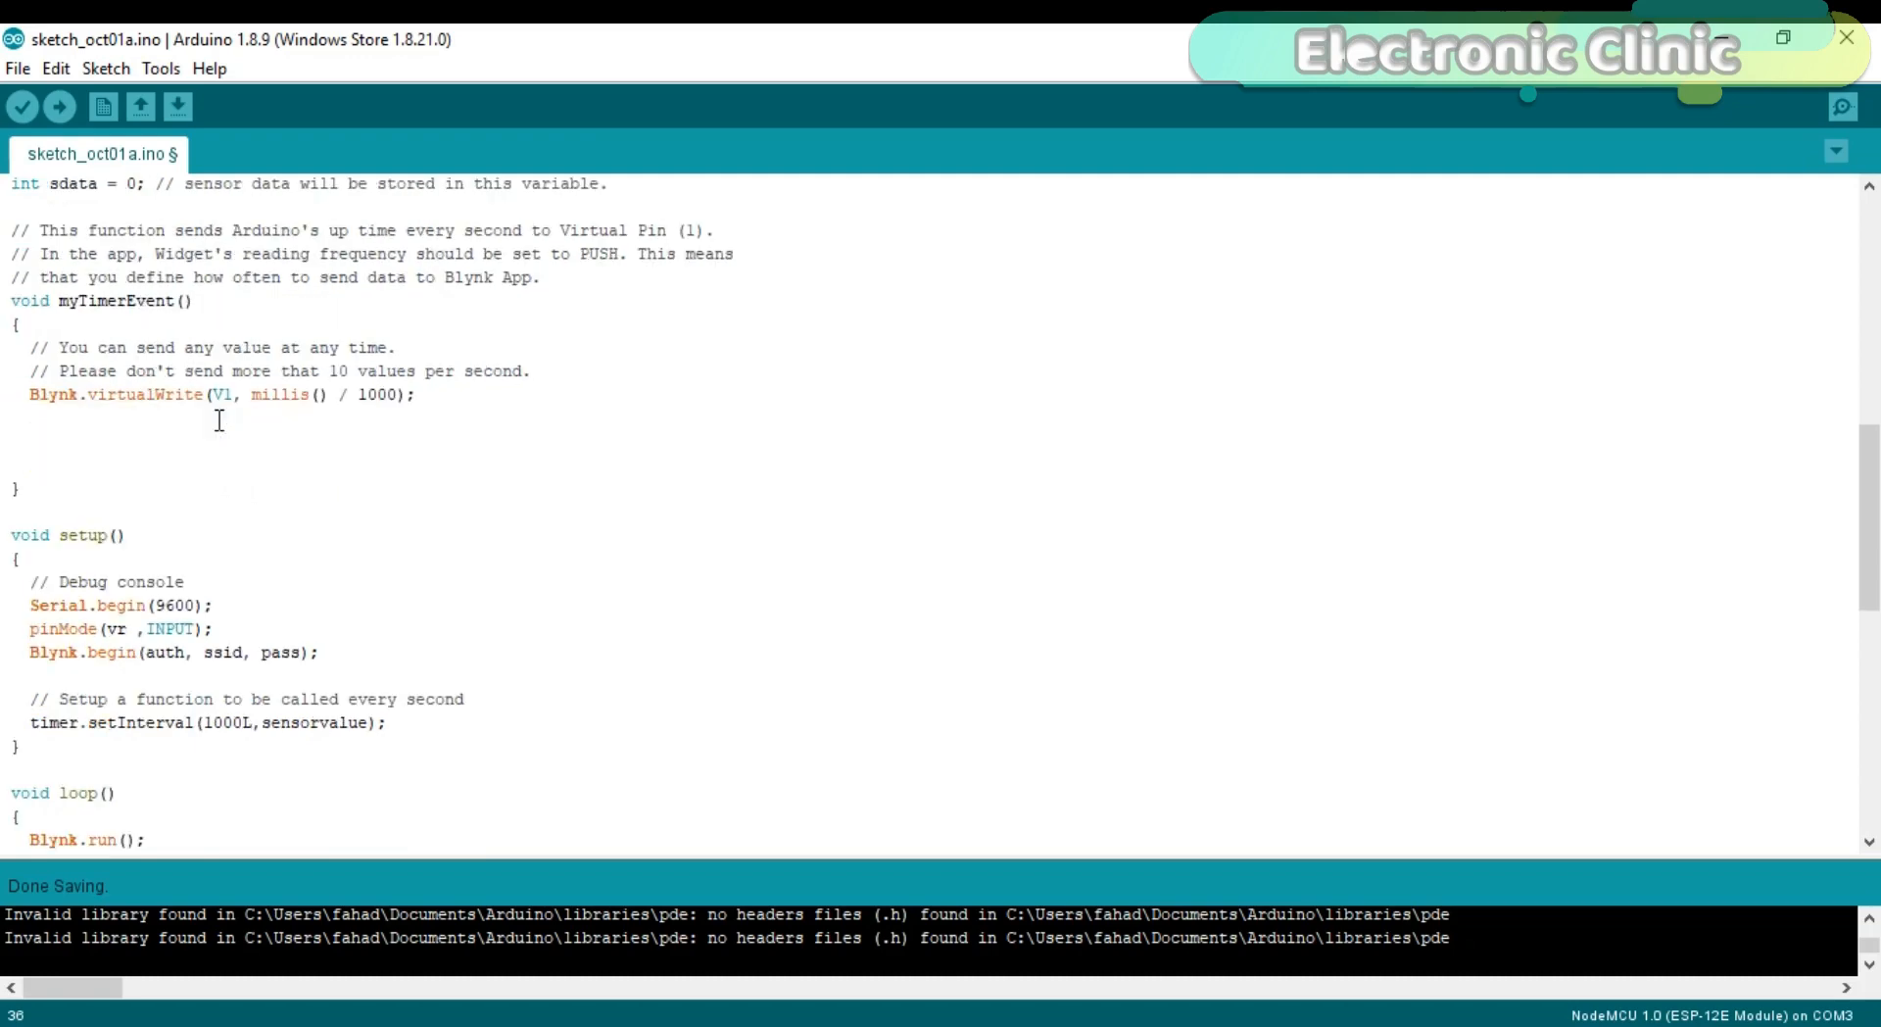
{"action": "mouse_move", "coordinate": [249, 429]}
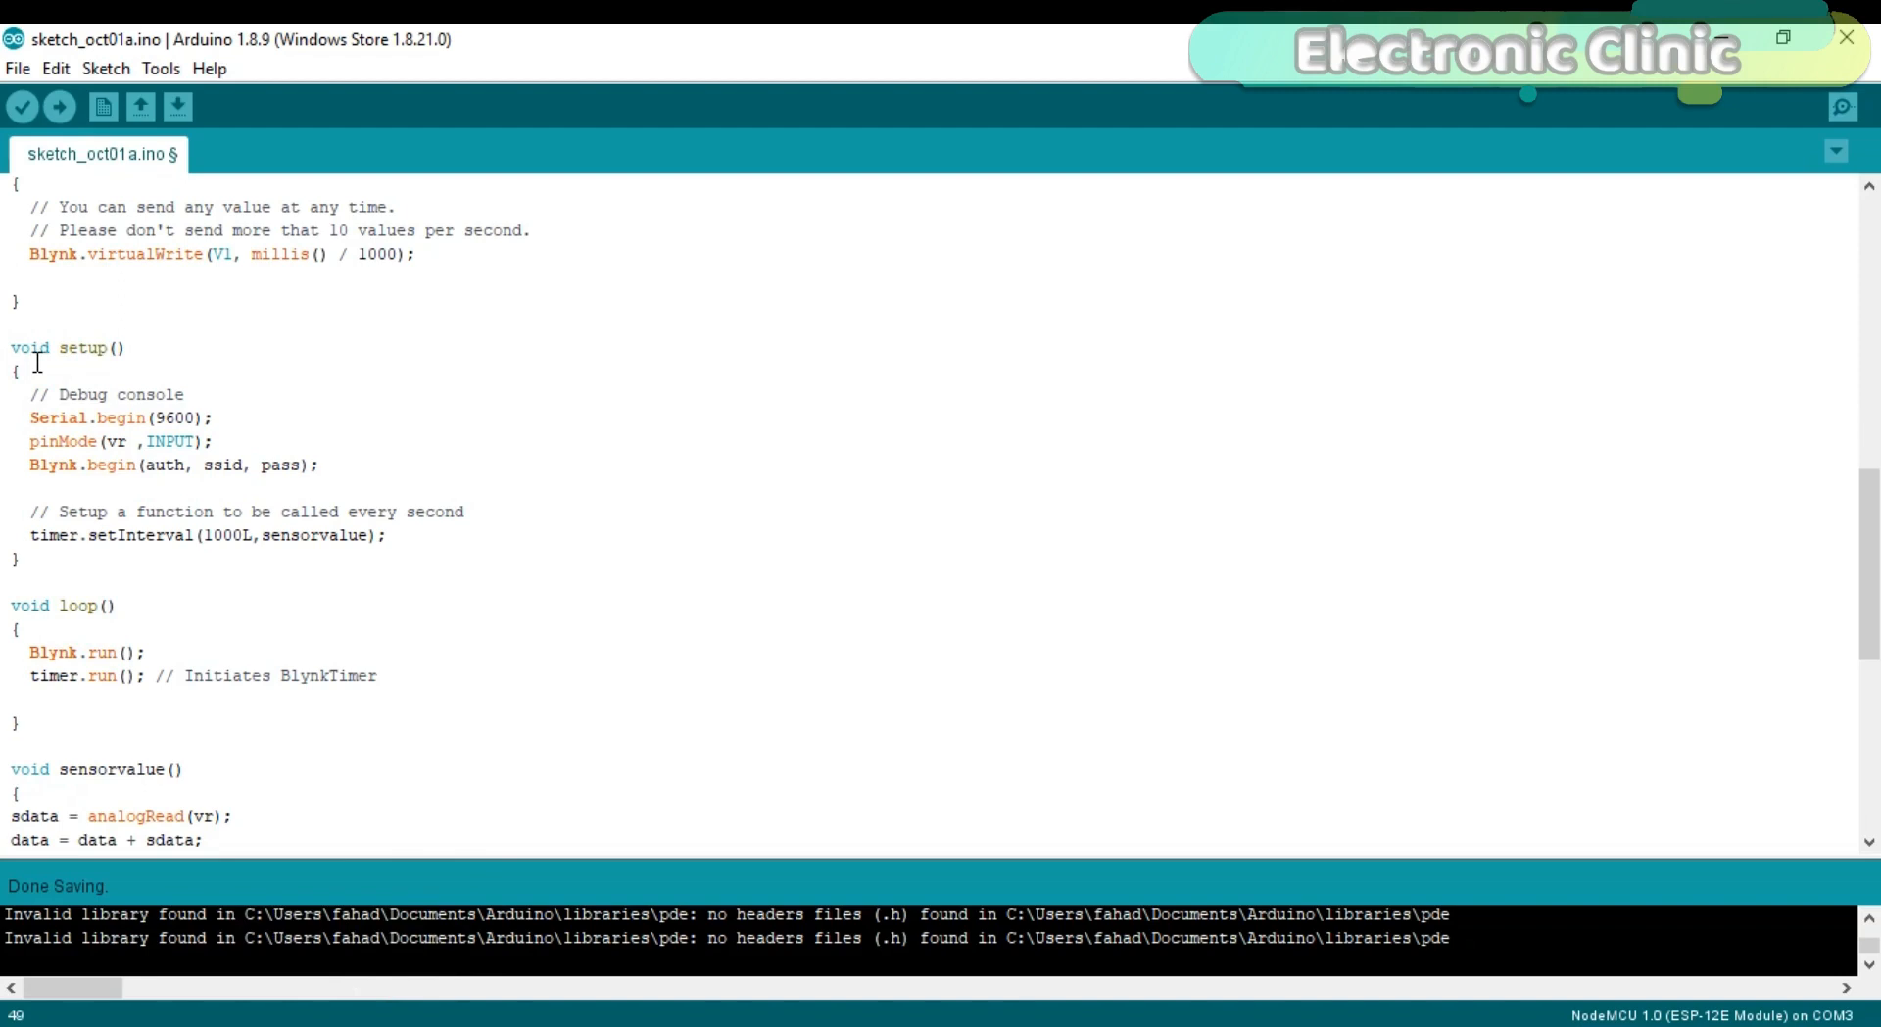
{"action": "mouse_move", "coordinate": [121, 349]}
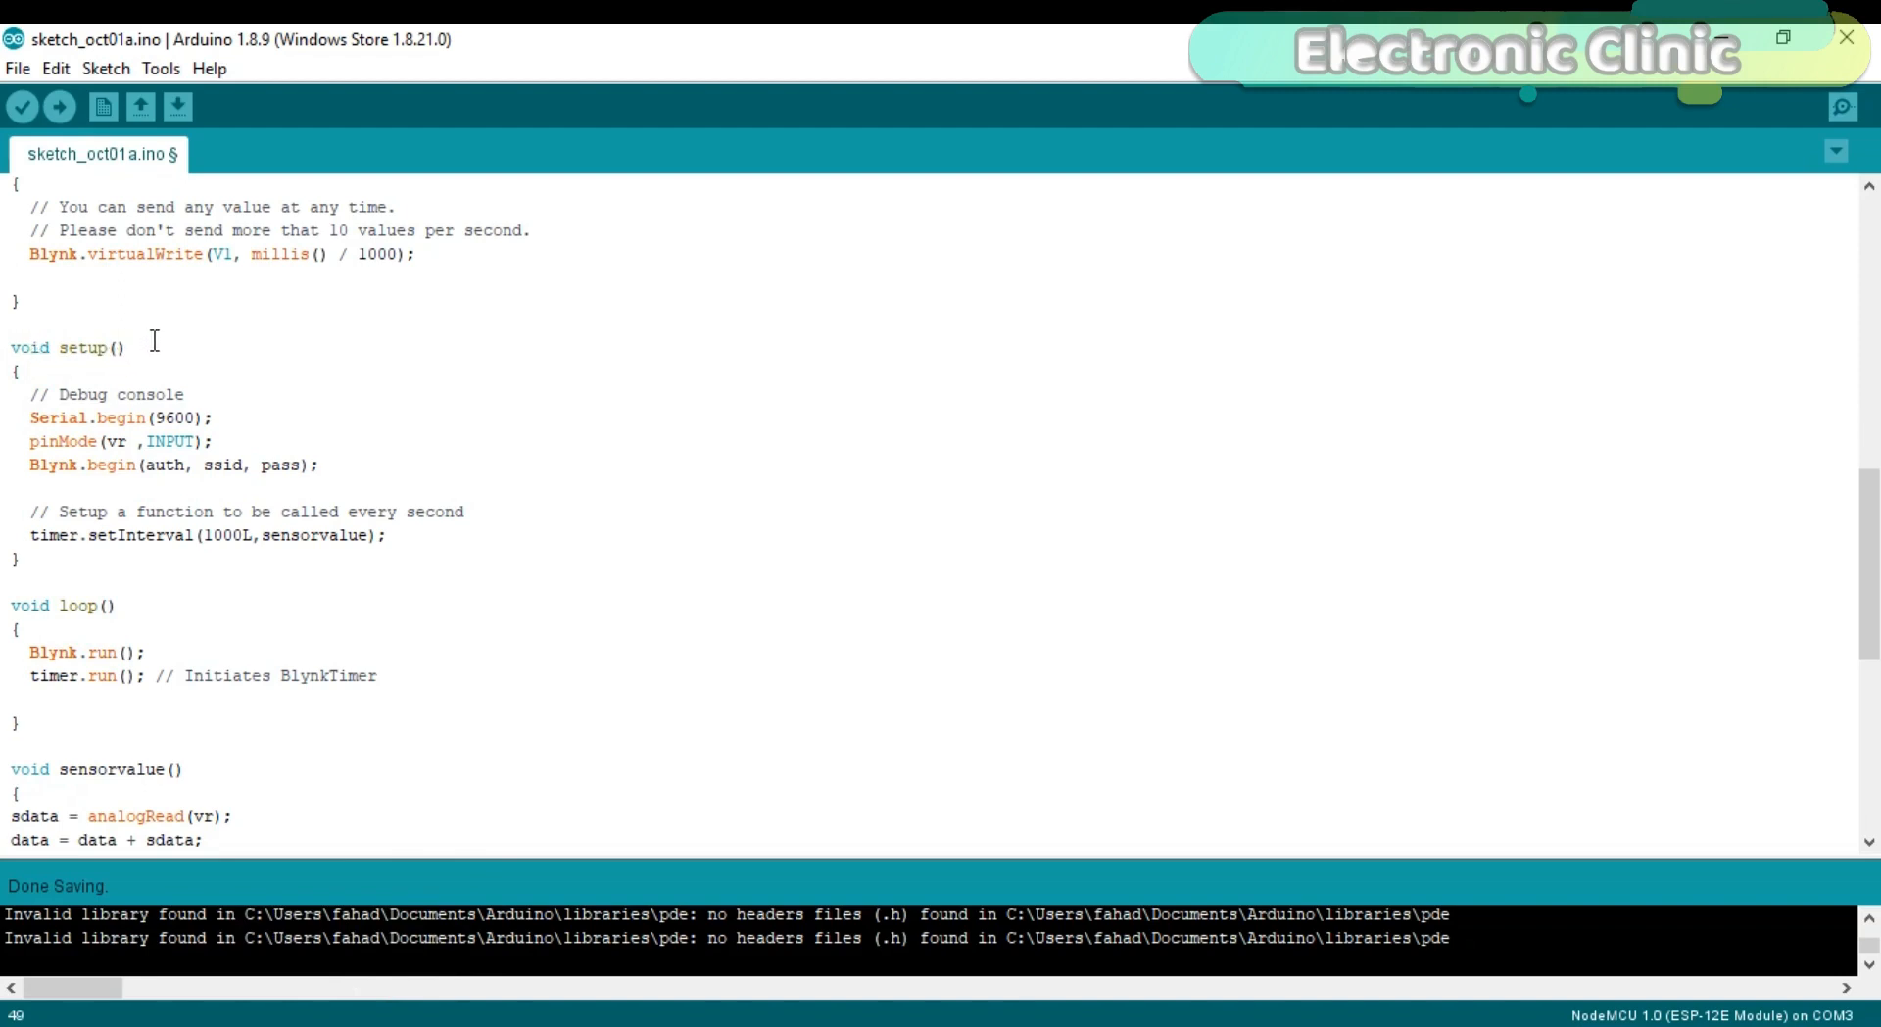
{"action": "scroll", "scroll_direction": "down", "scroll_amount": 3}
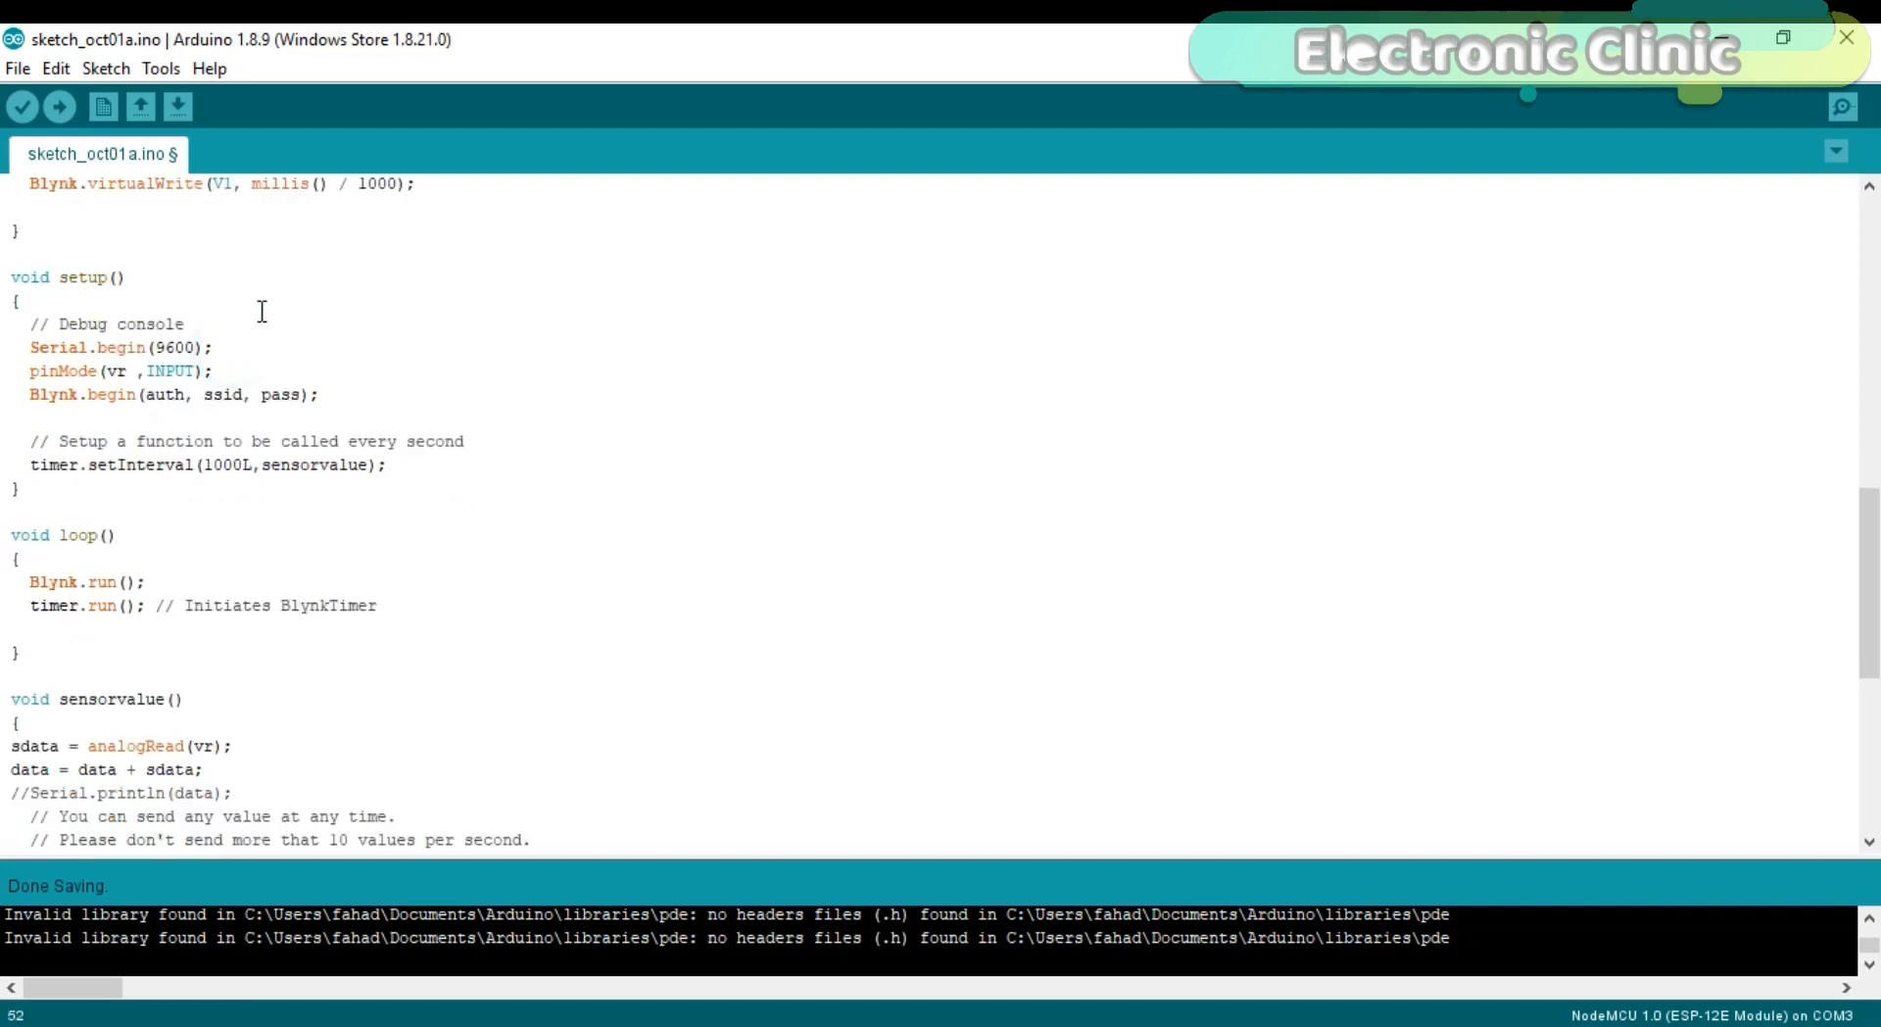
{"action": "scroll", "scroll_direction": "down", "scroll_amount": 3}
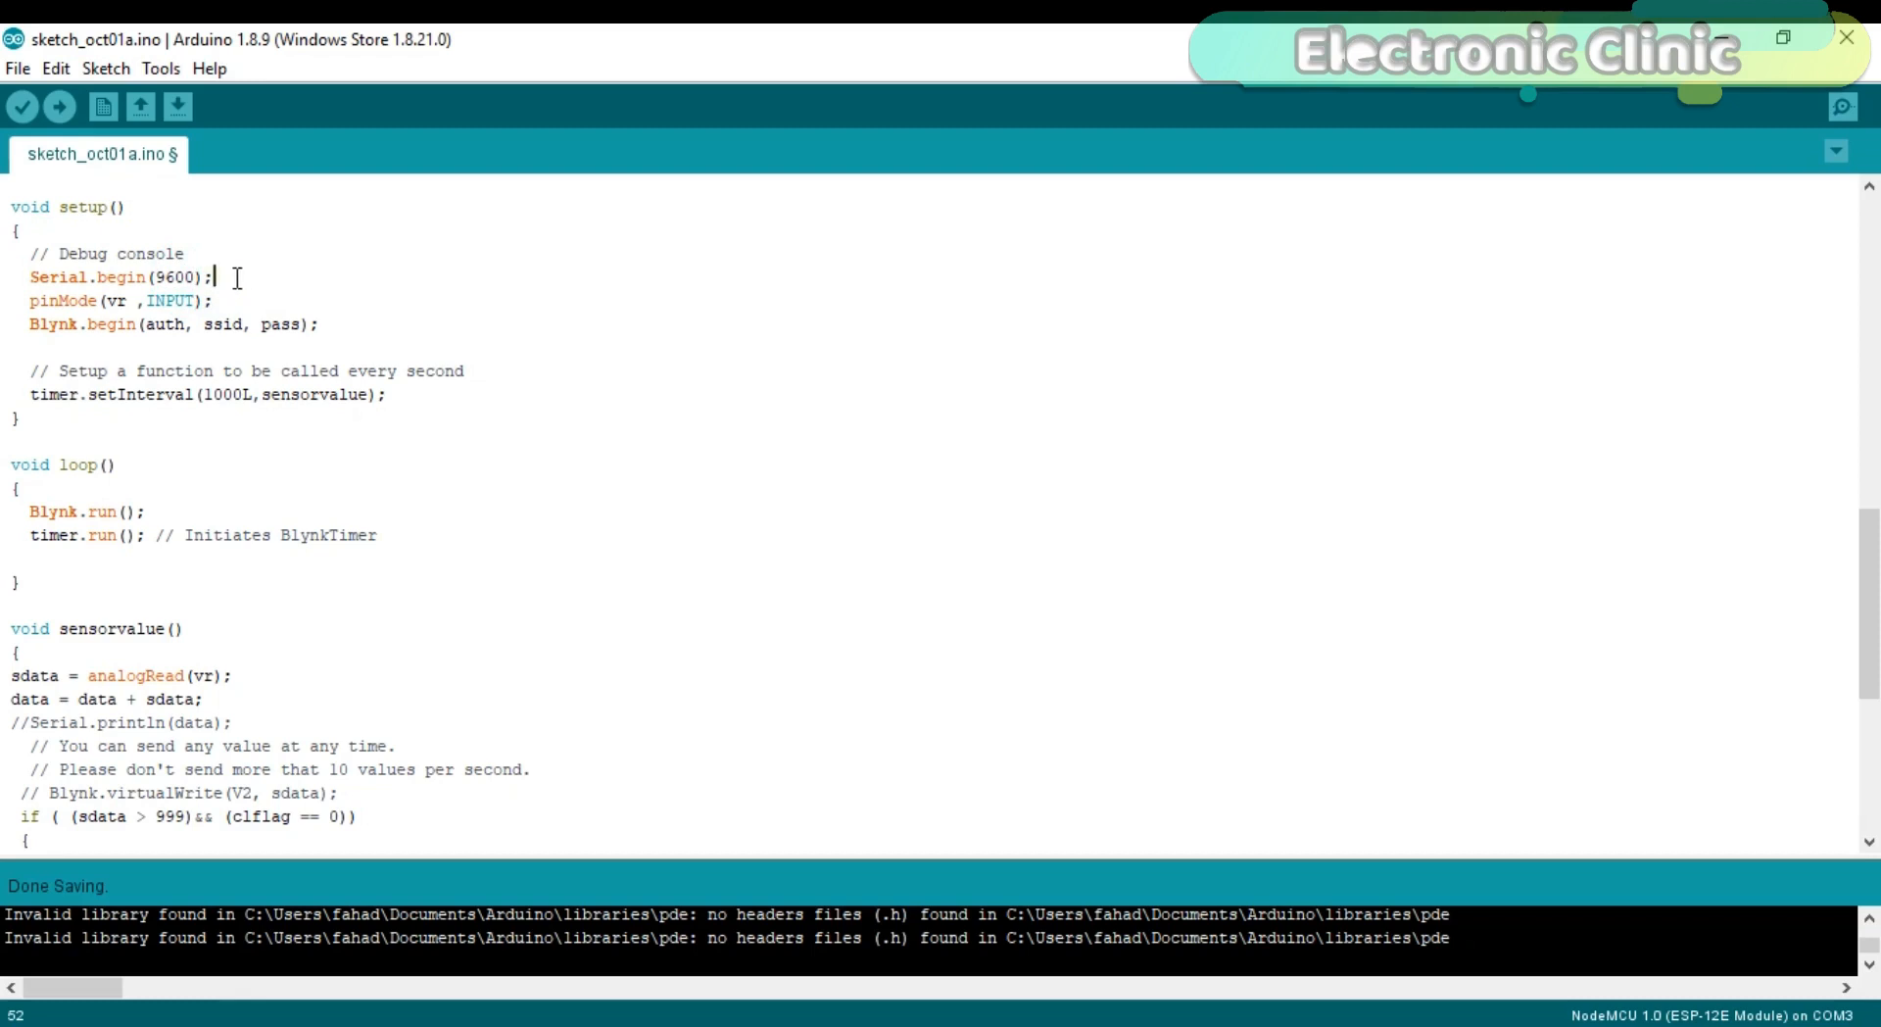
{"action": "mouse_move", "coordinate": [94, 301]}
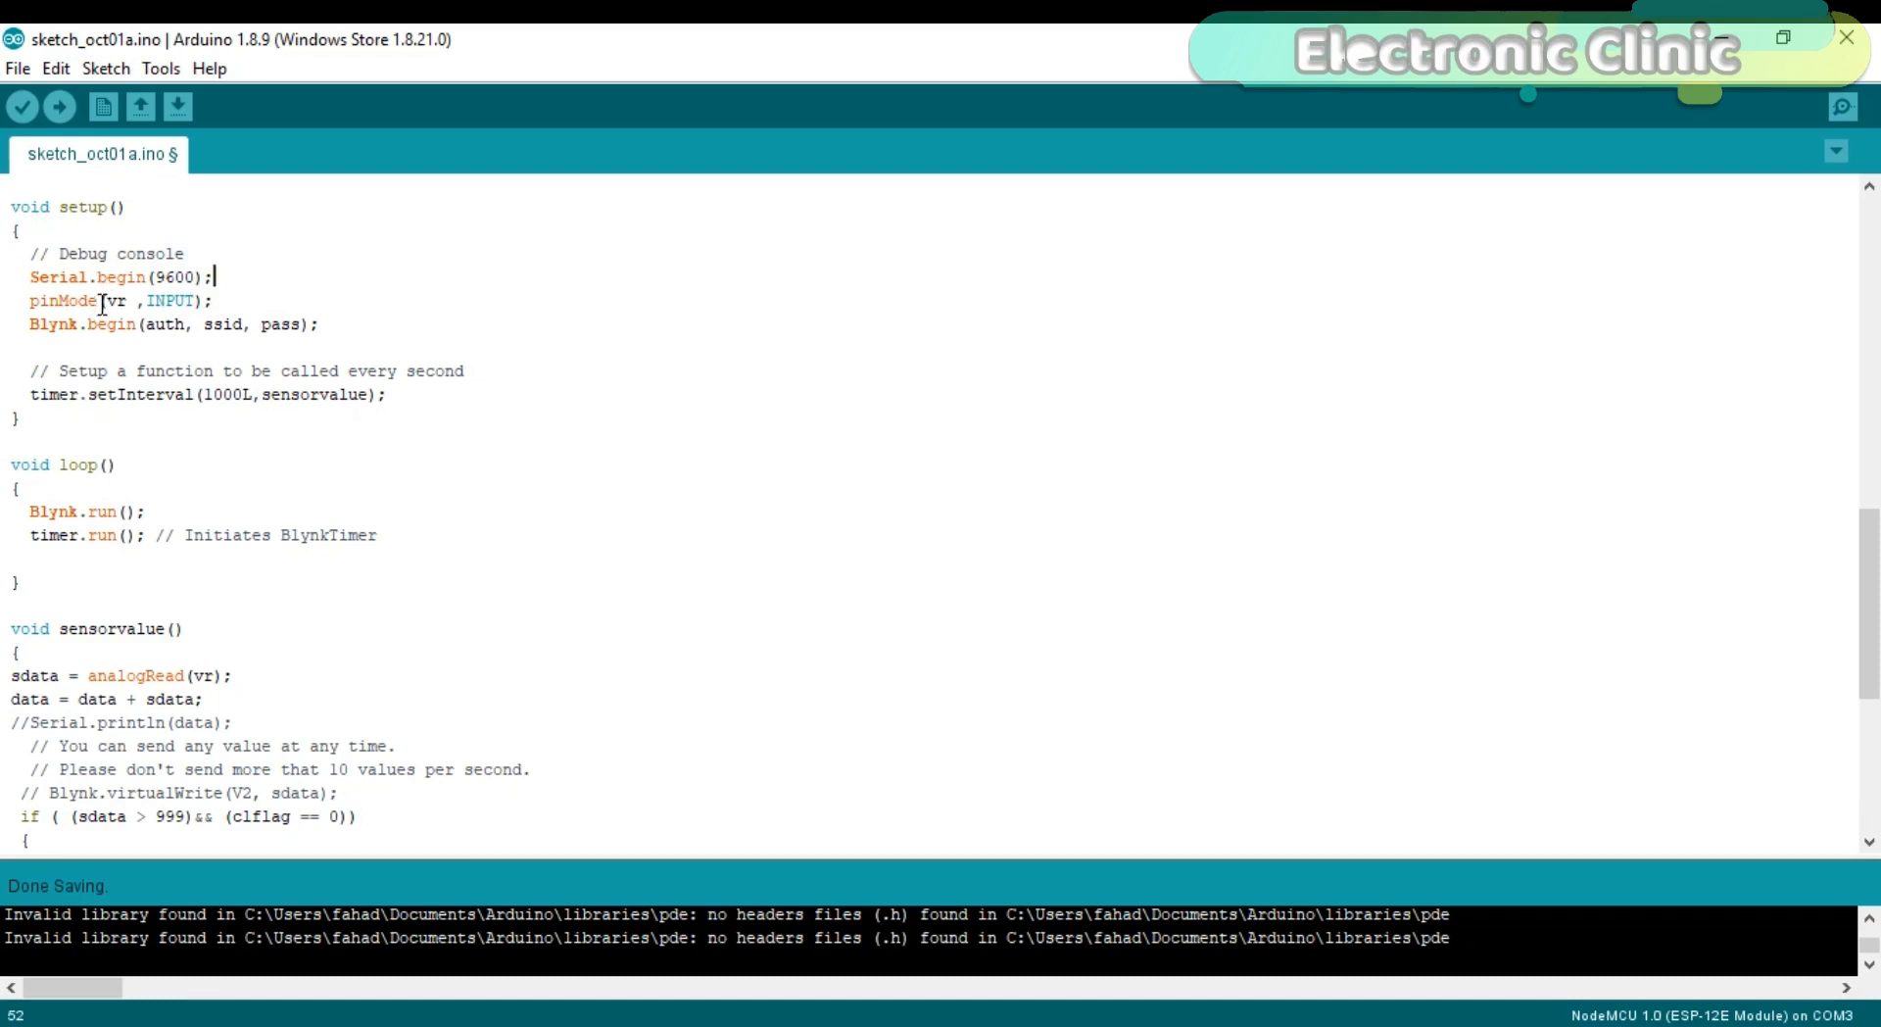
{"action": "mouse_move", "coordinate": [184, 302]}
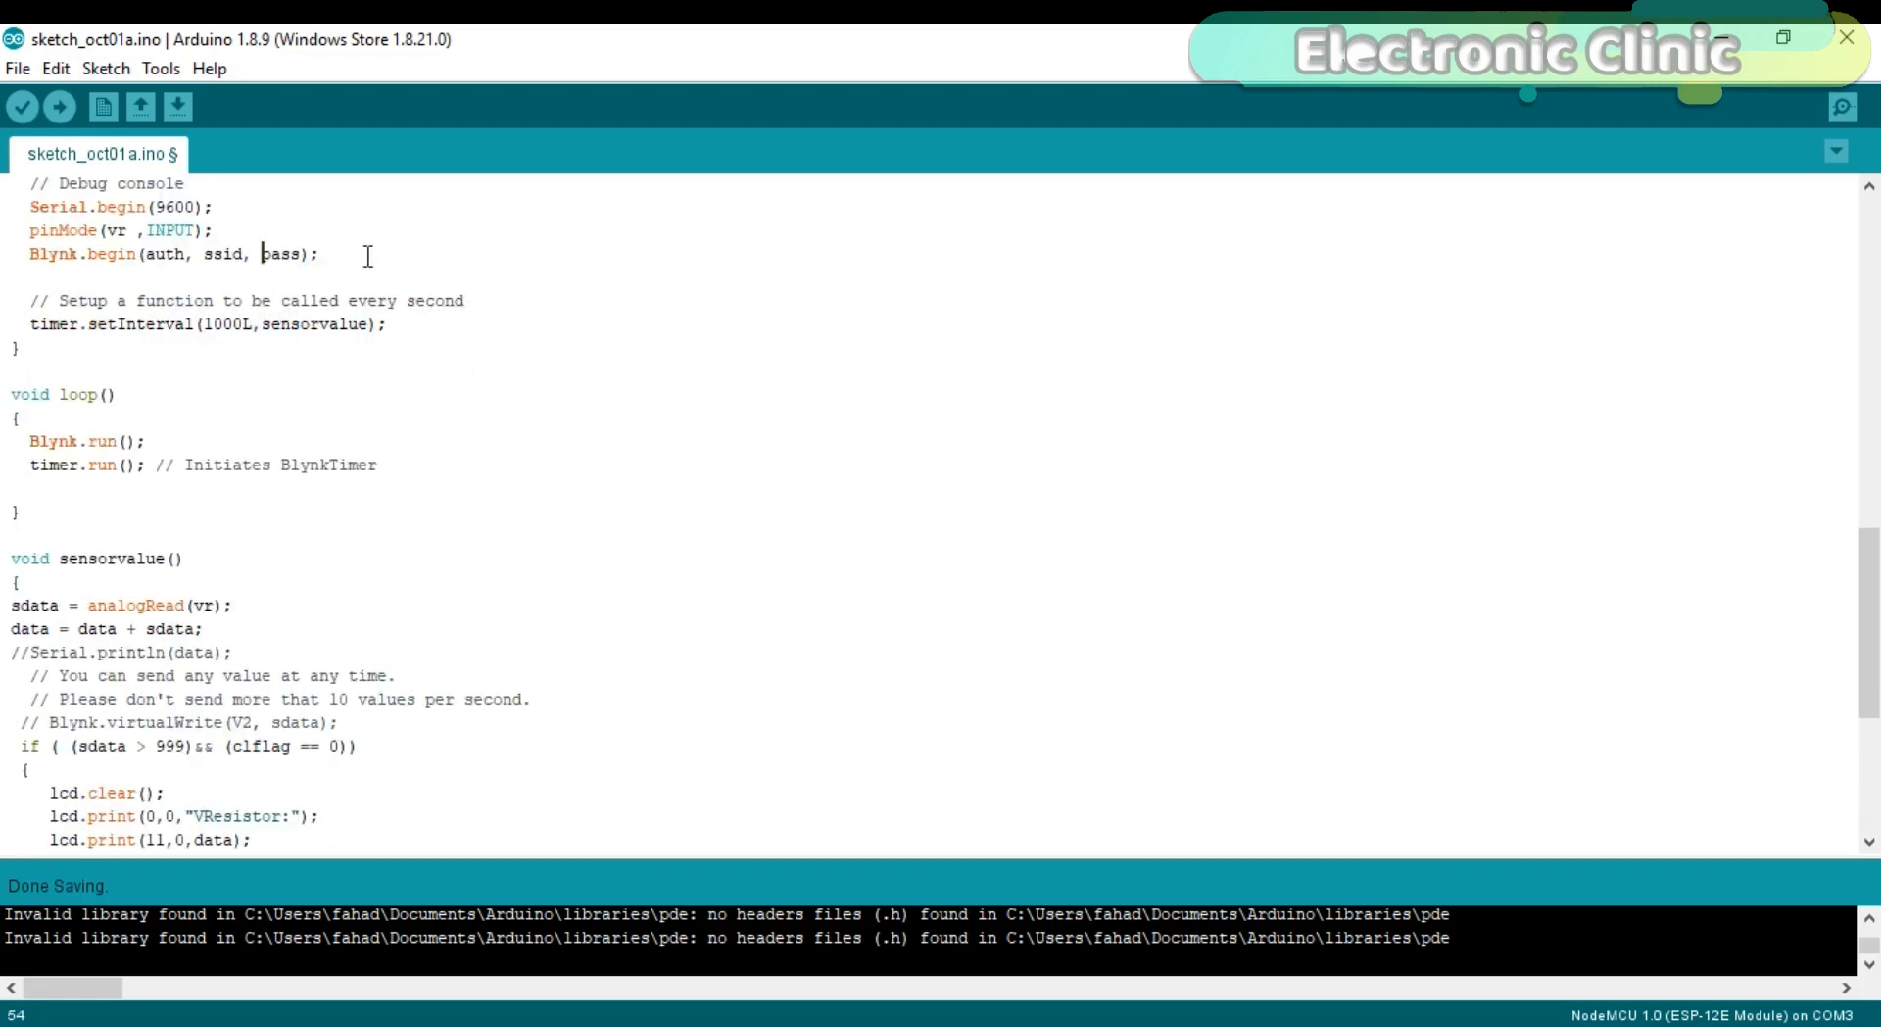
{"action": "mouse_move", "coordinate": [196, 324]}
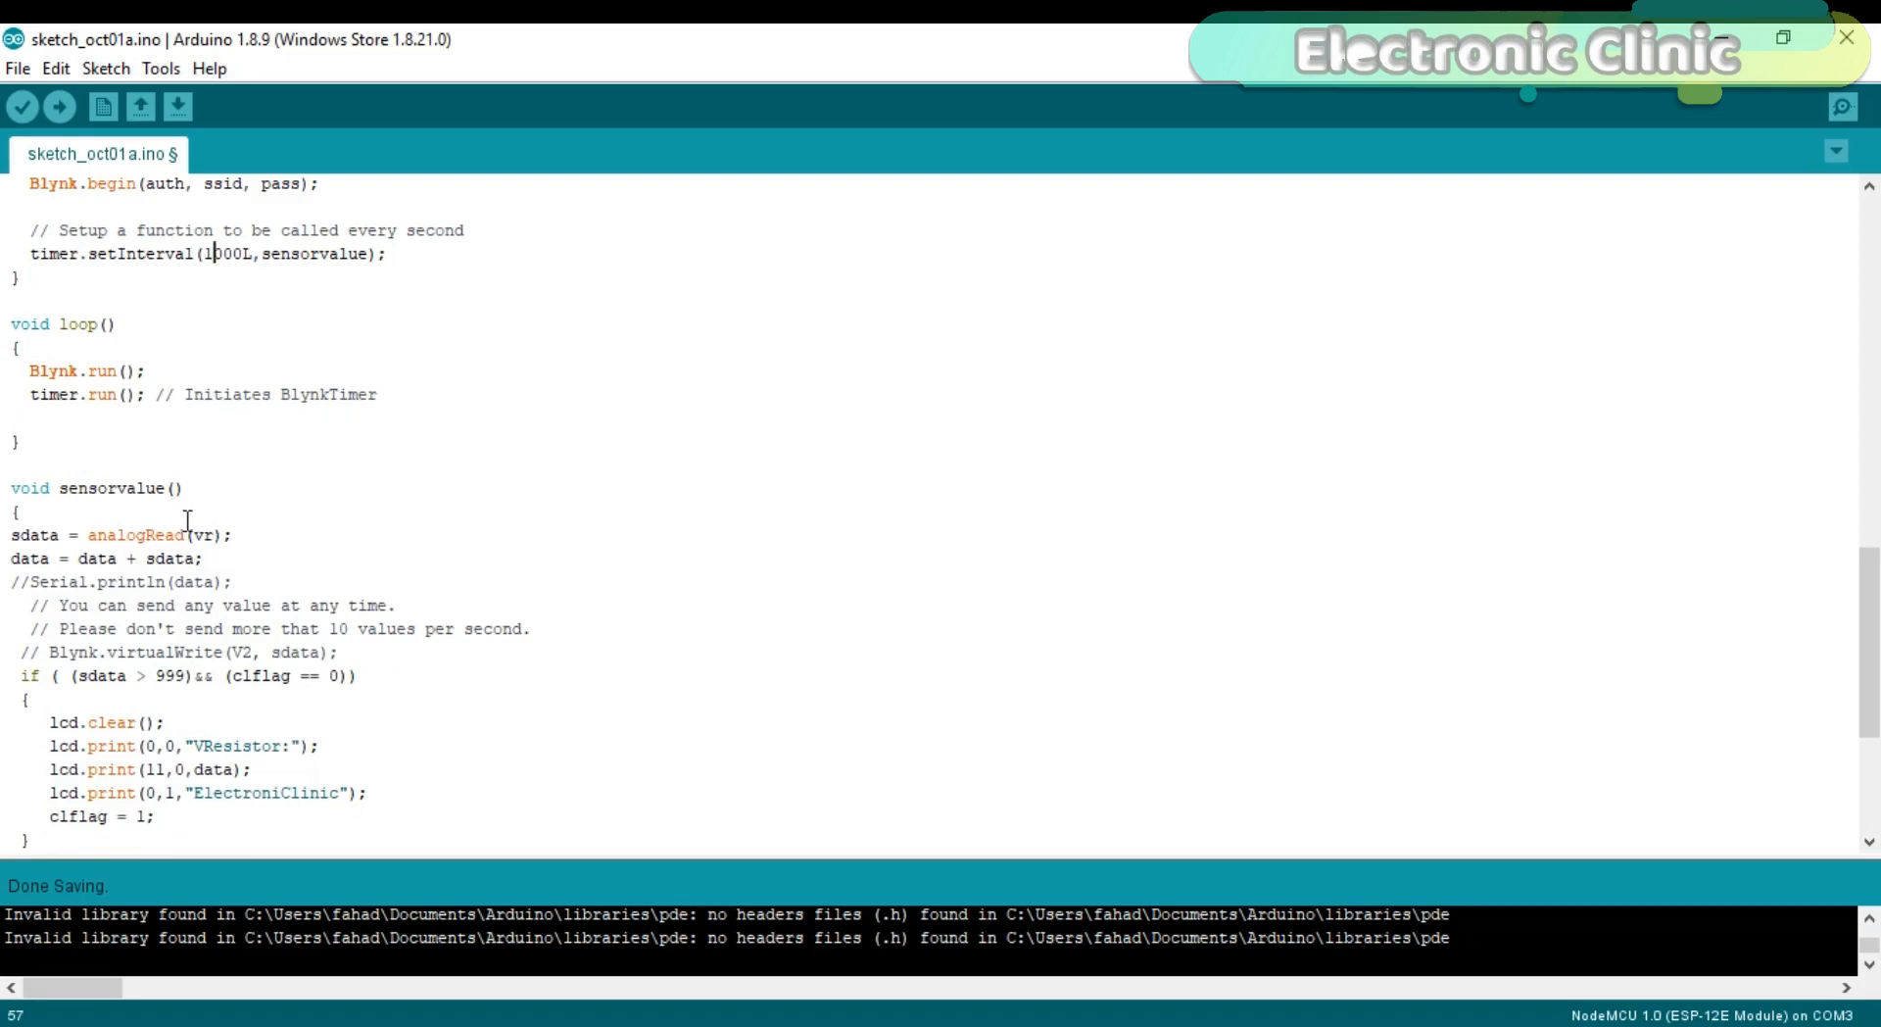
{"action": "scroll", "scroll_direction": "down", "scroll_amount": 3}
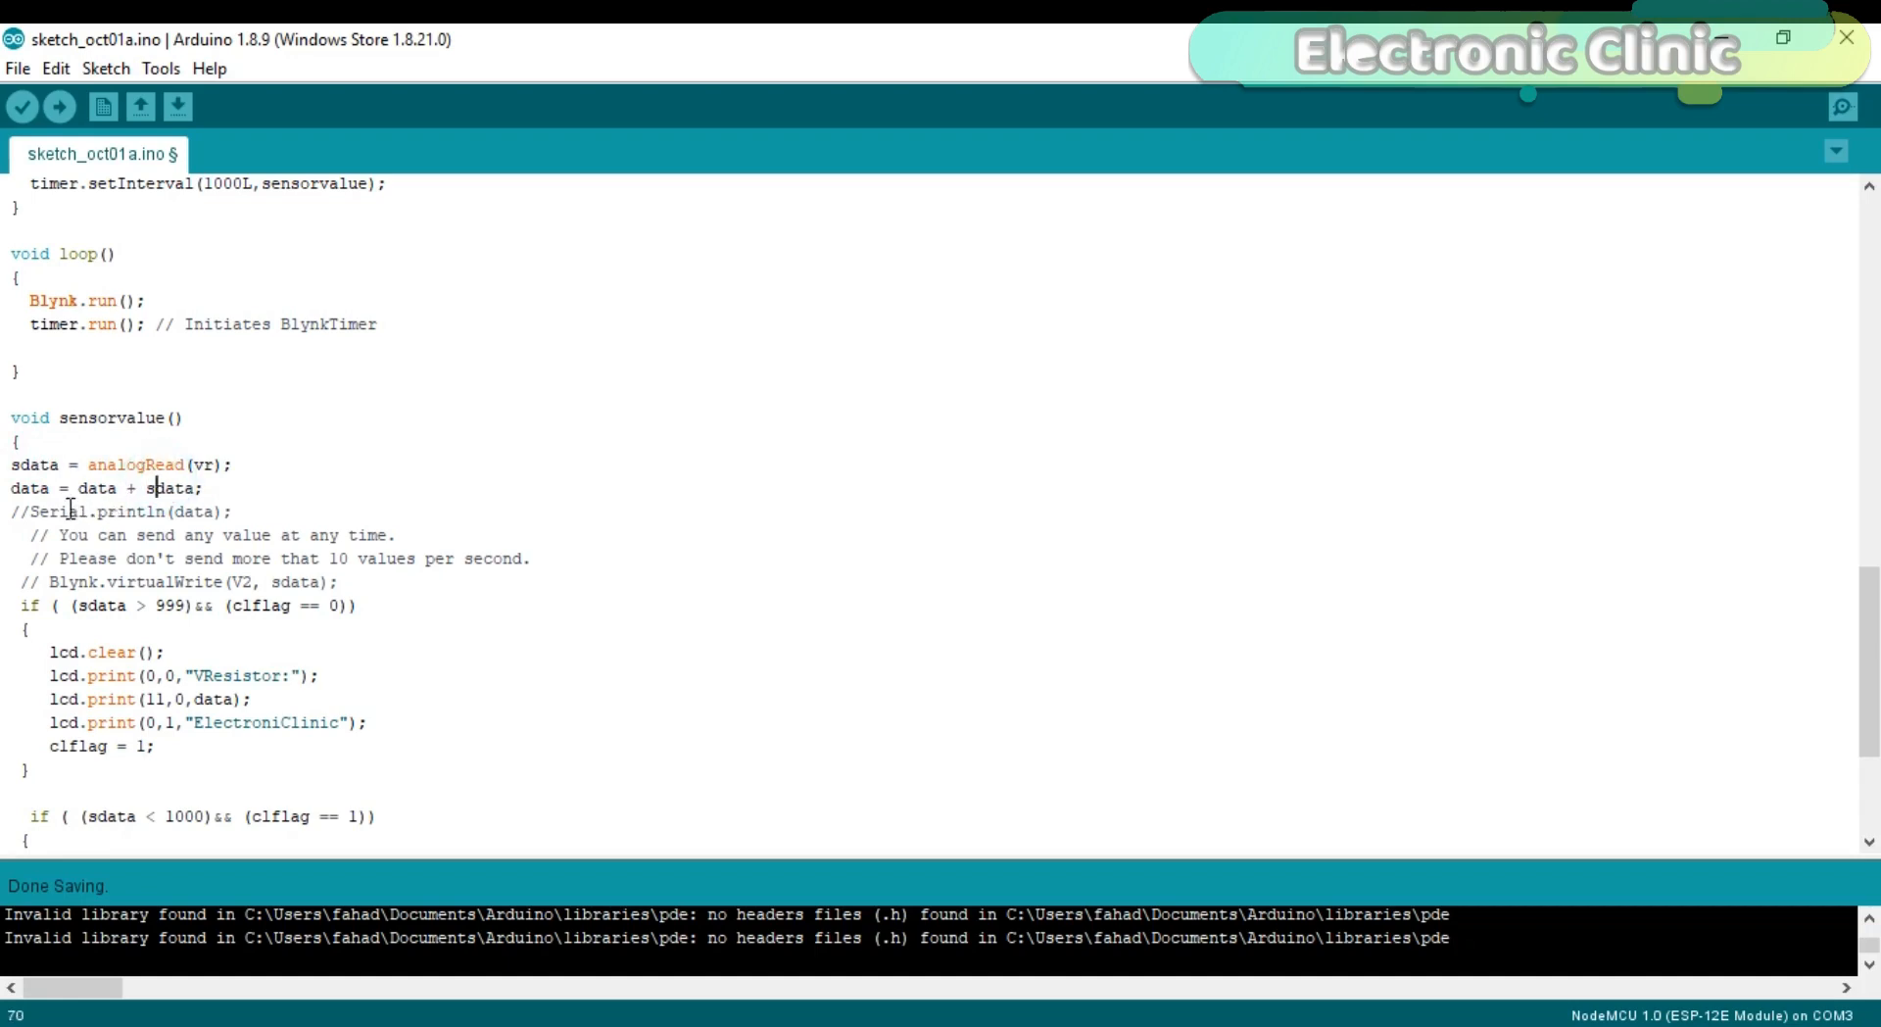
{"action": "scroll", "scroll_direction": "down", "scroll_amount": 3}
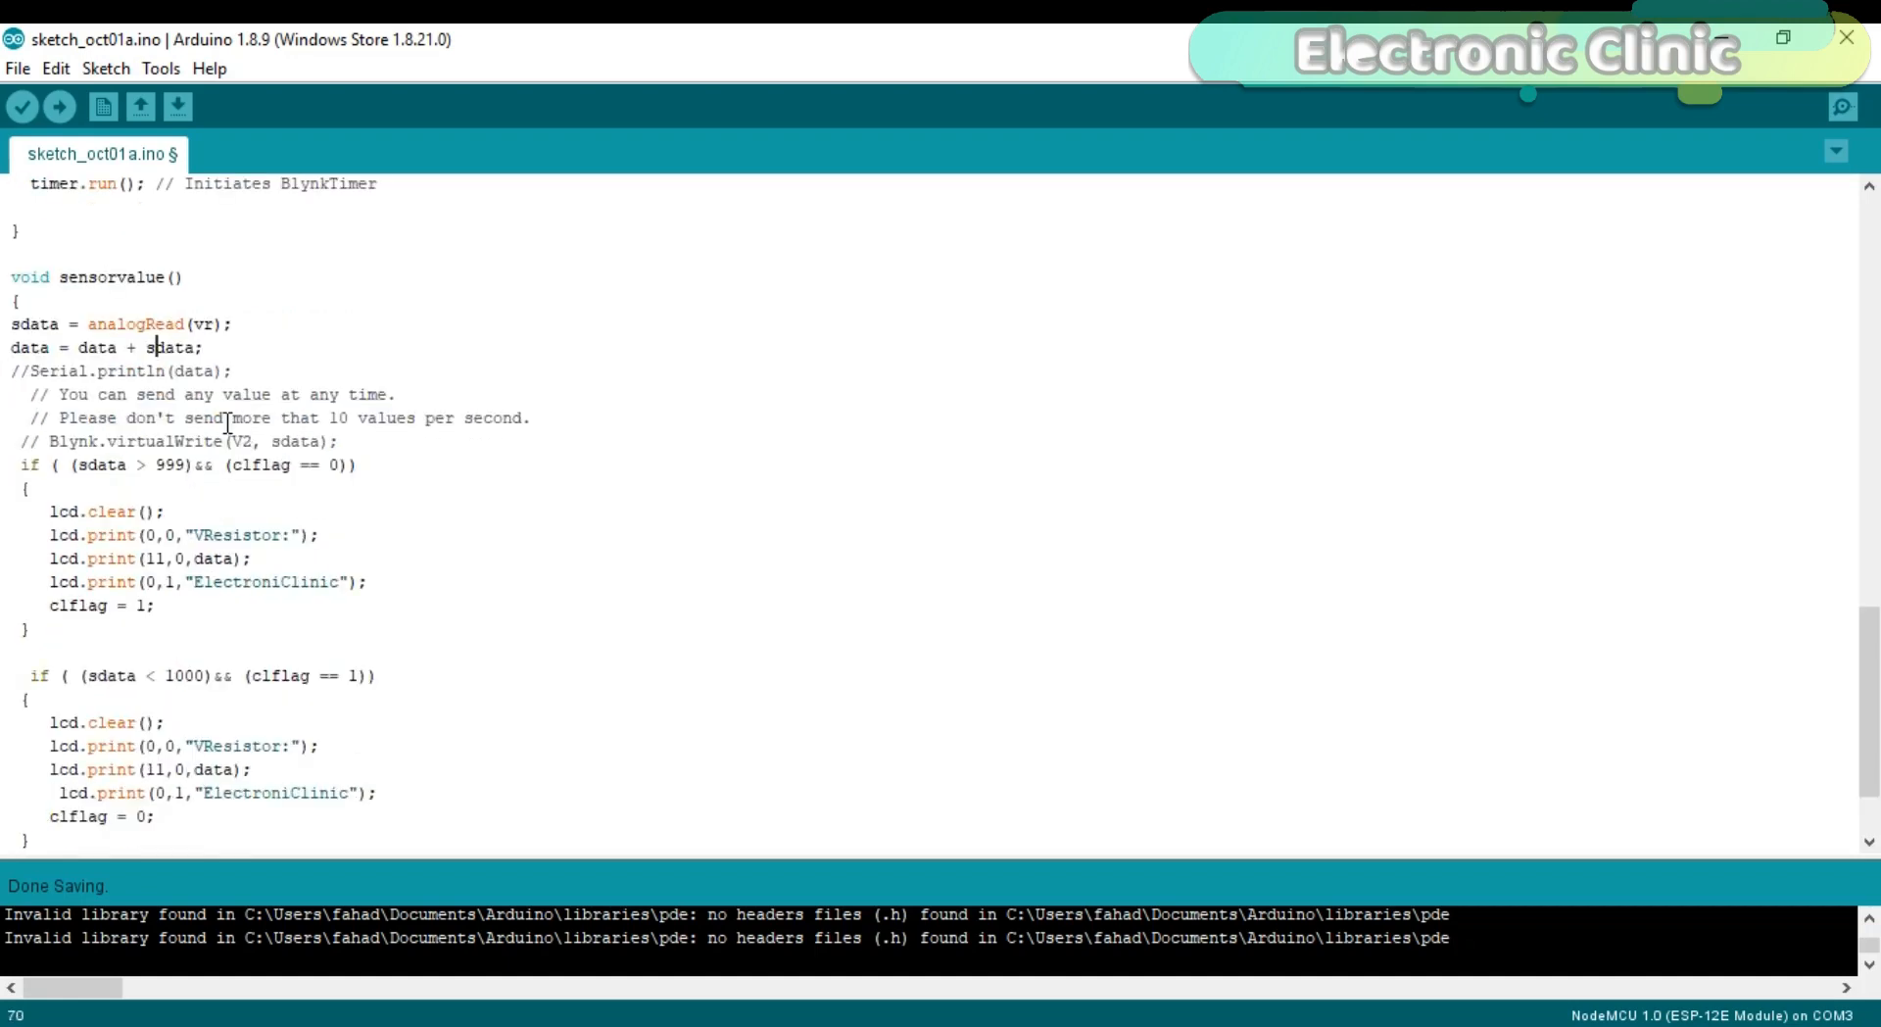
{"action": "scroll", "scroll_direction": "down", "scroll_amount": 3}
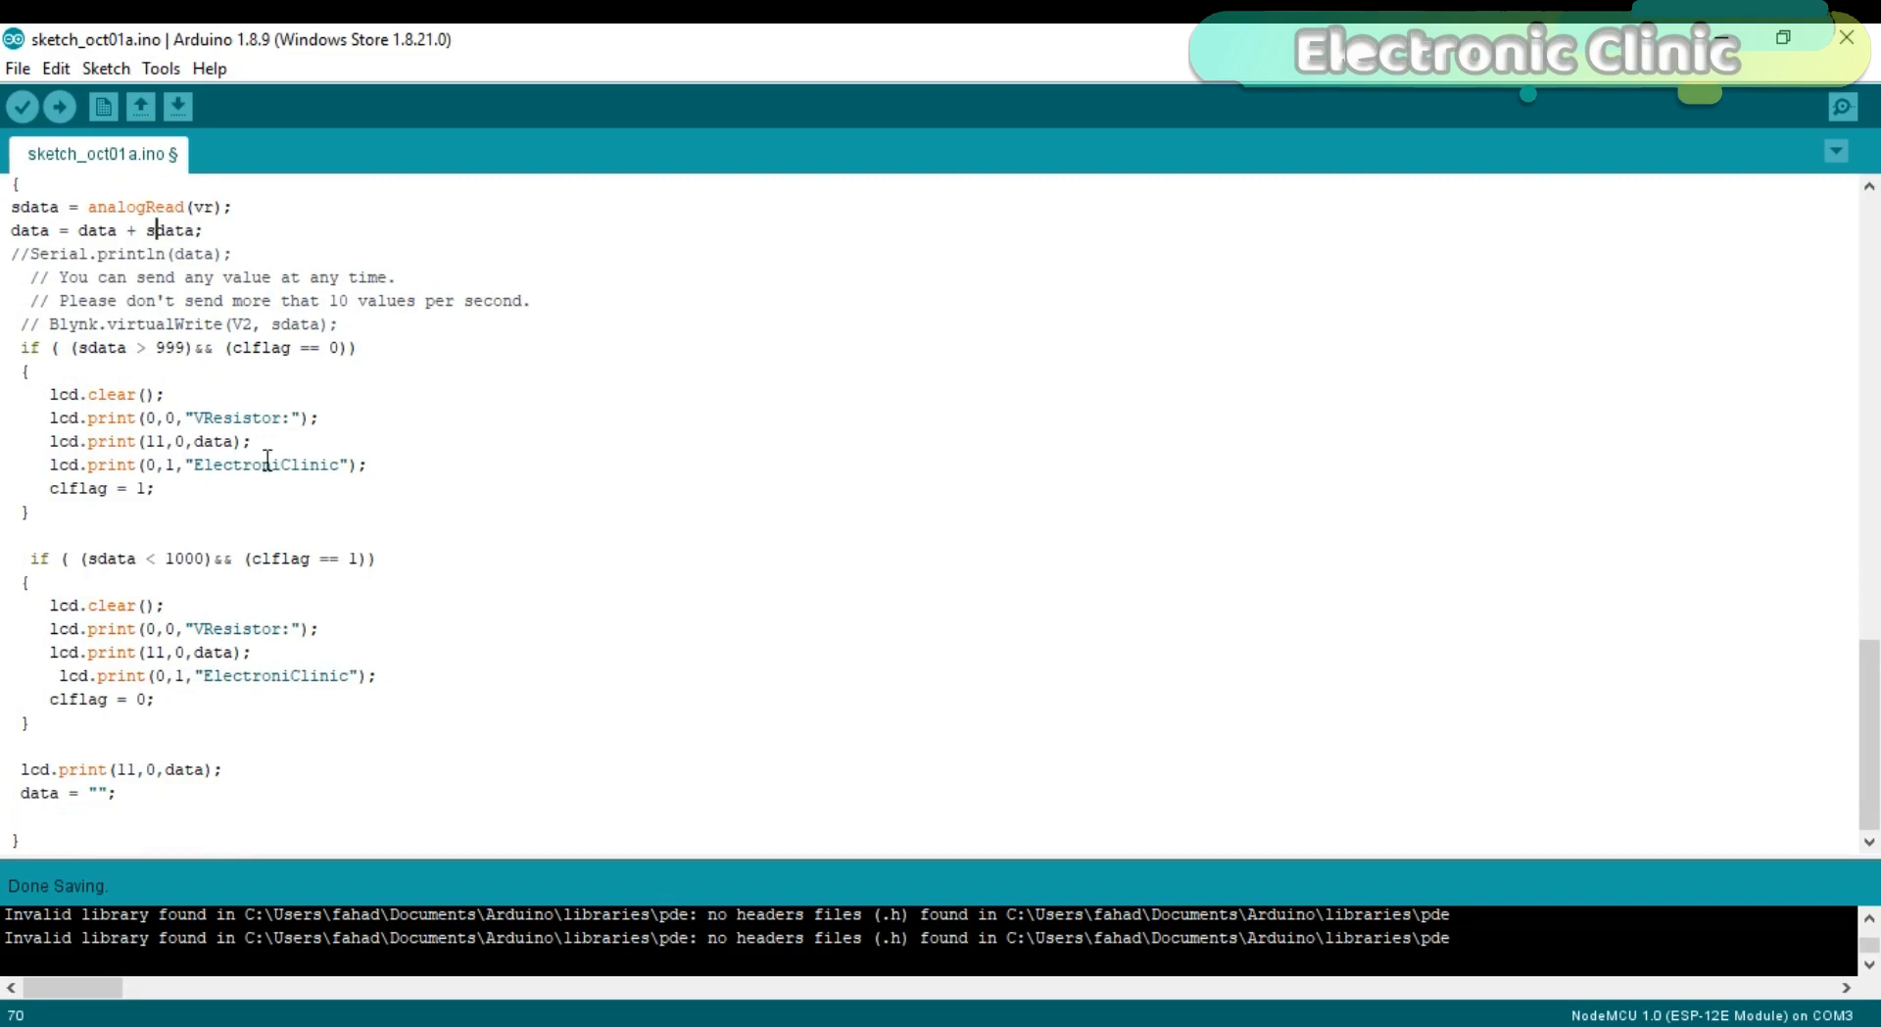
{"action": "mouse_move", "coordinate": [305, 368]}
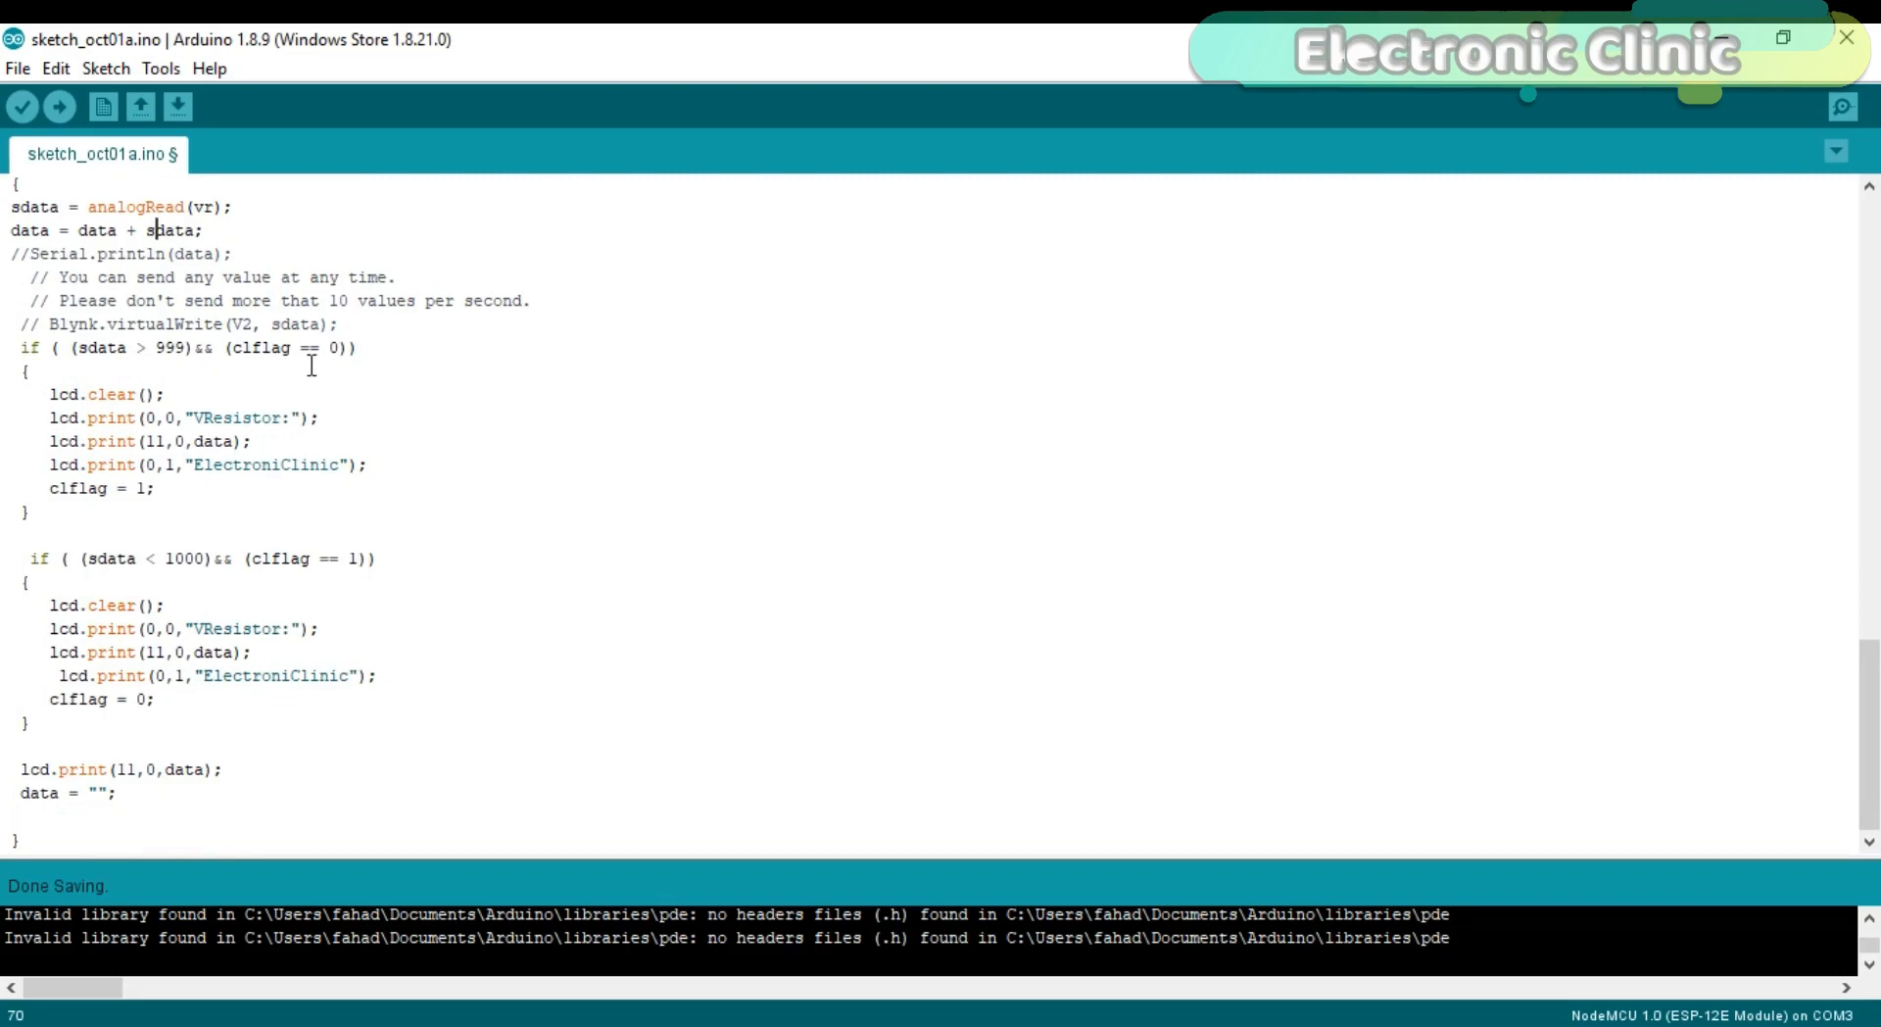
{"action": "mouse_move", "coordinate": [362, 571]}
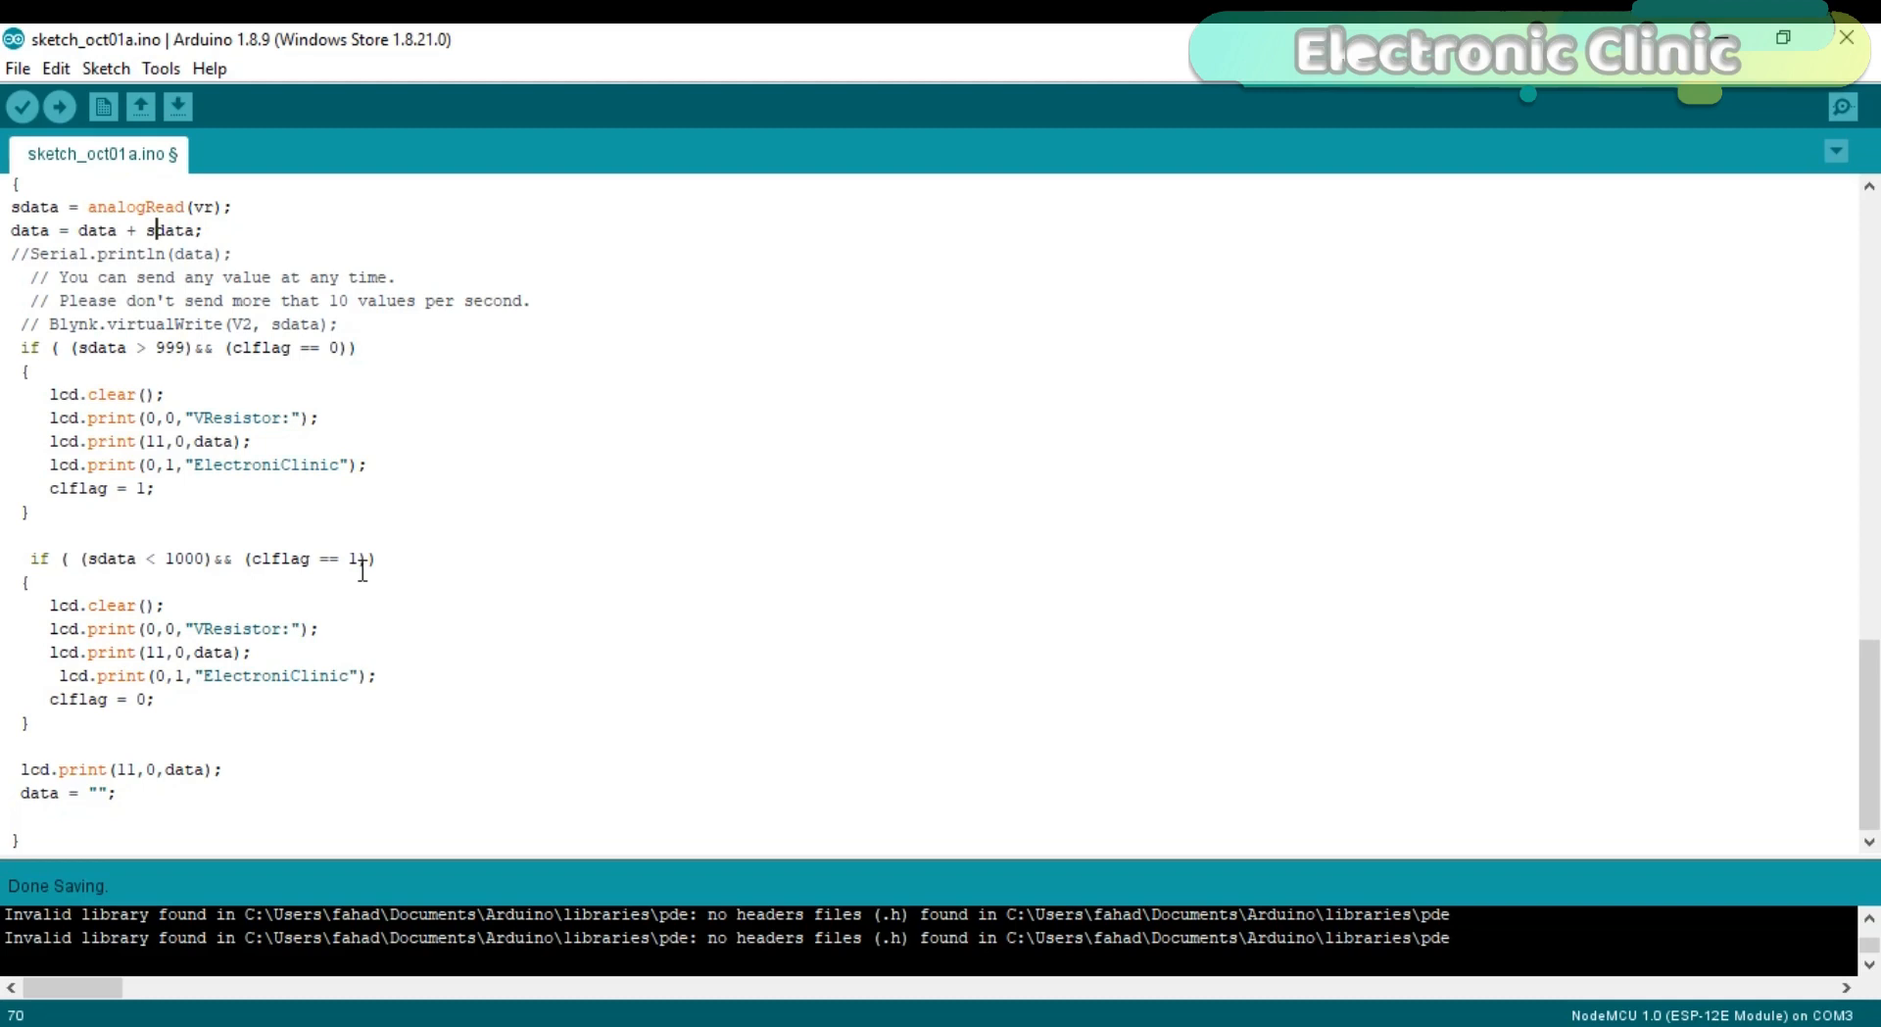
{"action": "mouse_move", "coordinate": [401, 425]}
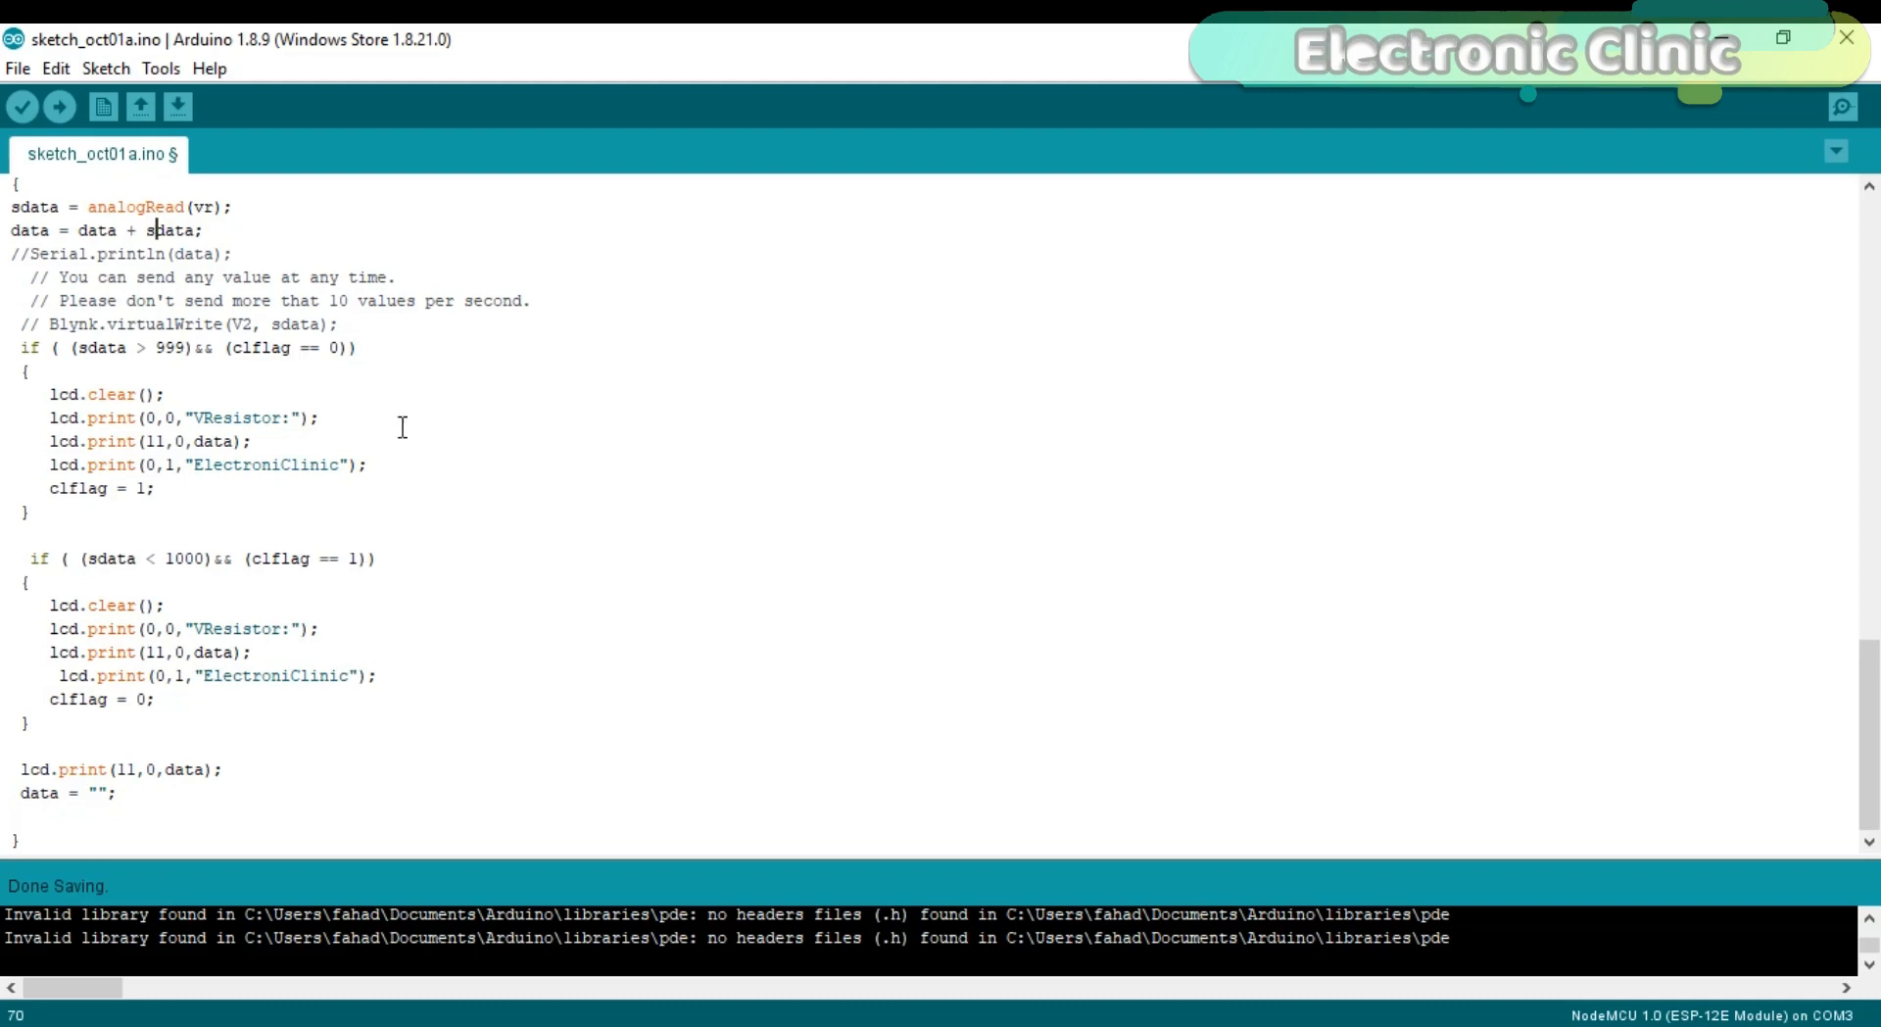
{"action": "mouse_move", "coordinate": [340, 543]}
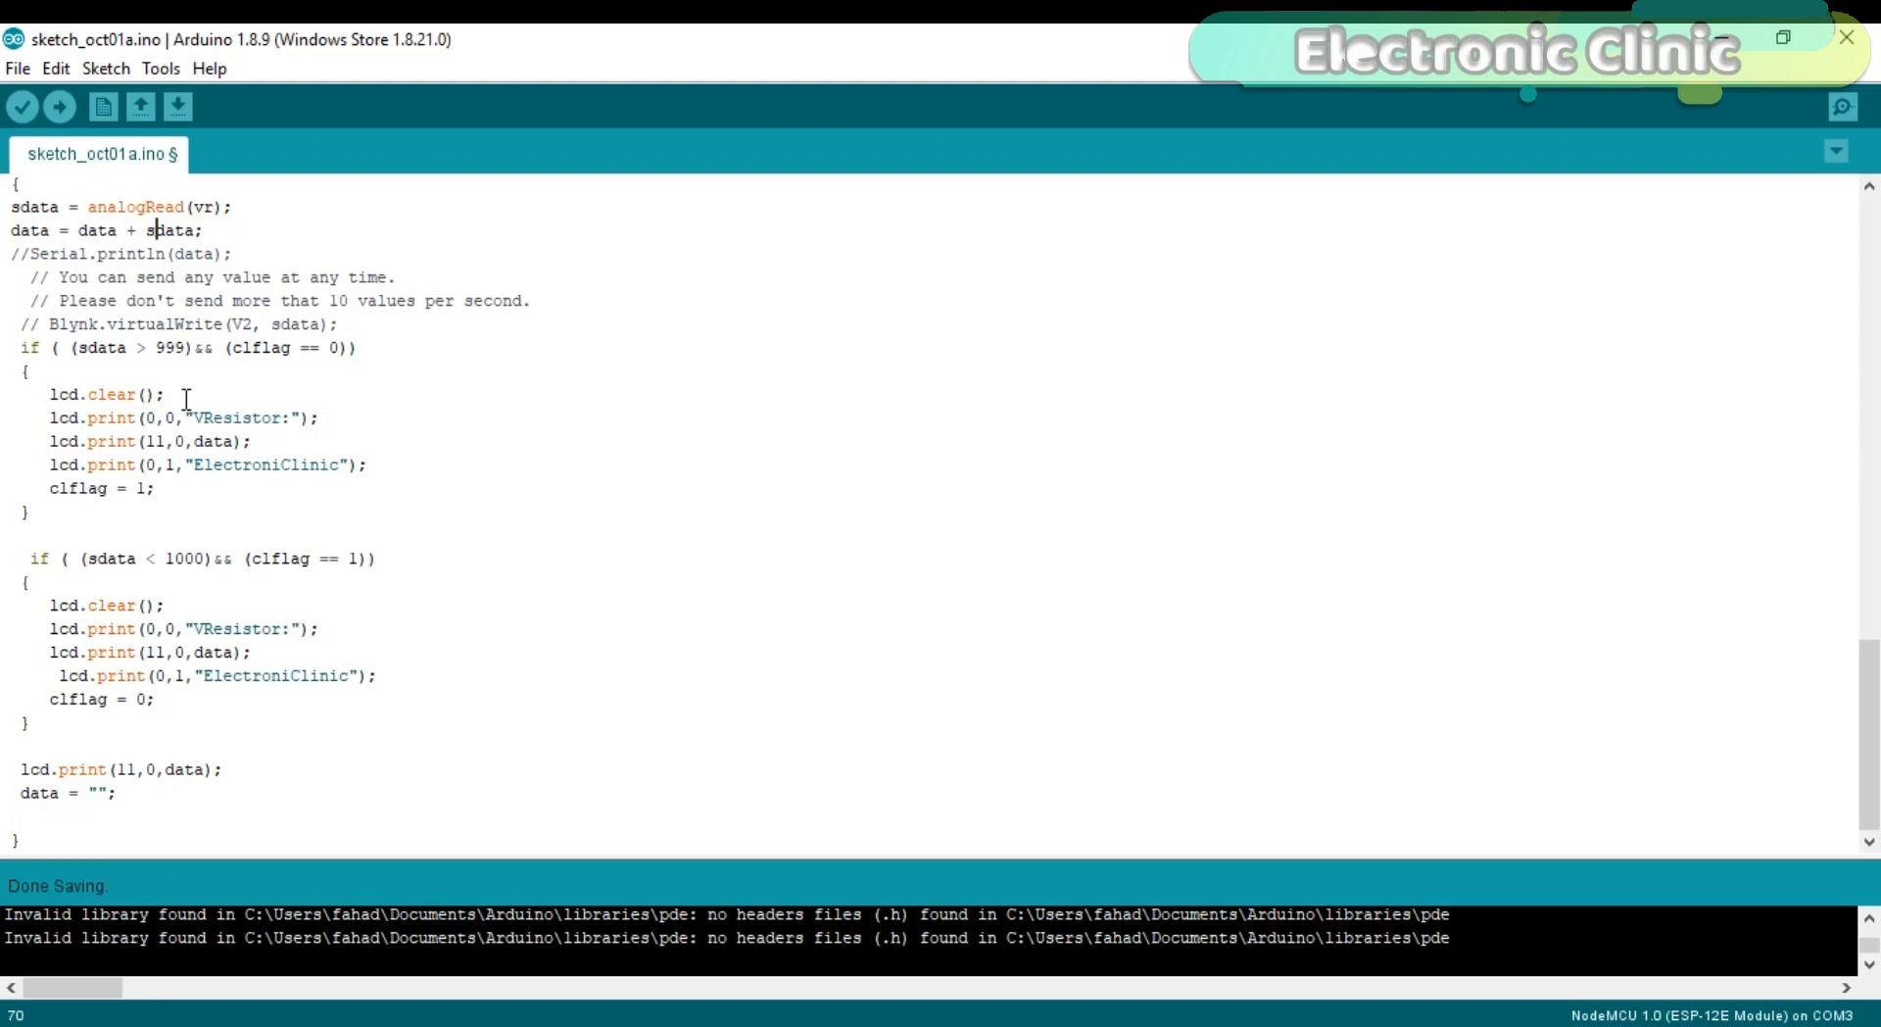
{"action": "mouse_move", "coordinate": [217, 417]}
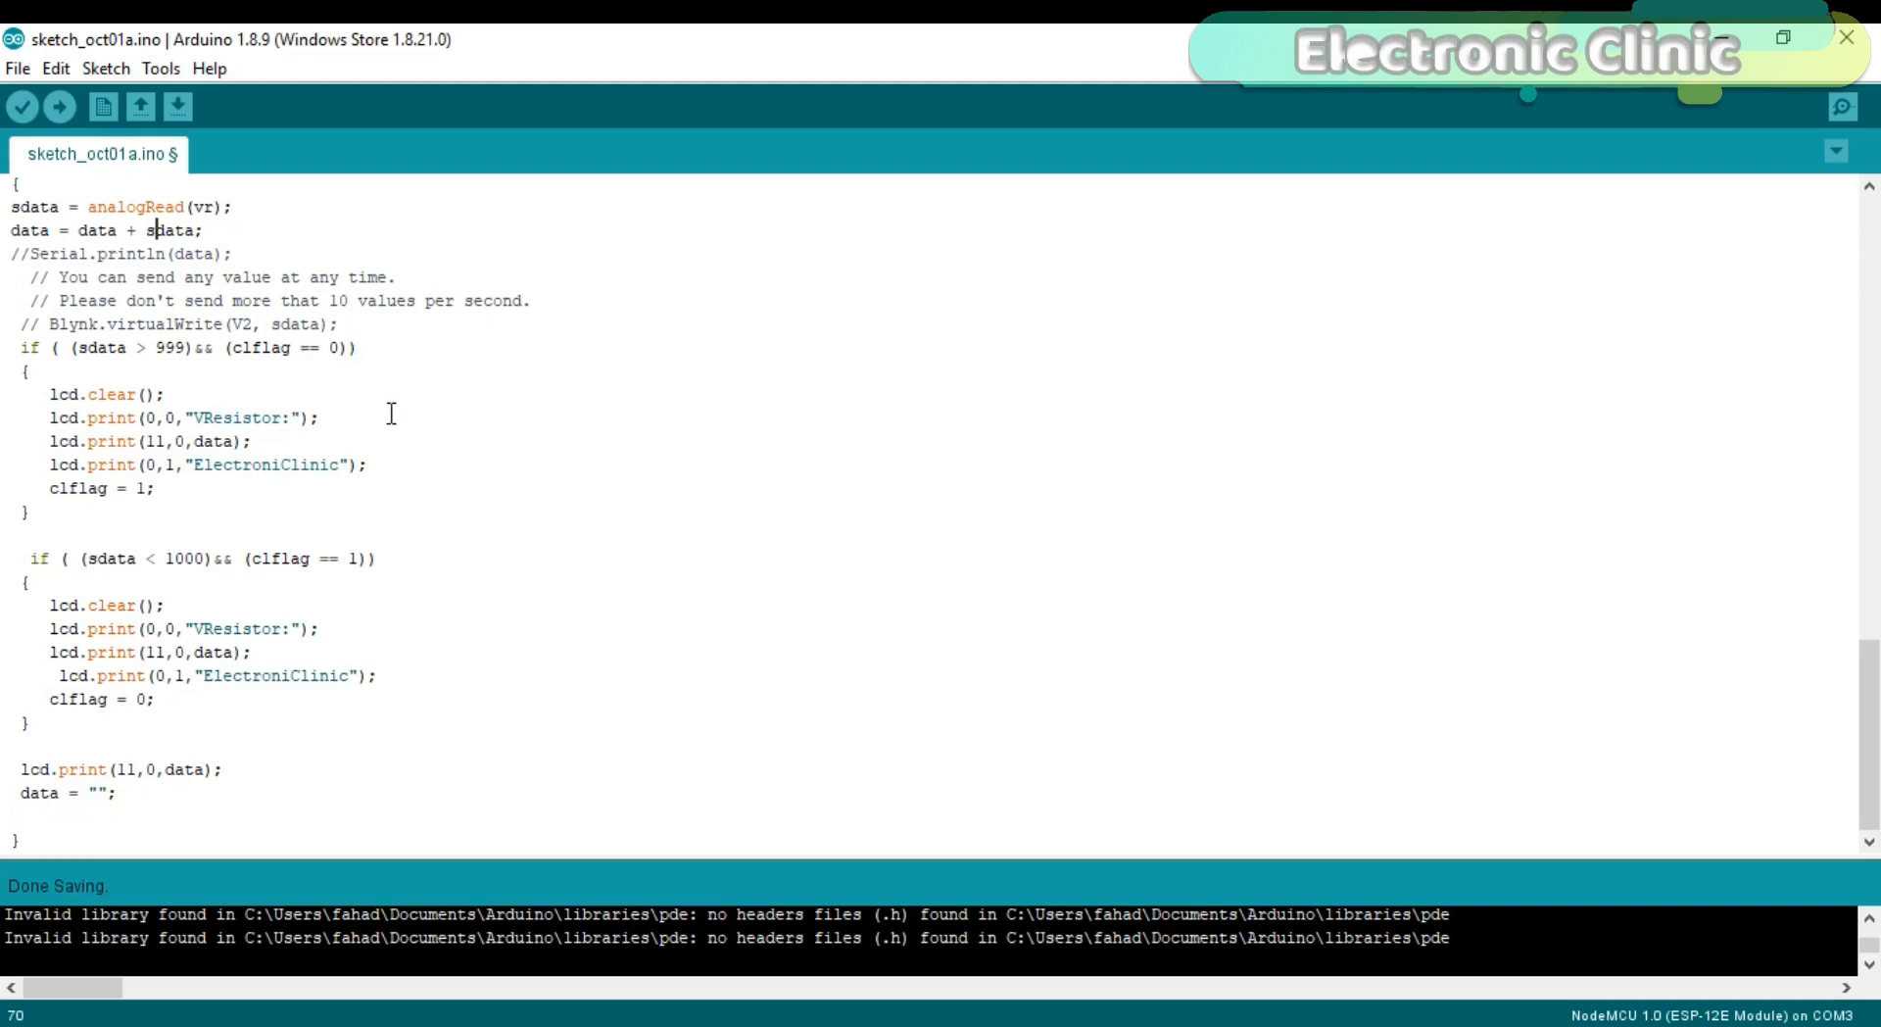
{"action": "mouse_move", "coordinate": [380, 398]}
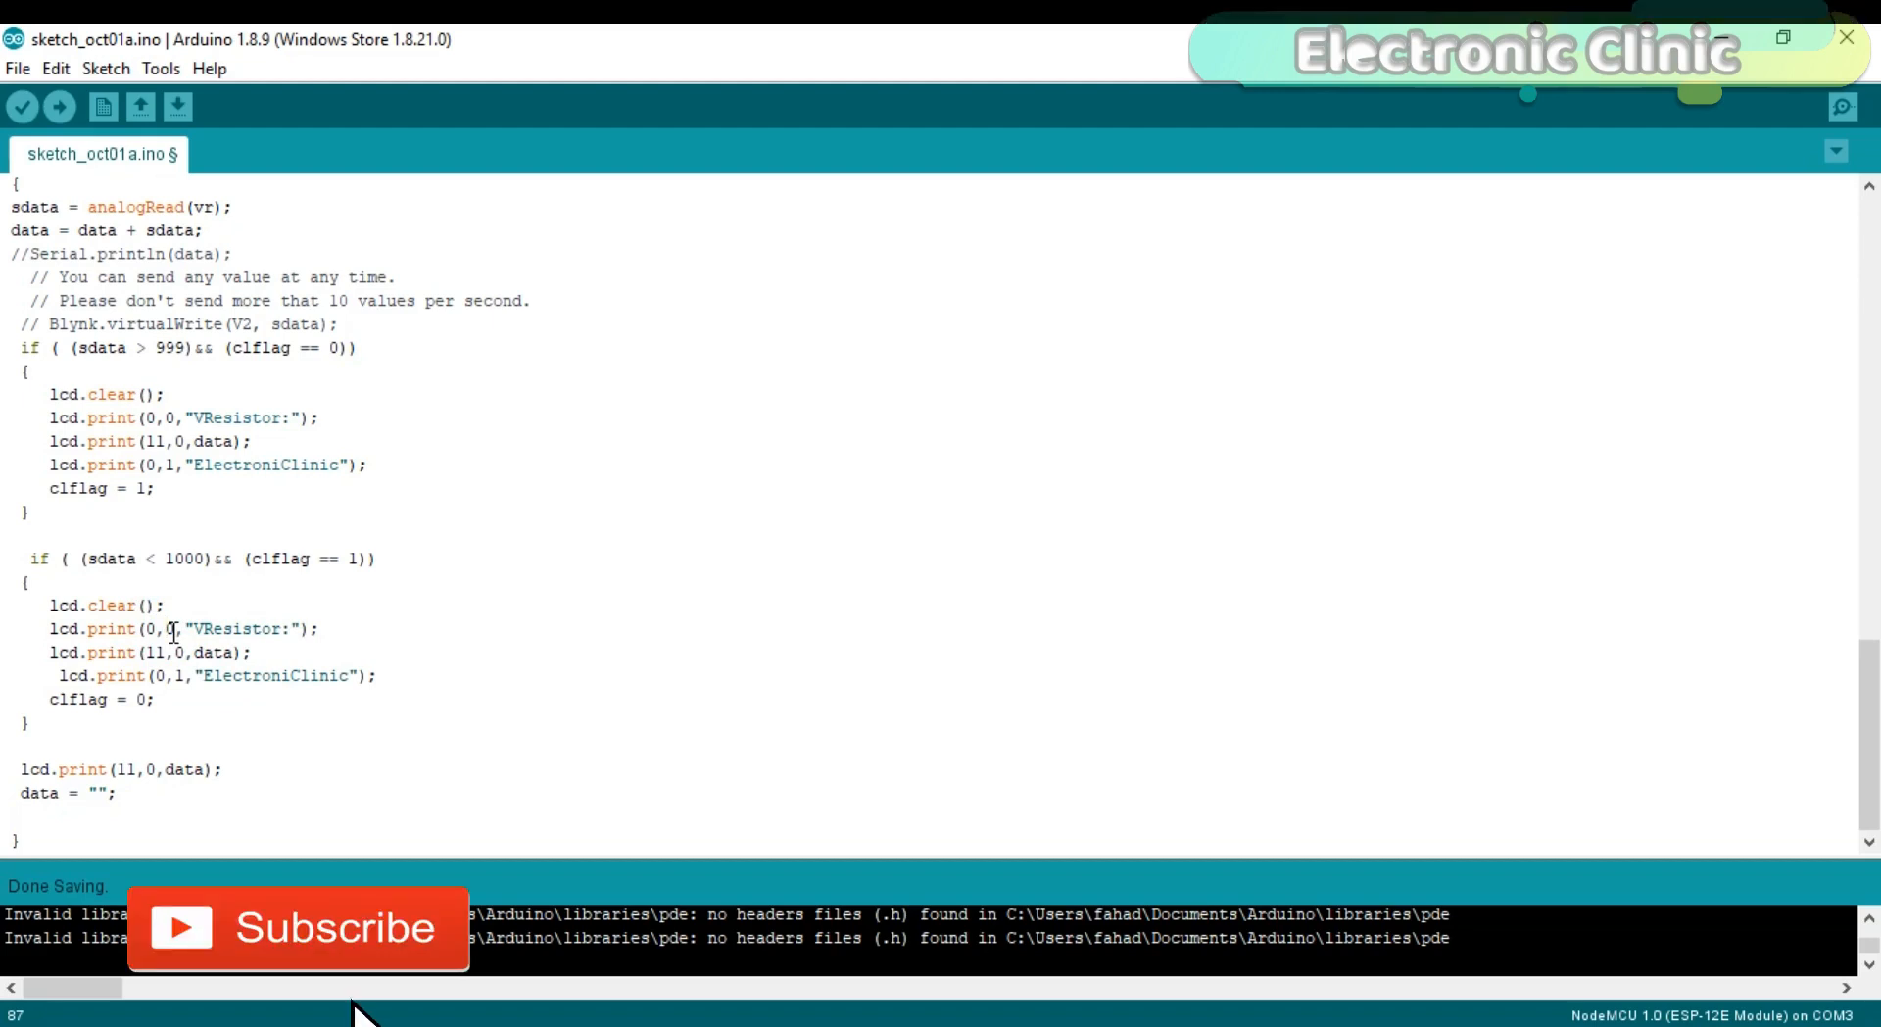
{"action": "left_click", "coordinate": [298, 928]}
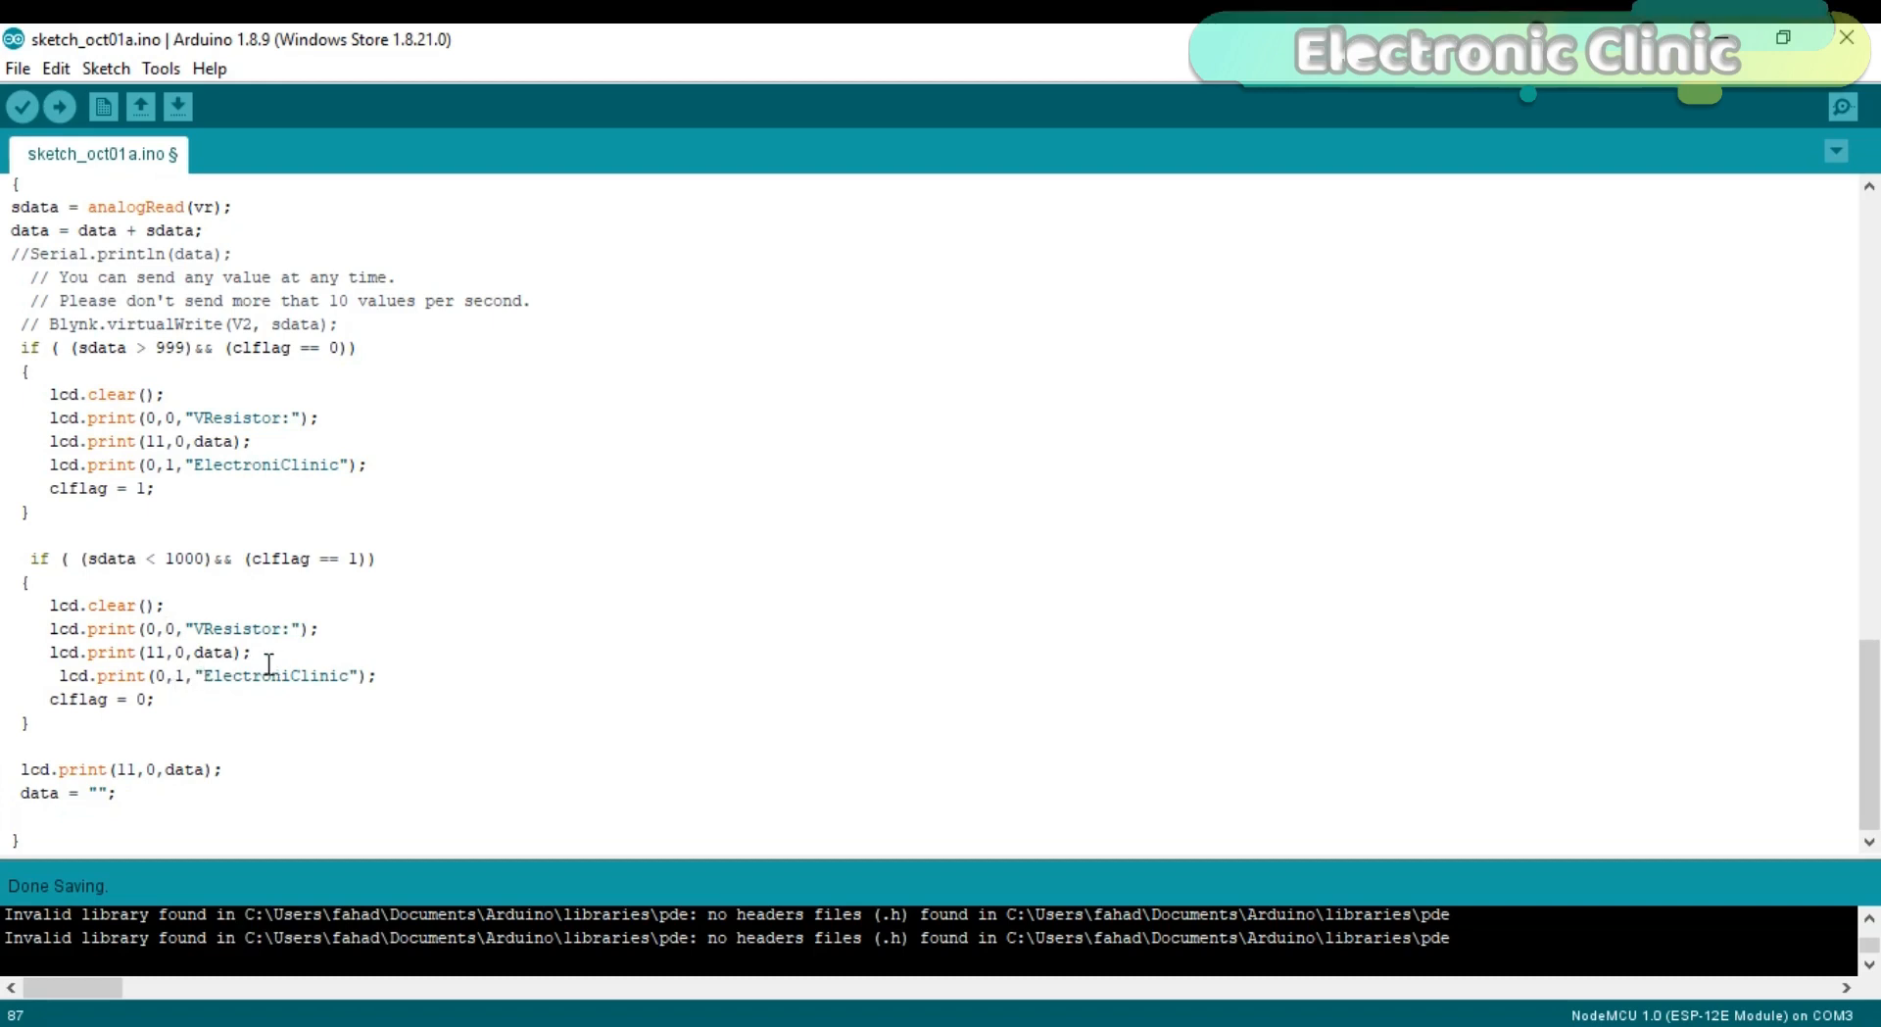
{"action": "mouse_move", "coordinate": [227, 699]}
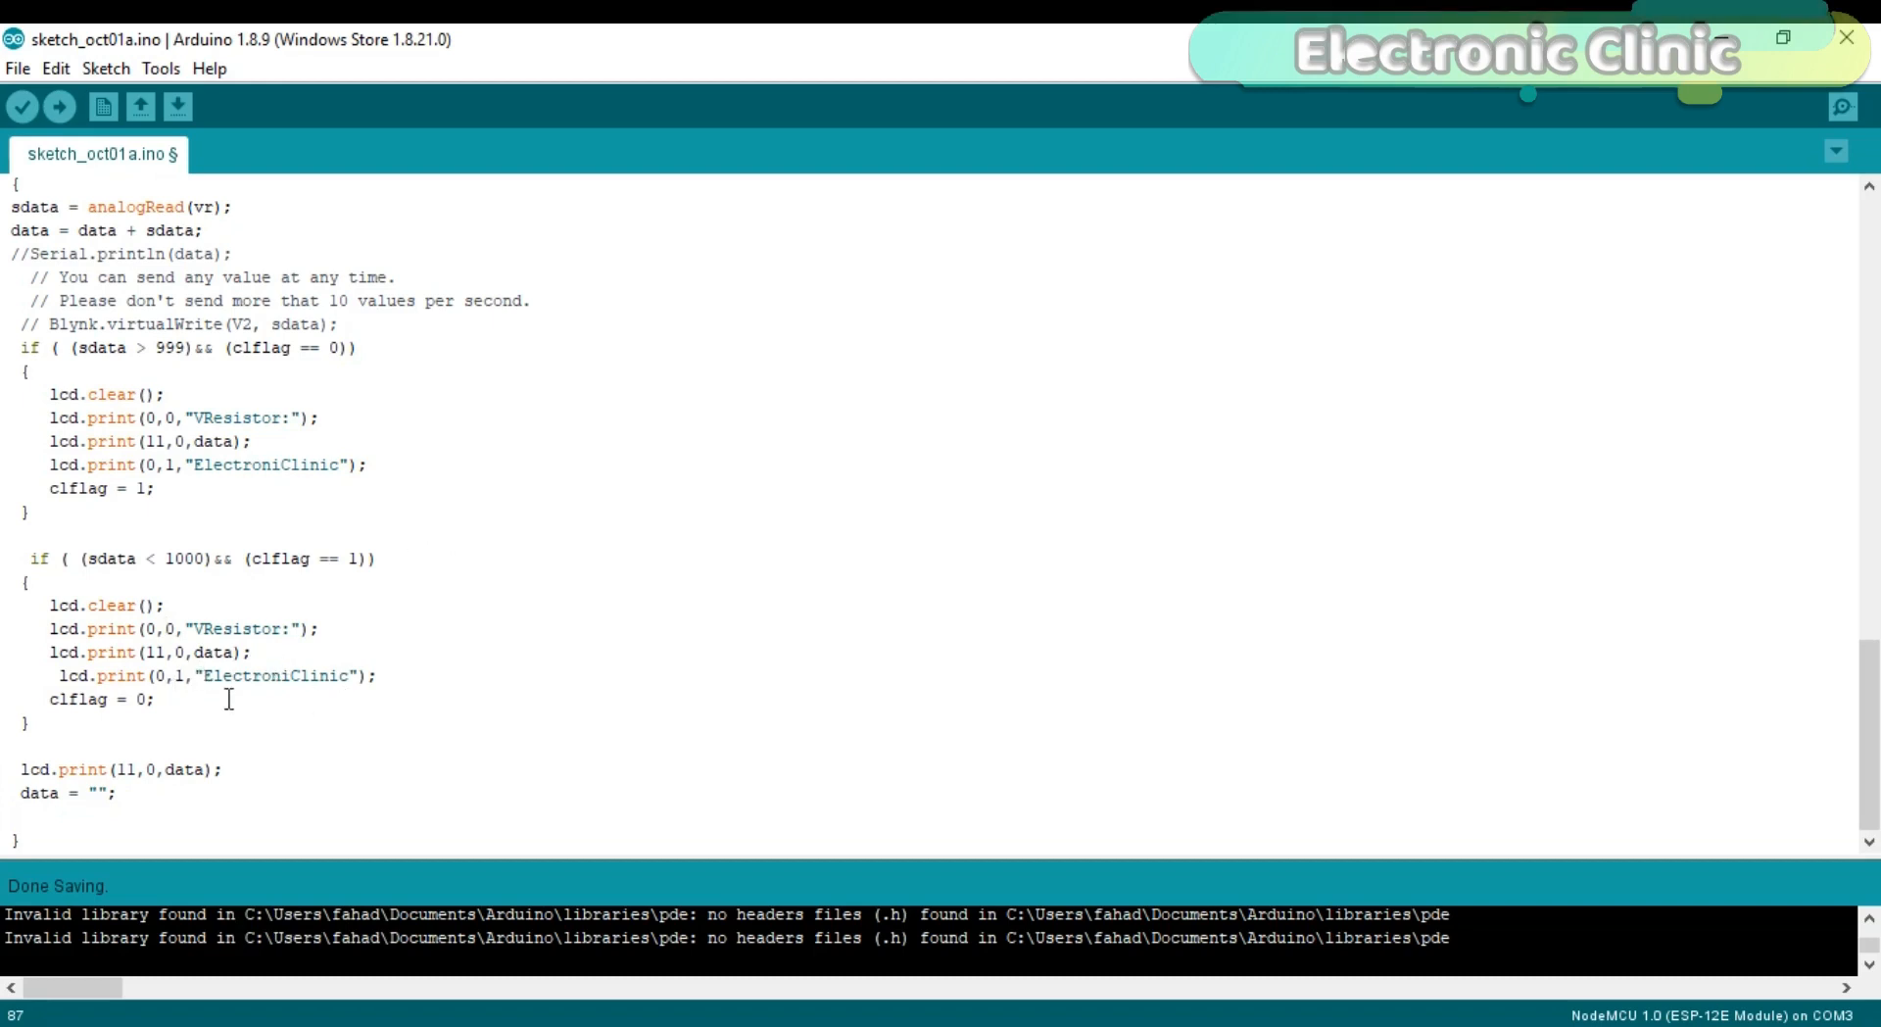
{"action": "left_click", "coordinate": [109, 794]}
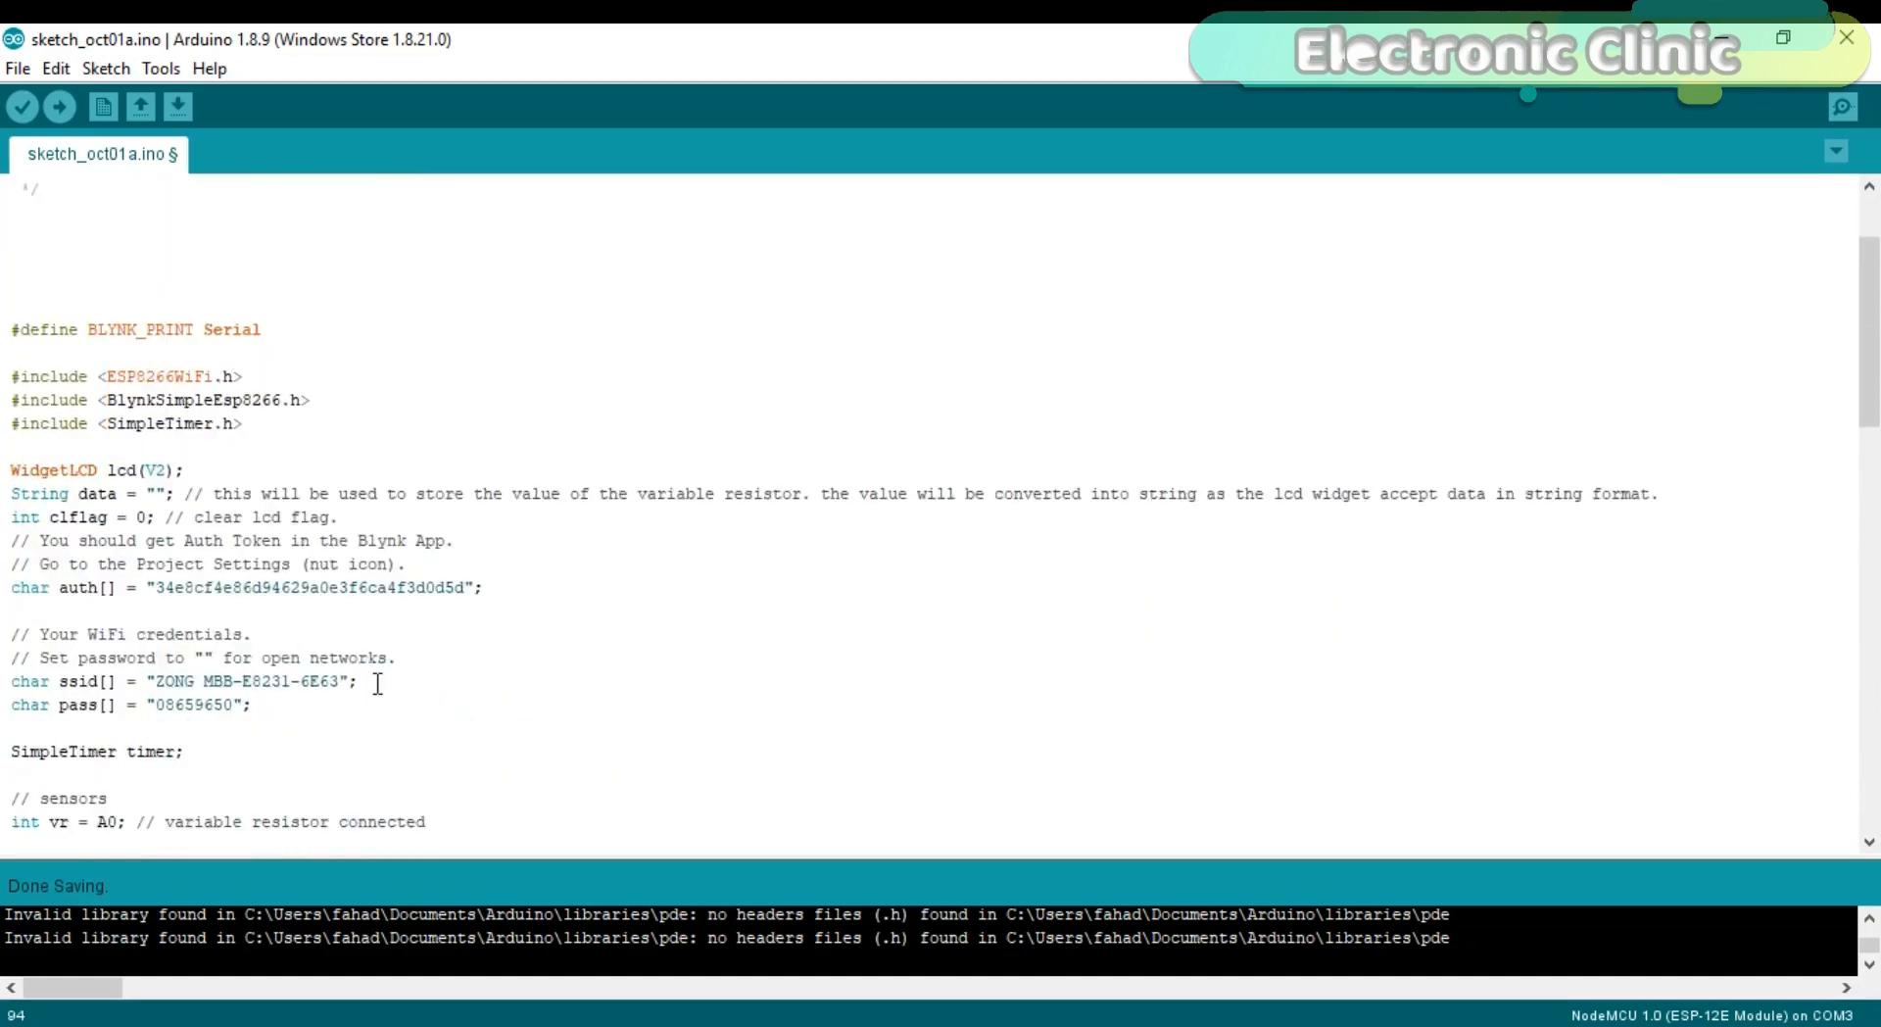
{"action": "scroll", "scroll_direction": "down", "scroll_amount": 3}
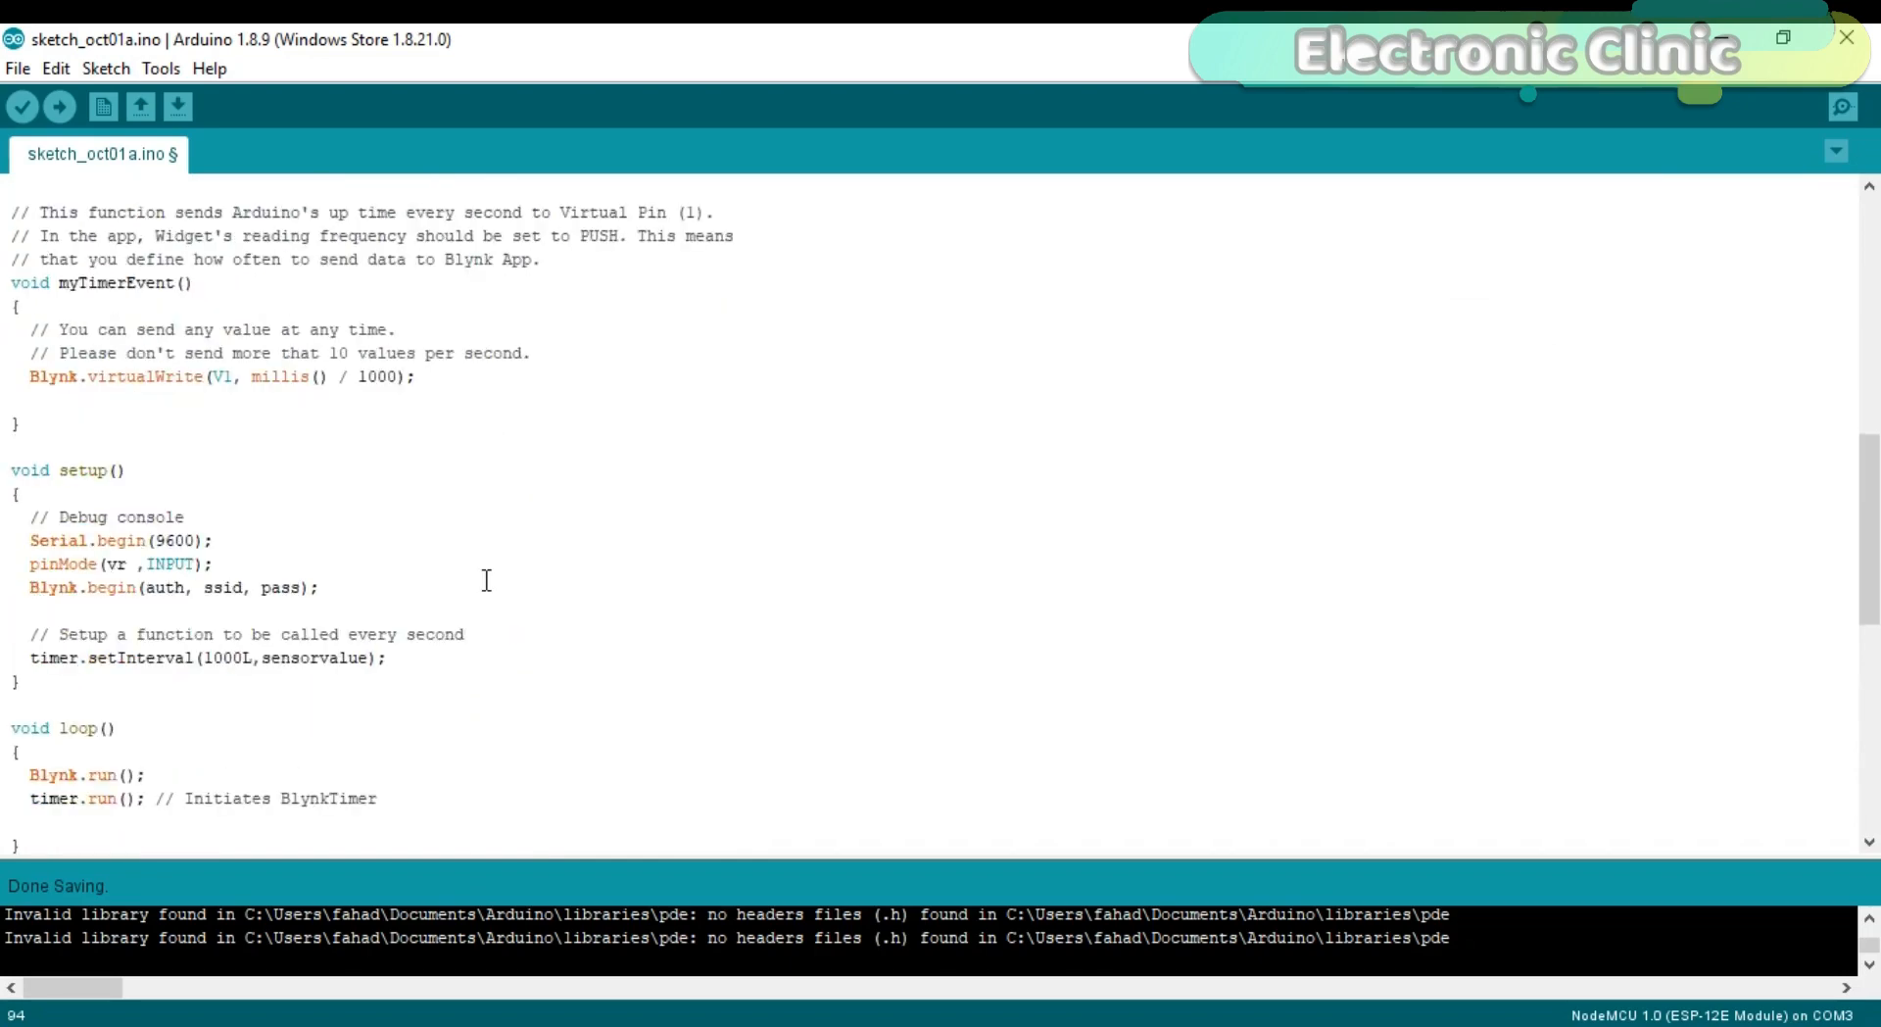
{"action": "scroll", "scroll_direction": "up", "scroll_amount": 3}
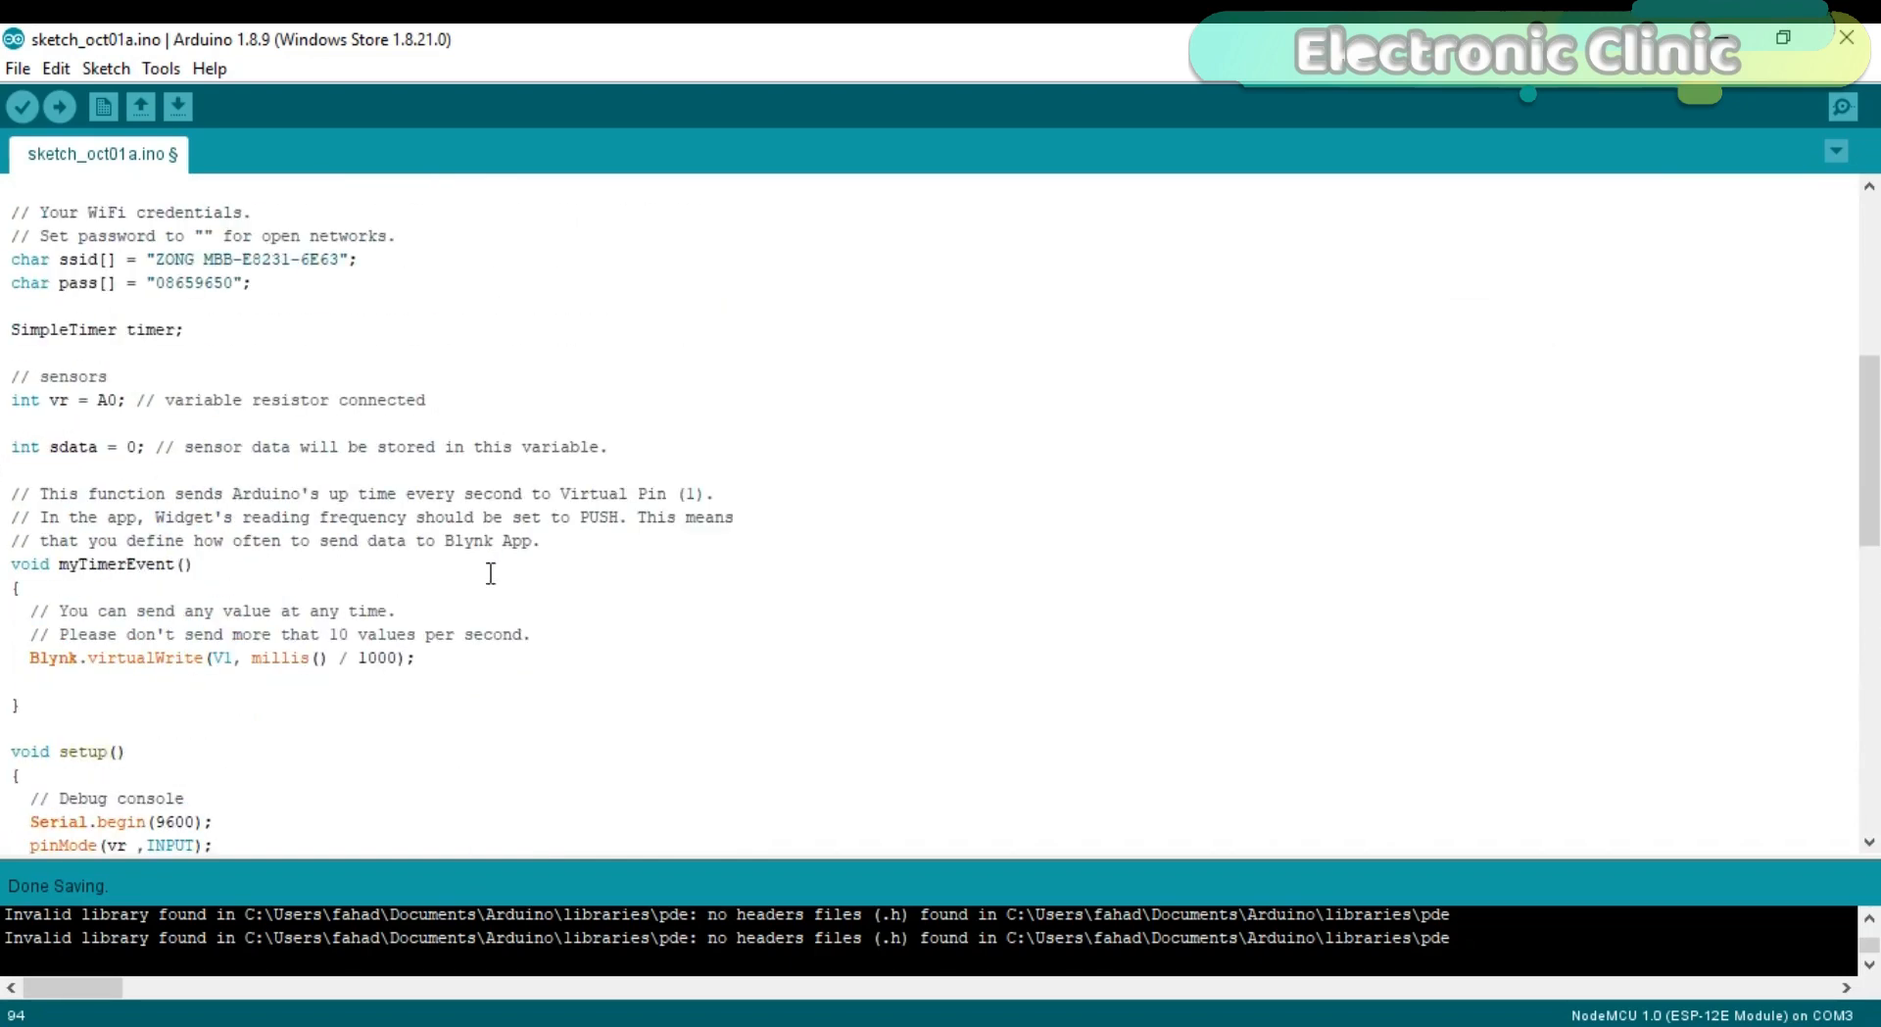